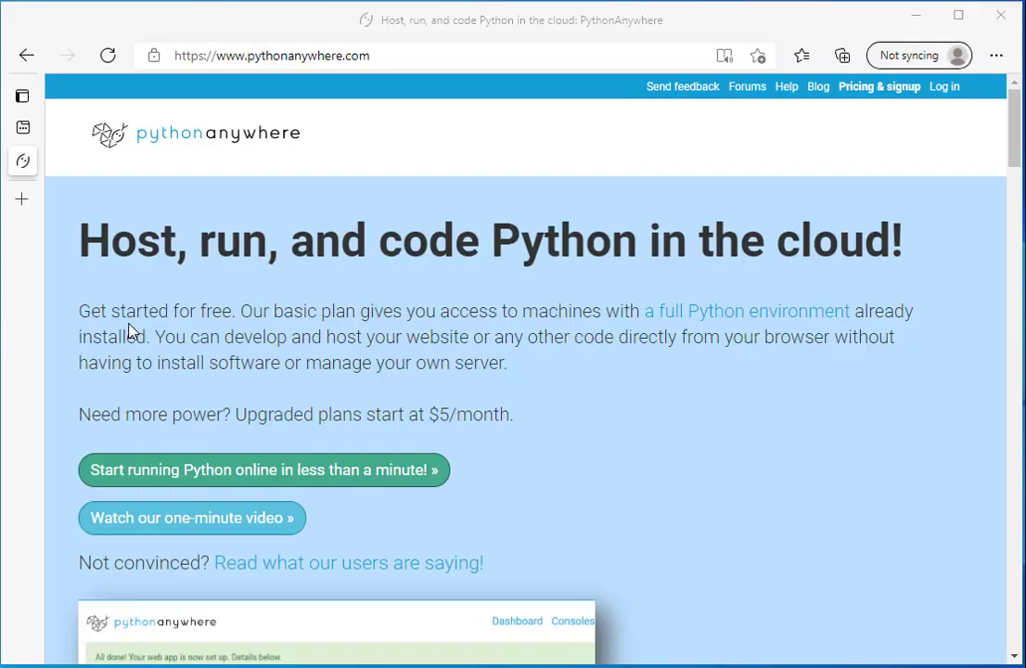
mouse_move(362, 156)
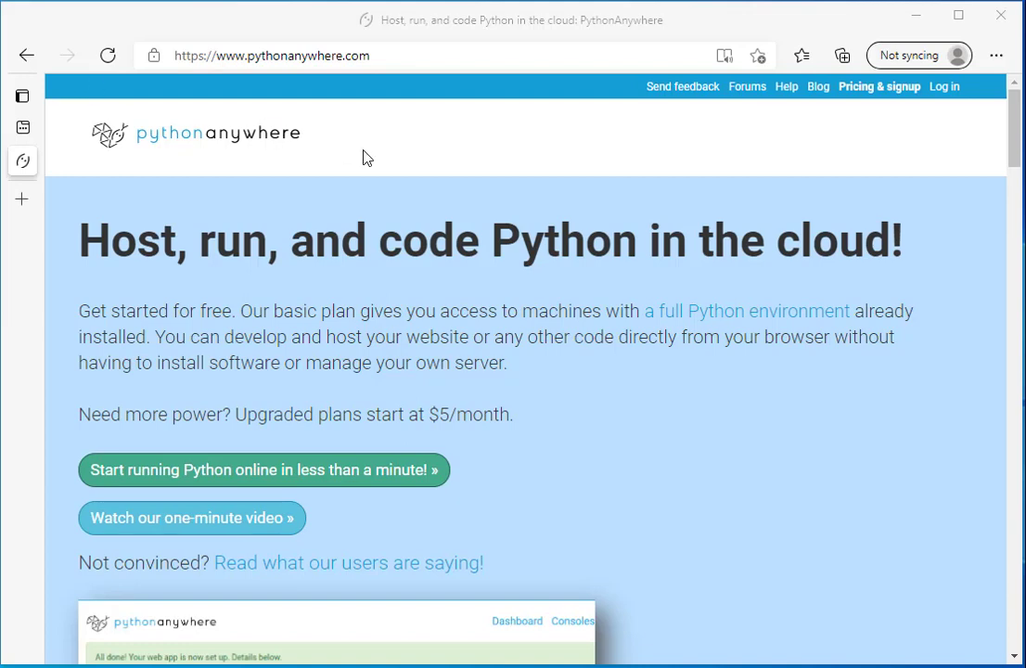
mouse_move(696, 182)
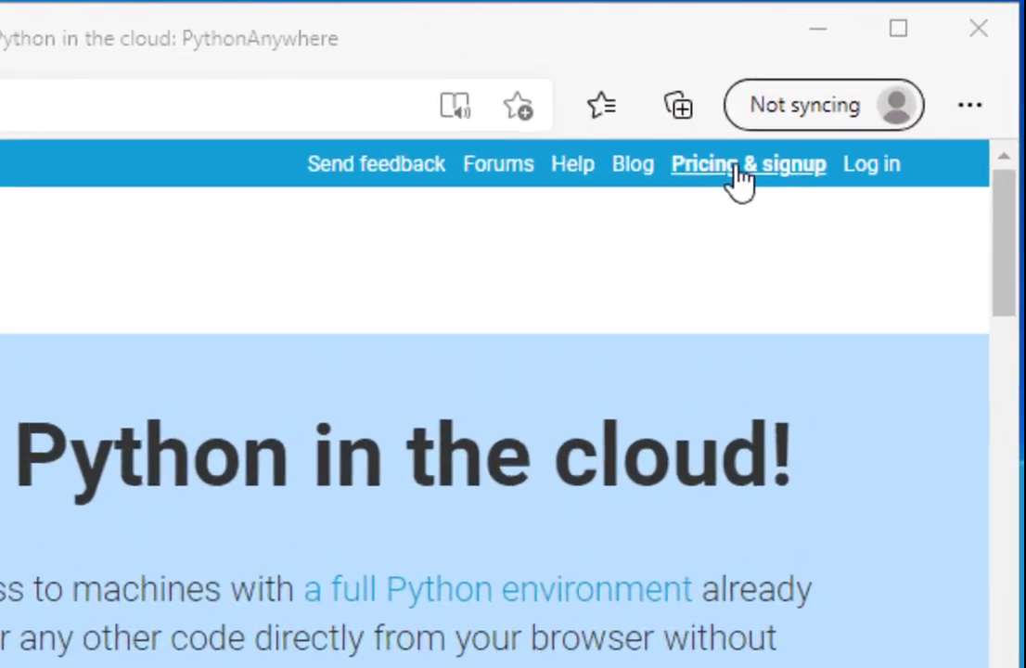
- Start a free Beginner account signup with the username bottletutorial
left_click(746, 163)
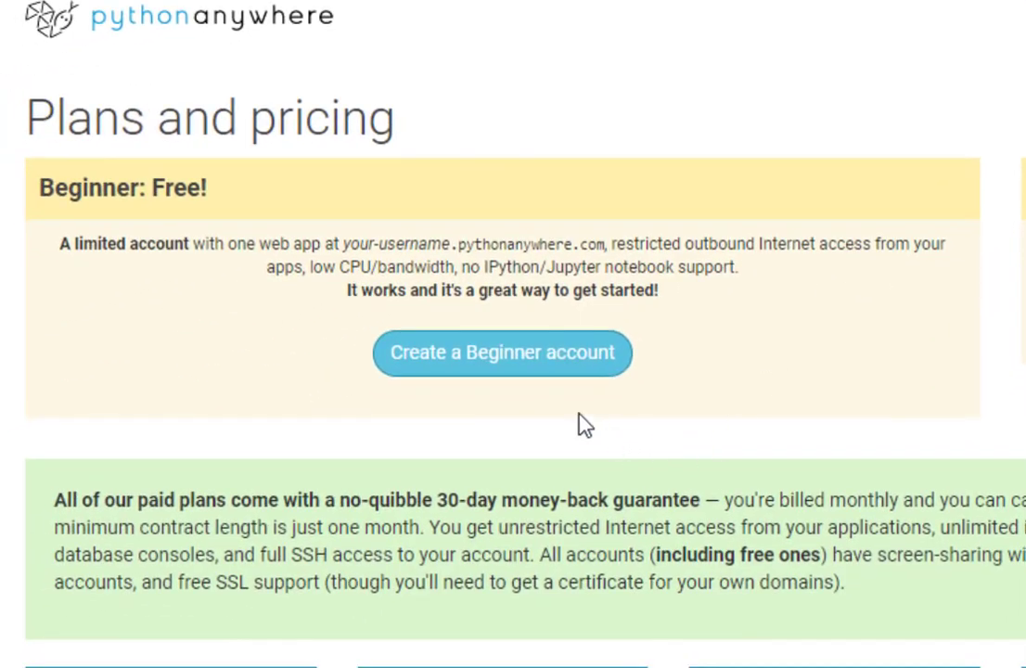
left_click(503, 352)
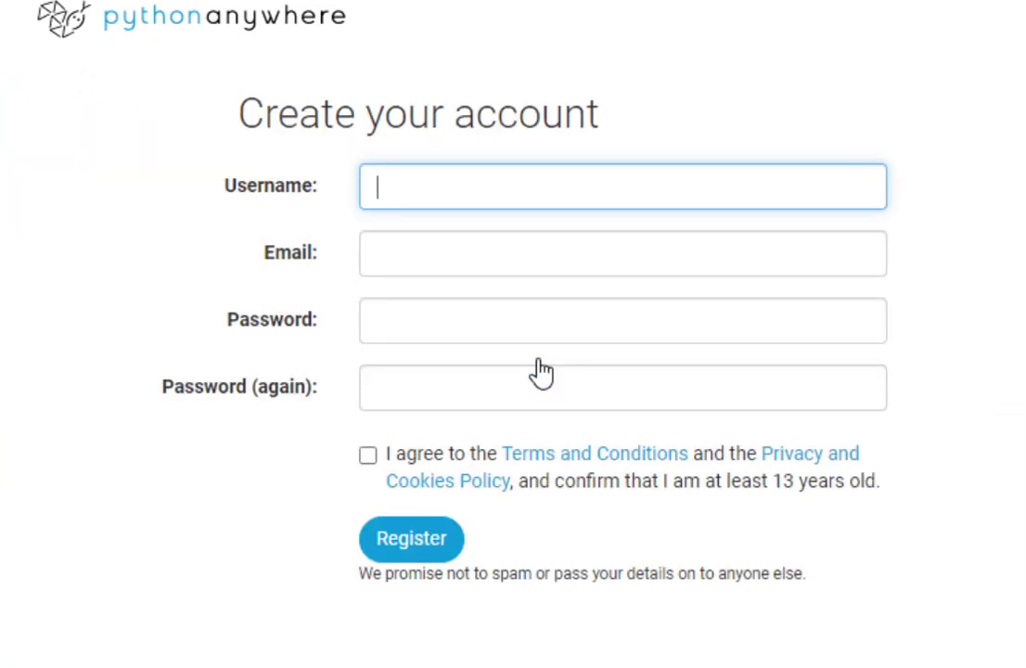
left_click(624, 185)
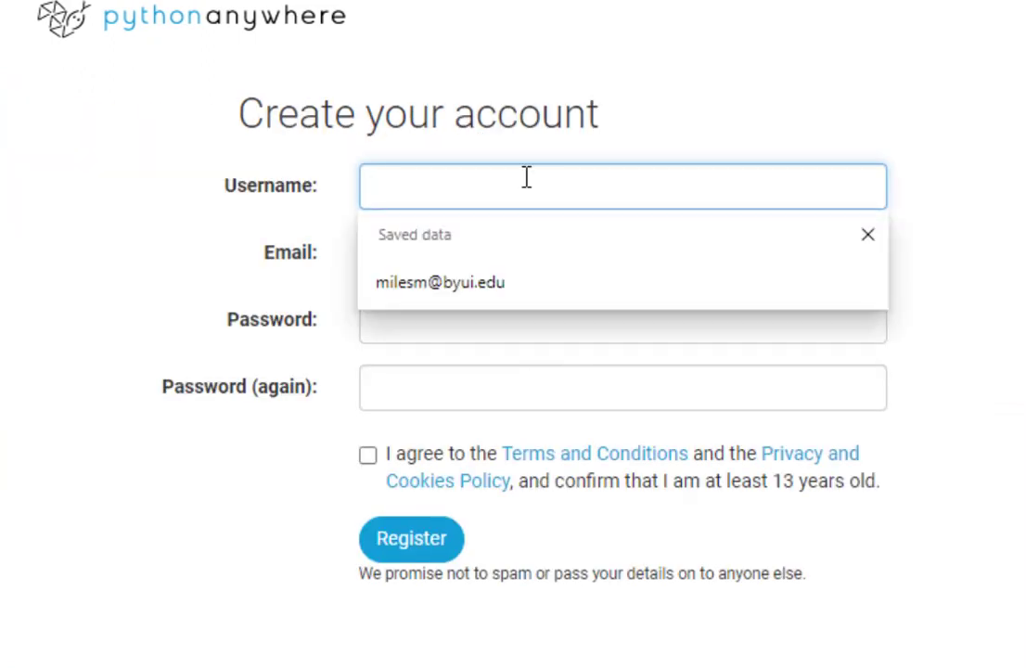
type("bottle")
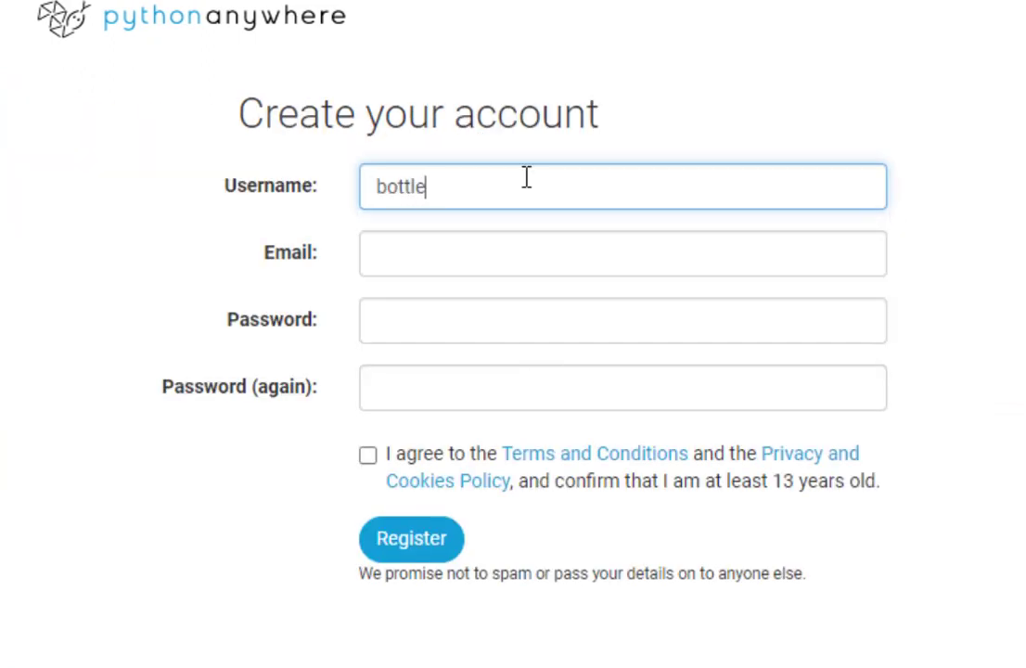
type("tutorial")
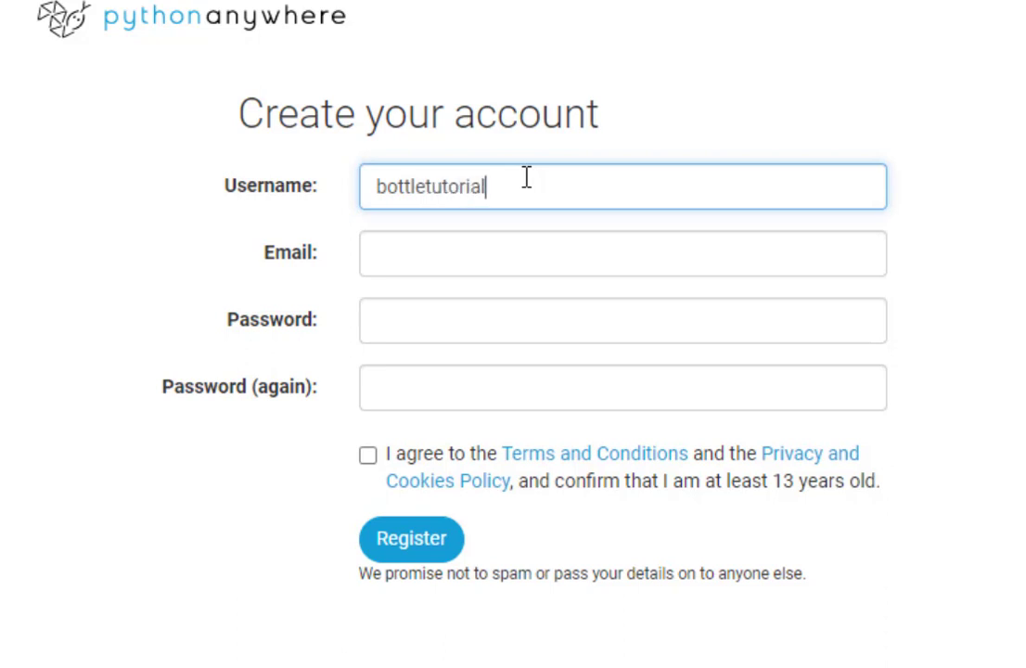
- Fill in the saved email, agree to the terms and register the account
left_click(624, 252)
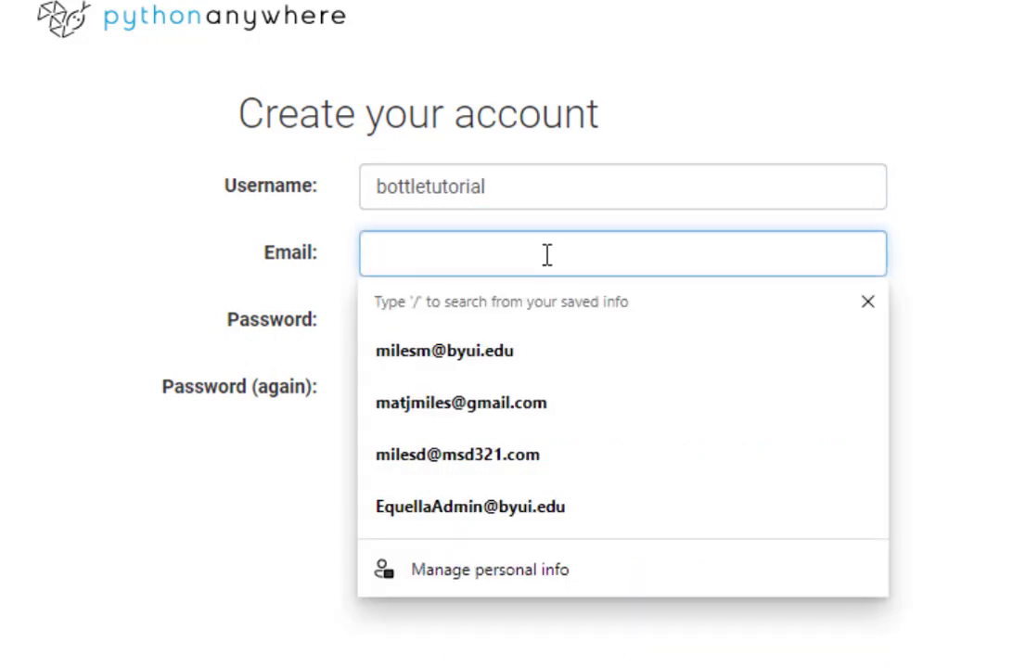
left_click(460, 401)
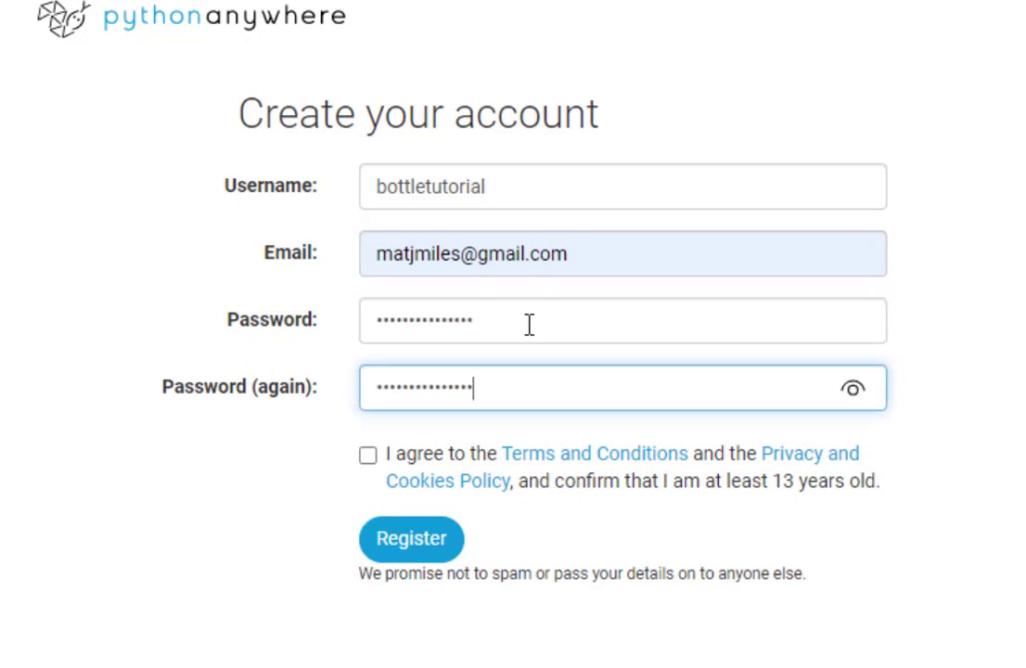
left_click(367, 455)
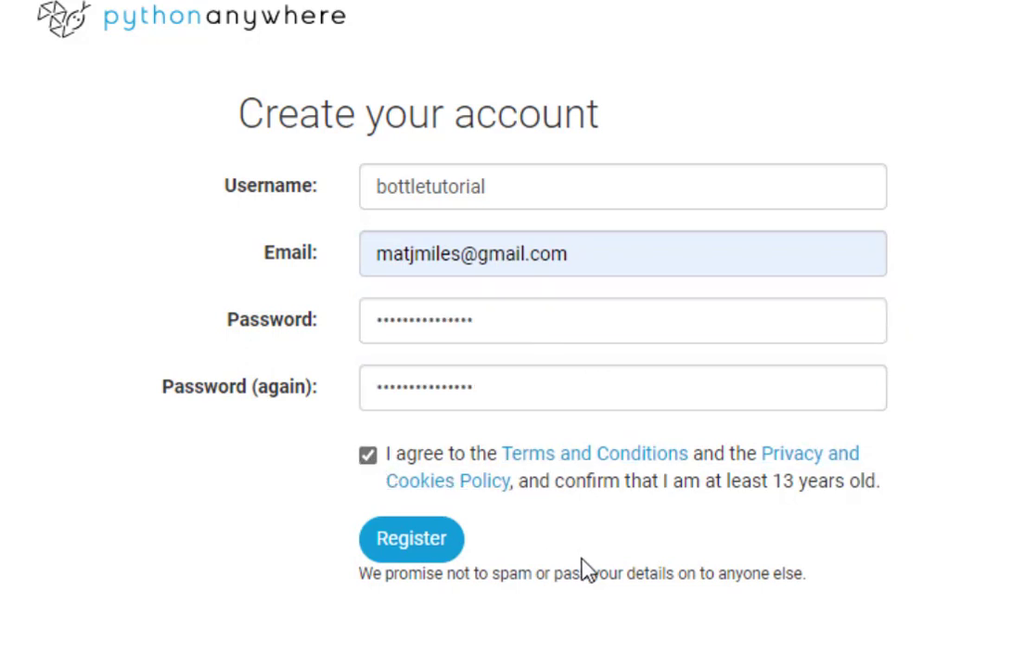
left_click(412, 539)
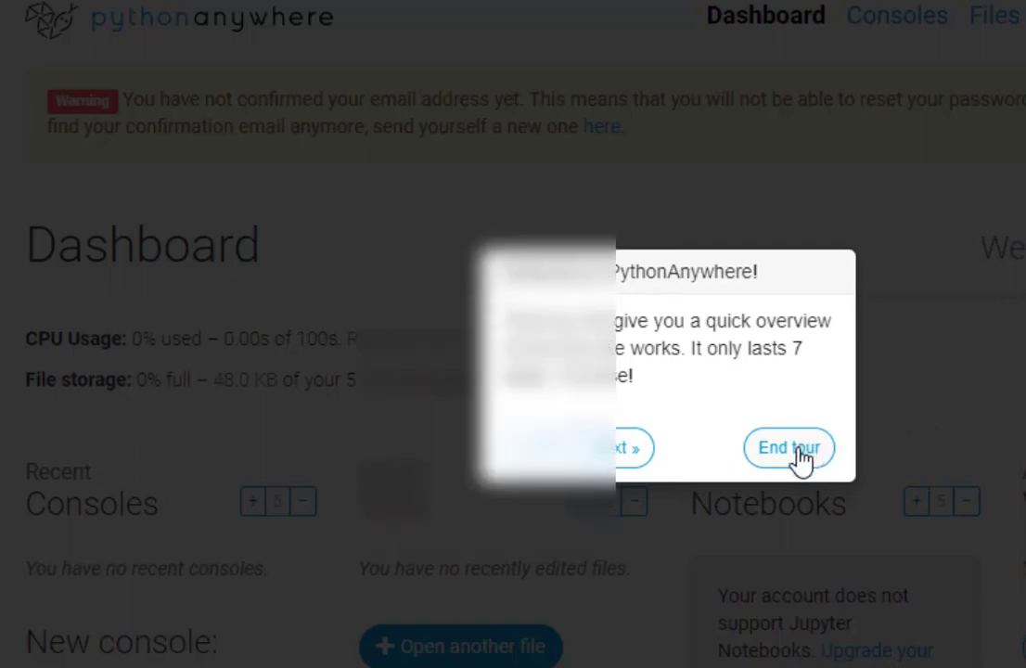
- End the welcome tour to reveal the plain dashboard
left_click(789, 447)
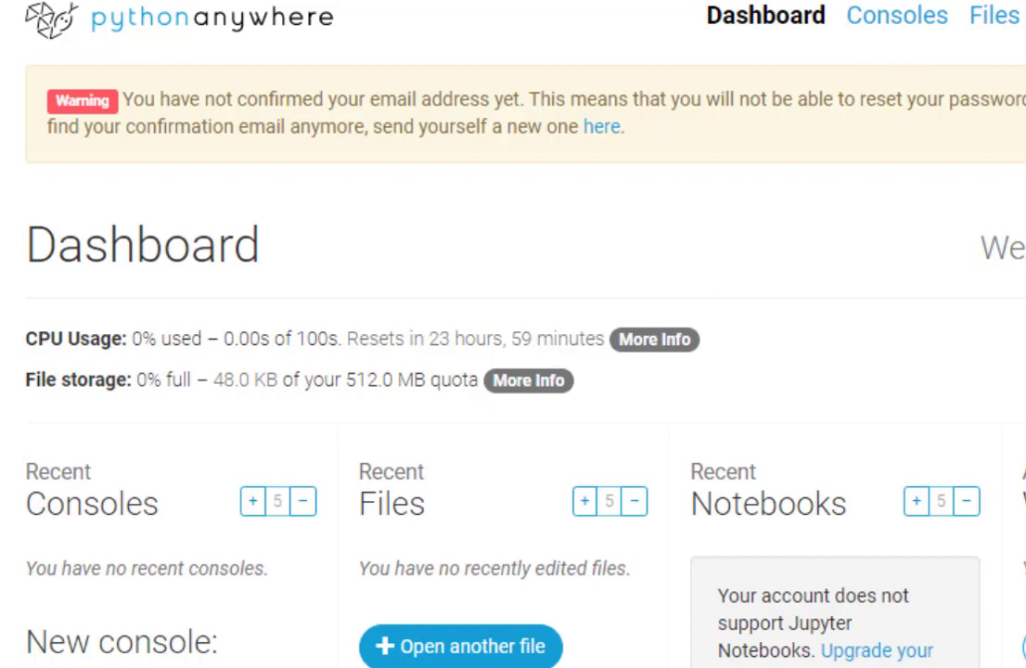
mouse_move(788, 221)
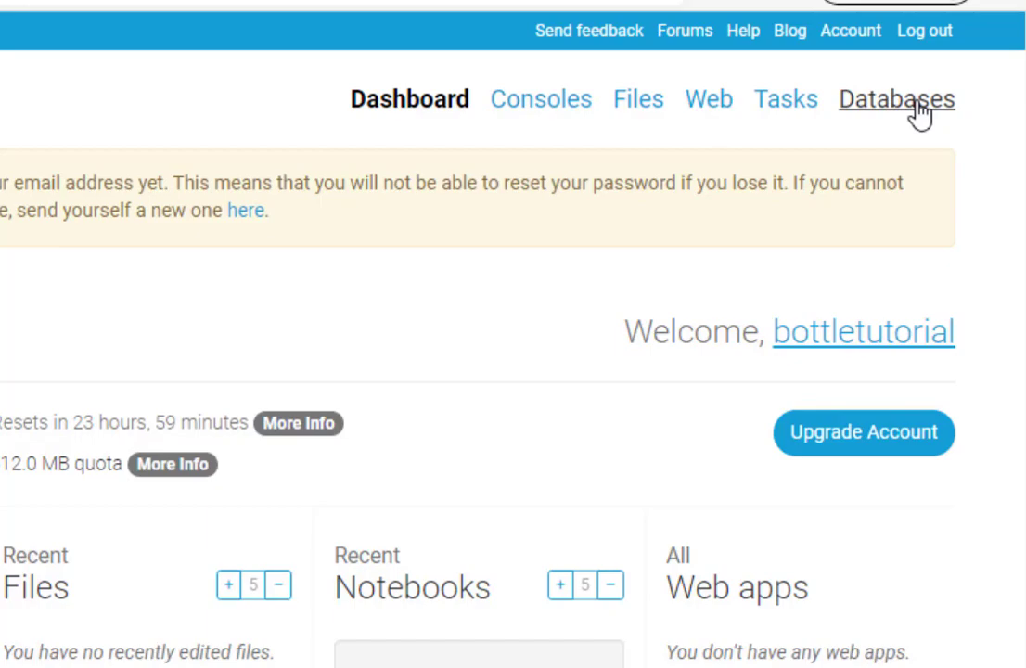
- On the Databases page, enter a new MySQL password and initialize MySQL
left_click(896, 101)
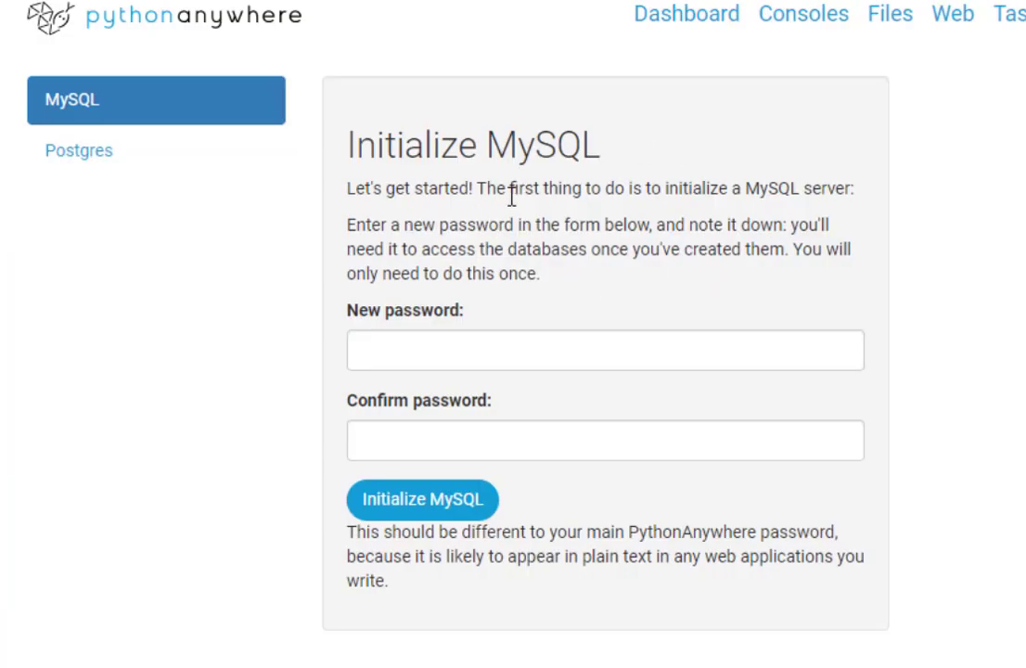
mouse_move(627, 171)
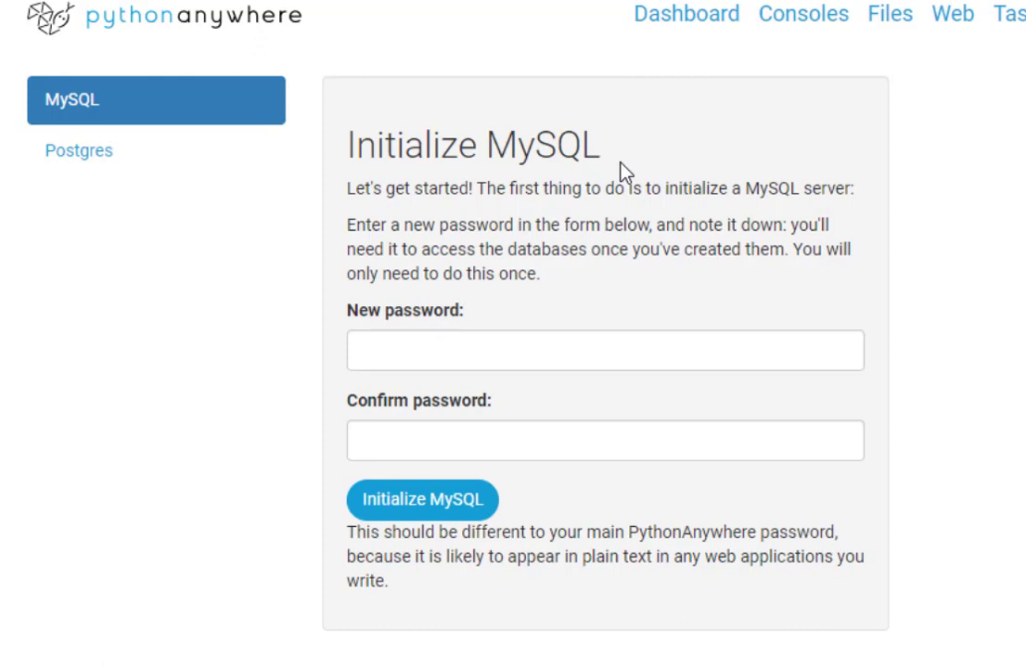
left_click(605, 350)
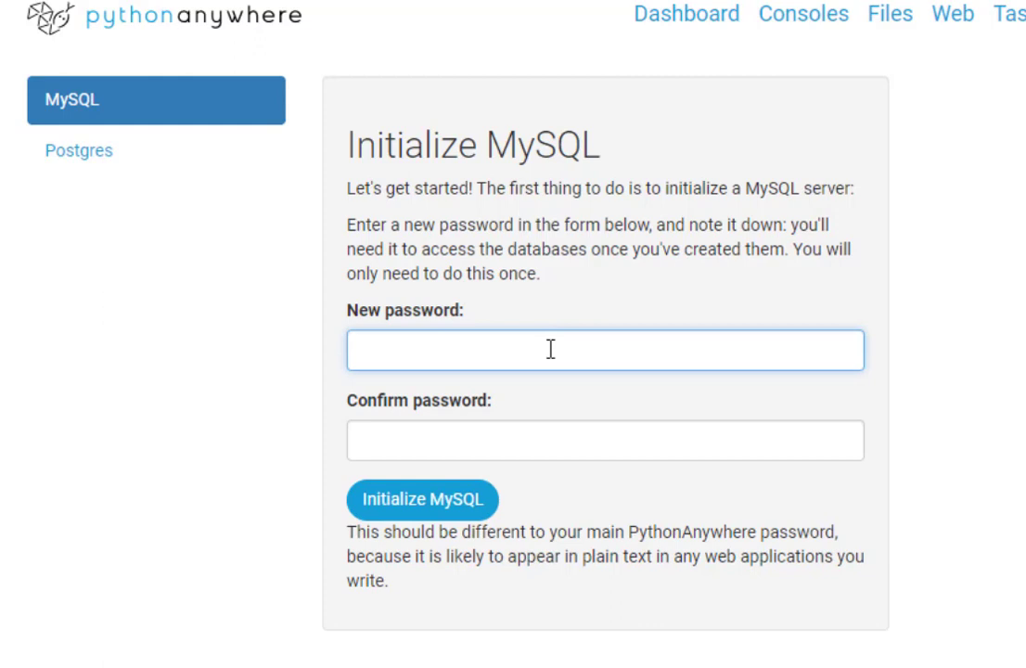
left_click(361, 351)
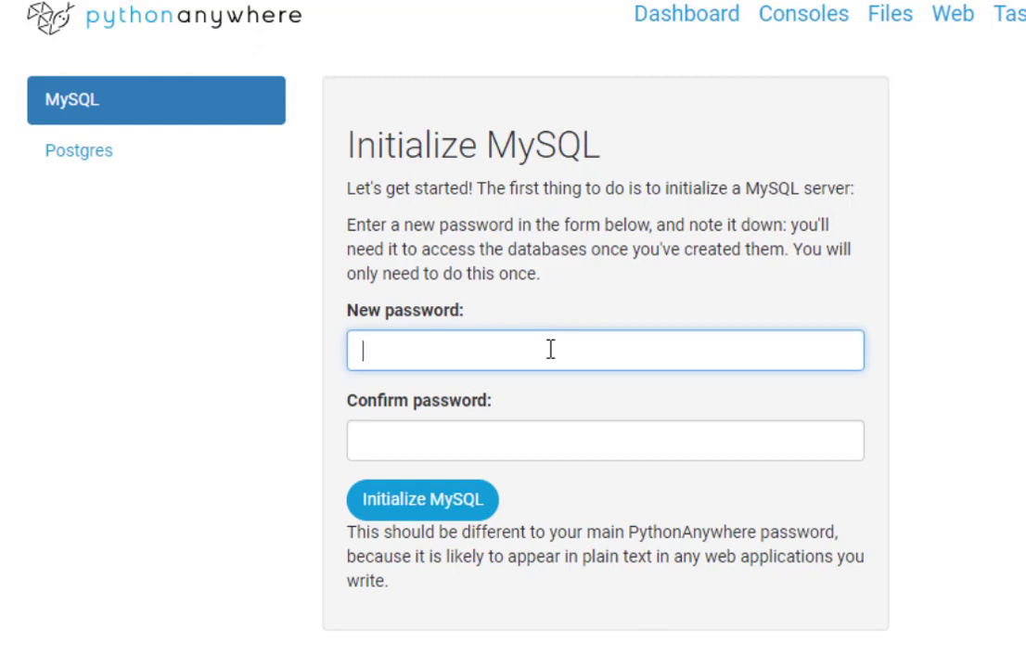
type("password")
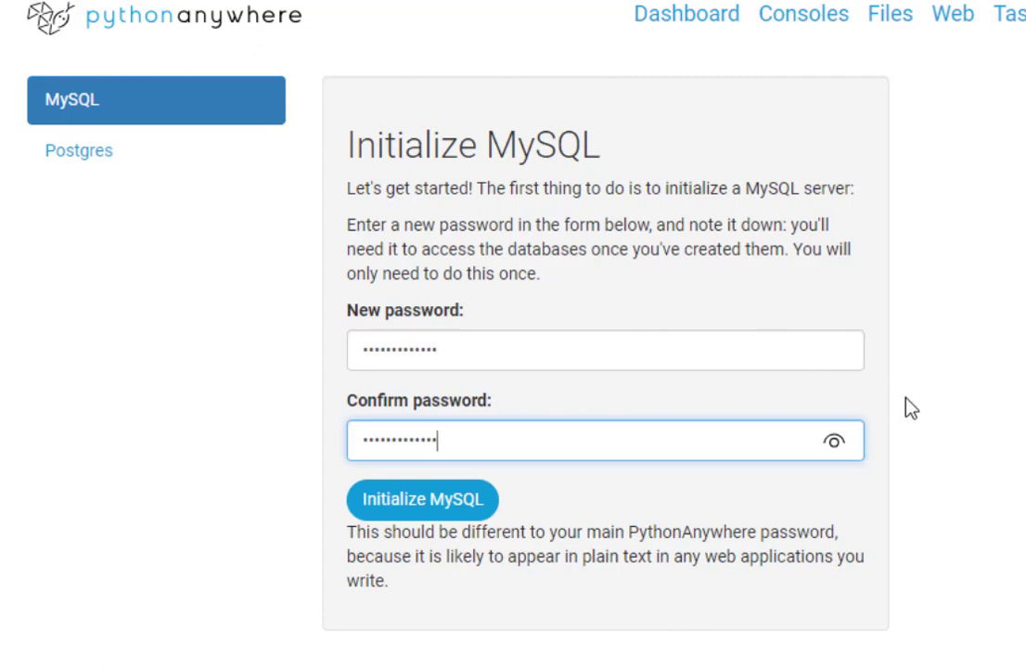
left_click(421, 499)
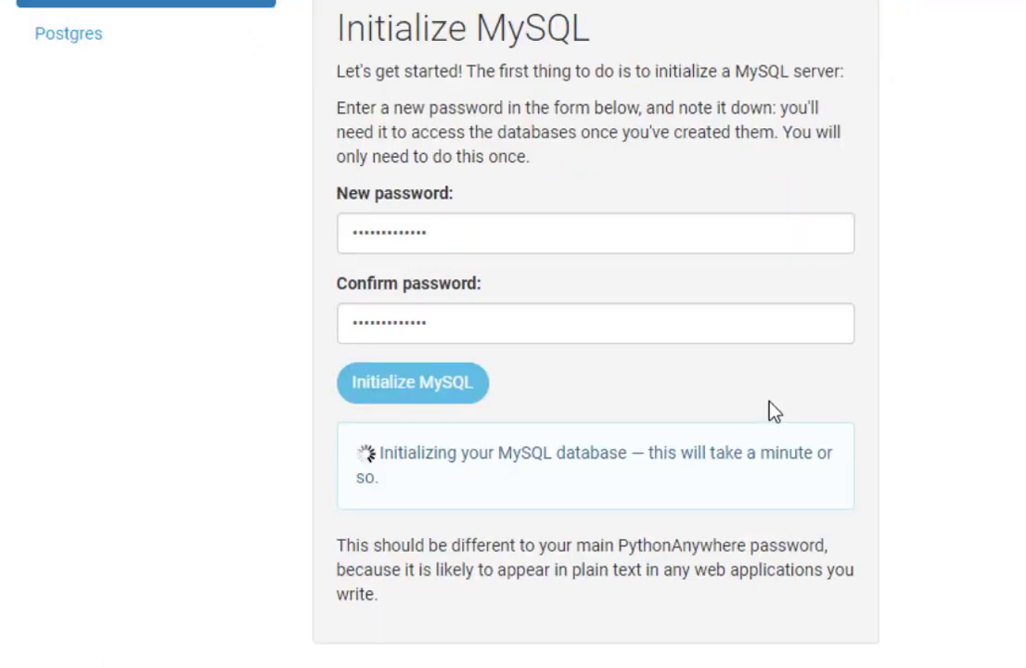
mouse_move(498, 490)
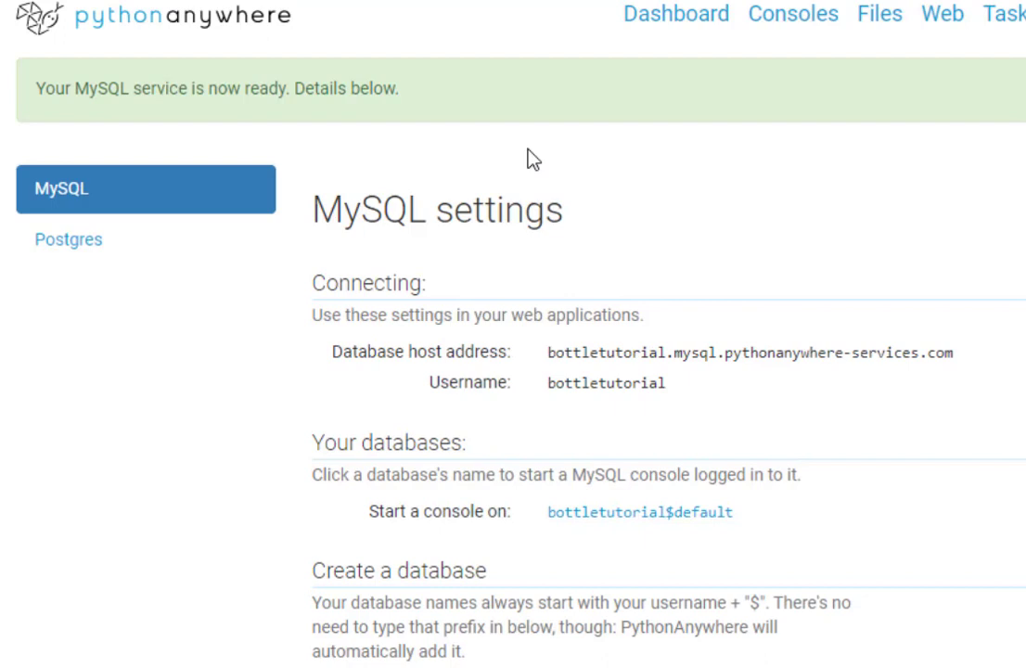
mouse_move(761, 191)
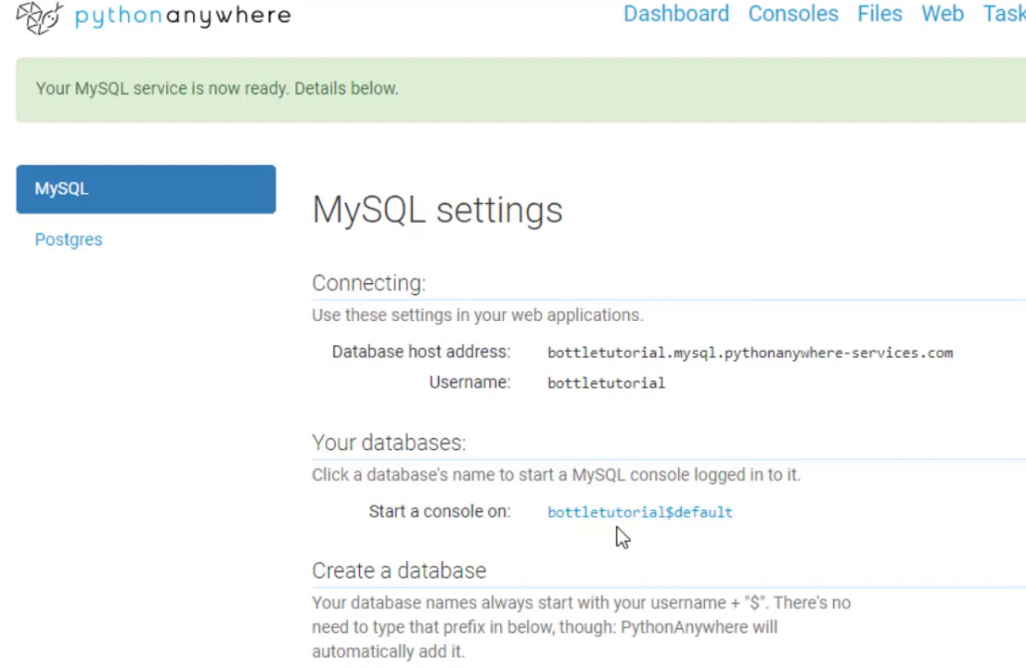
- Start a MySQL console on the default database from the MySQL settings page
scroll("down", 3)
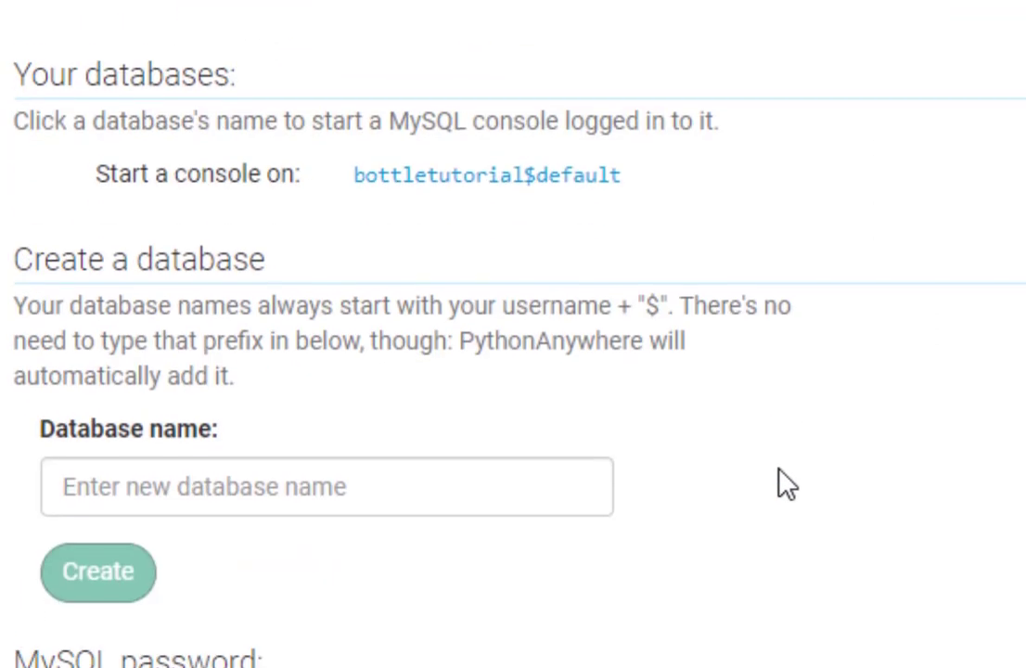
scroll("up", 3)
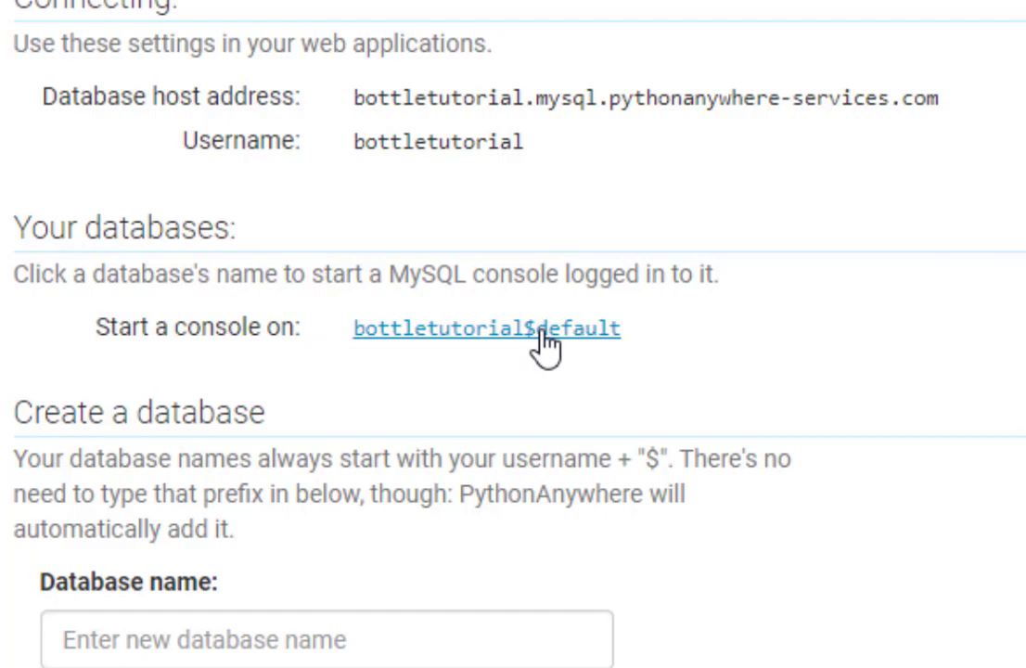
left_click(490, 330)
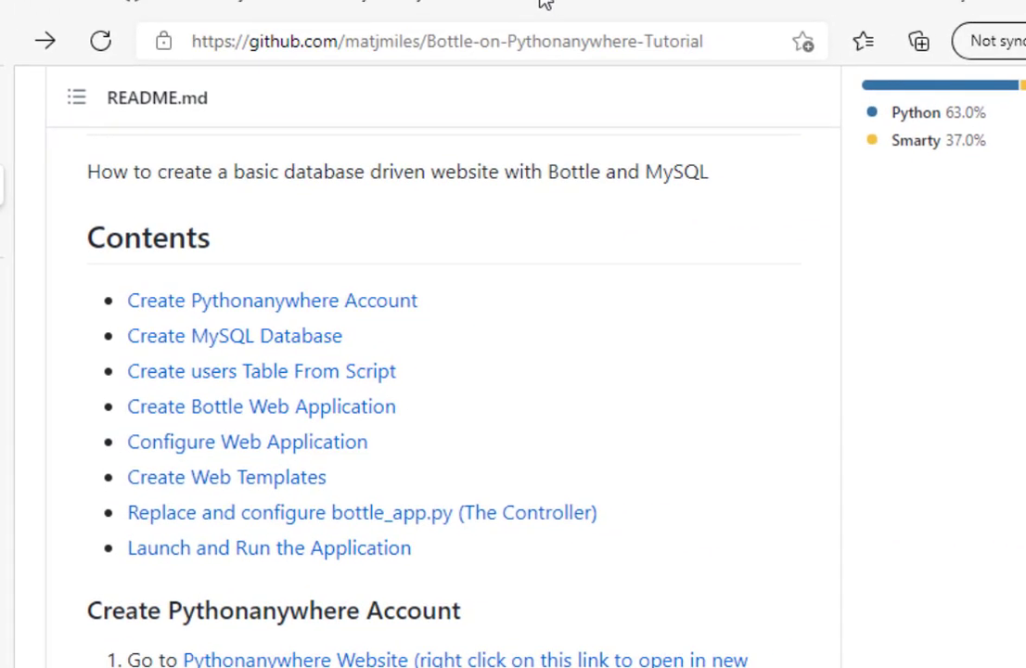
- Jump to the Create MySQL Database section of the tutorial README
scroll("down", 3)
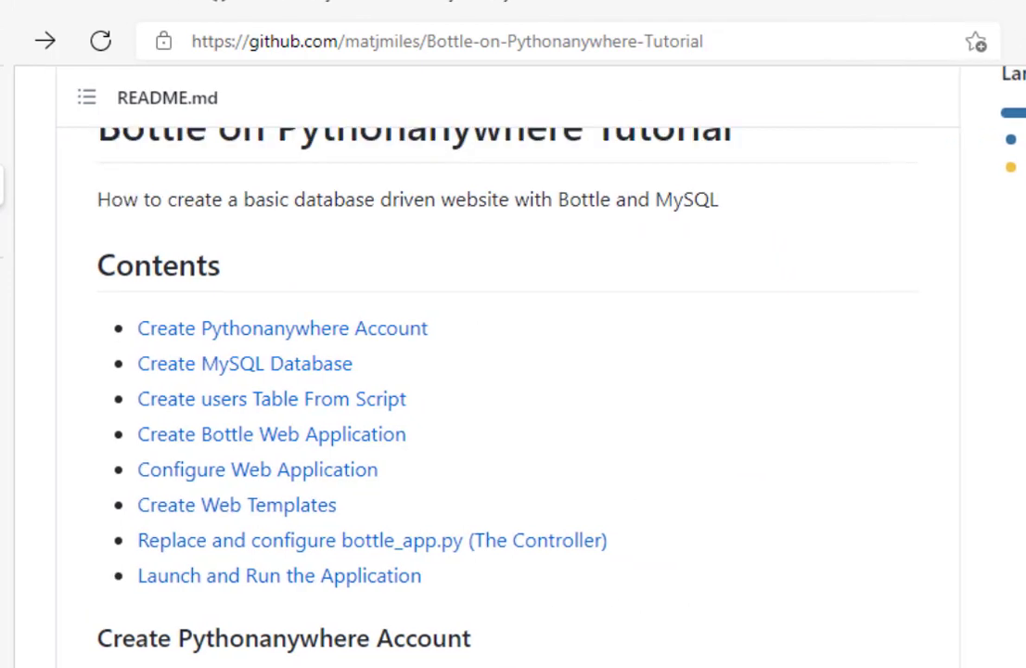
mouse_move(245, 362)
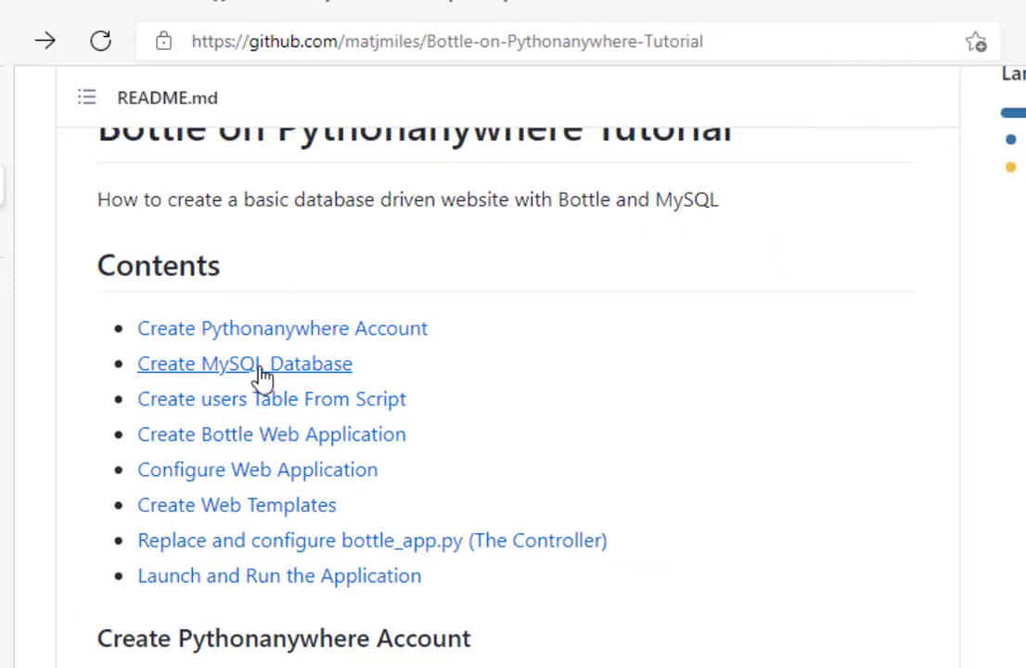
left_click(245, 362)
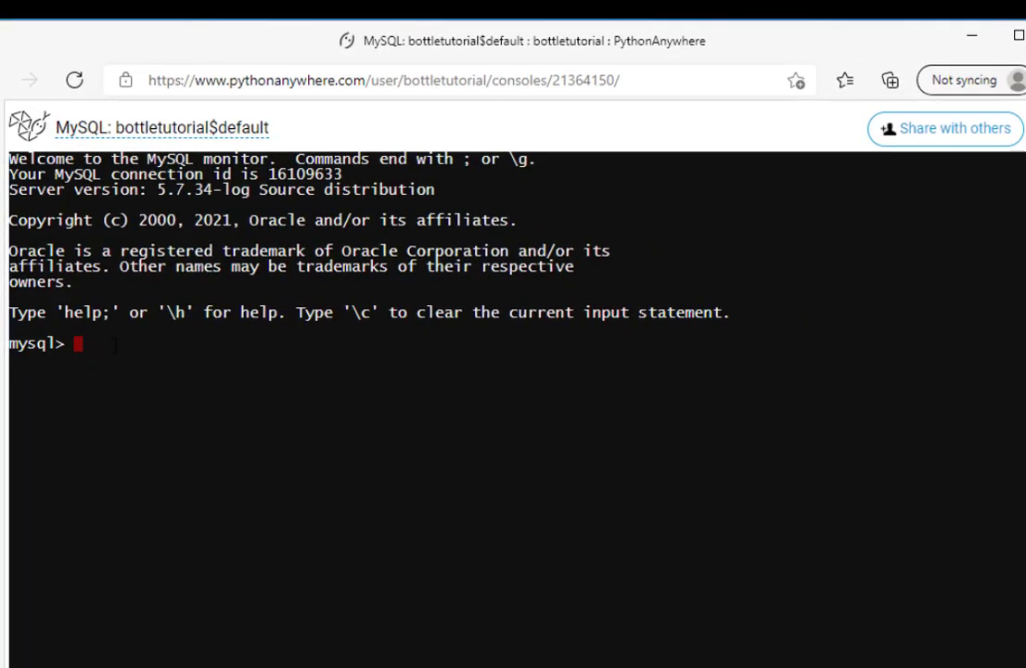
- Run CREATE TABLE users with auto-increment id, first_name and last_name columns
type("CREATE TABLE users ( id int NOT NULL AUTO_INCREMENT COMMENT 'primary key', first_name varchar(25) NOT NULL, last_name varchar(25) NOT NULL, PRIMARY KEY (id) ) ENGINE=Inno")
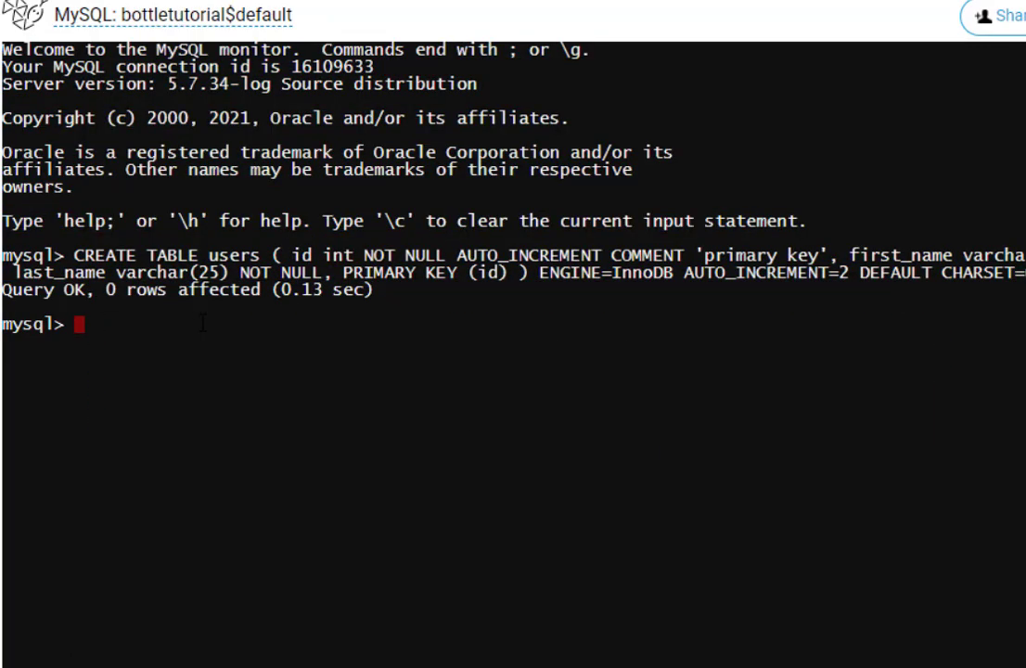
type("sho")
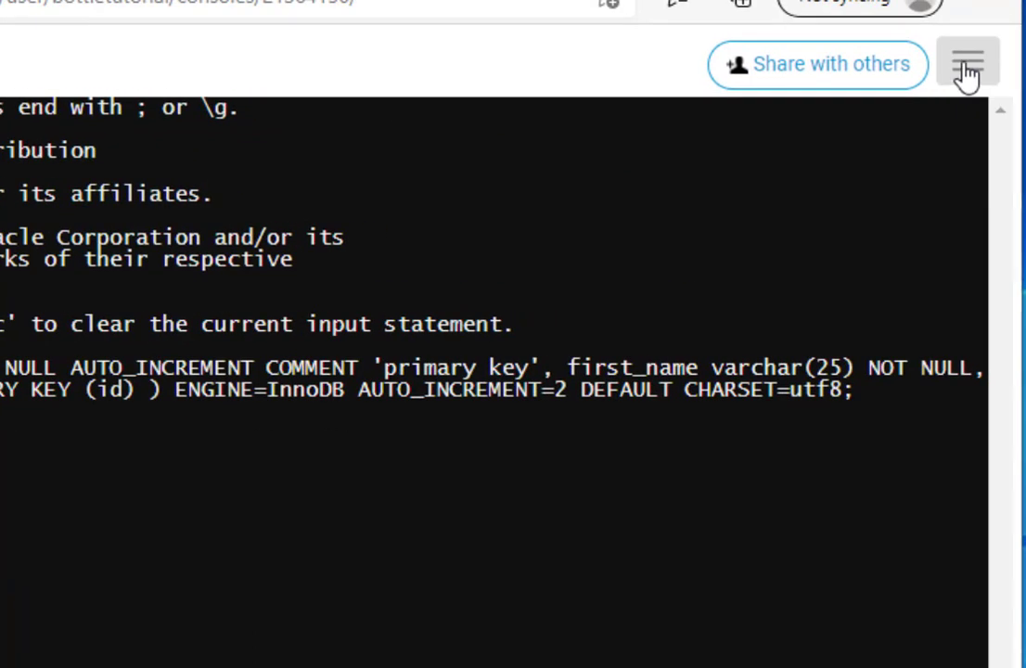
- Go to the Web page and start adding a new web app
left_click(969, 63)
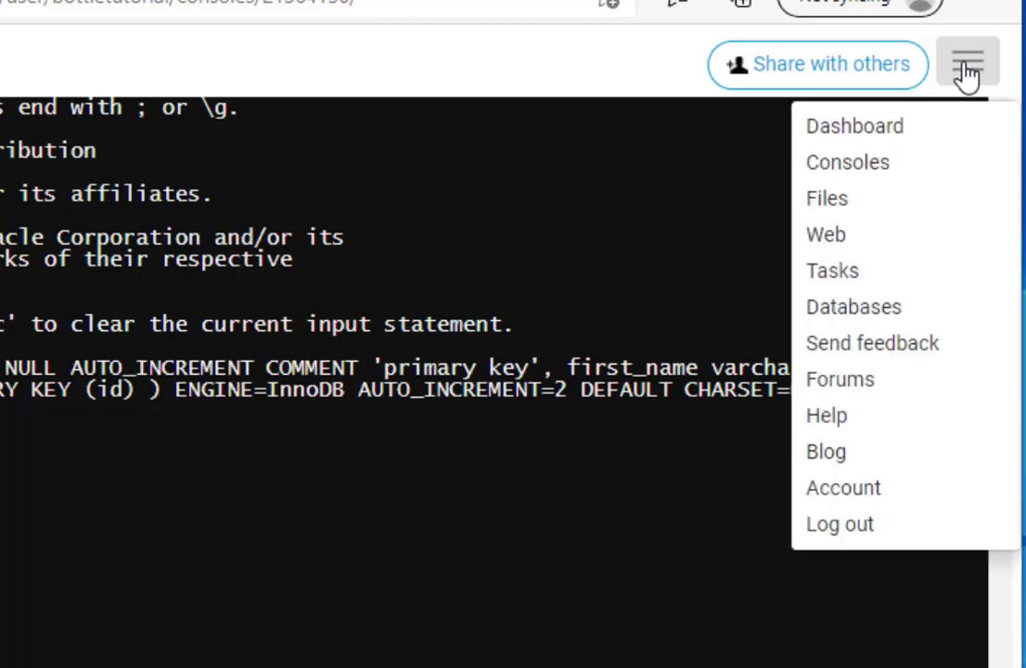
left_click(824, 234)
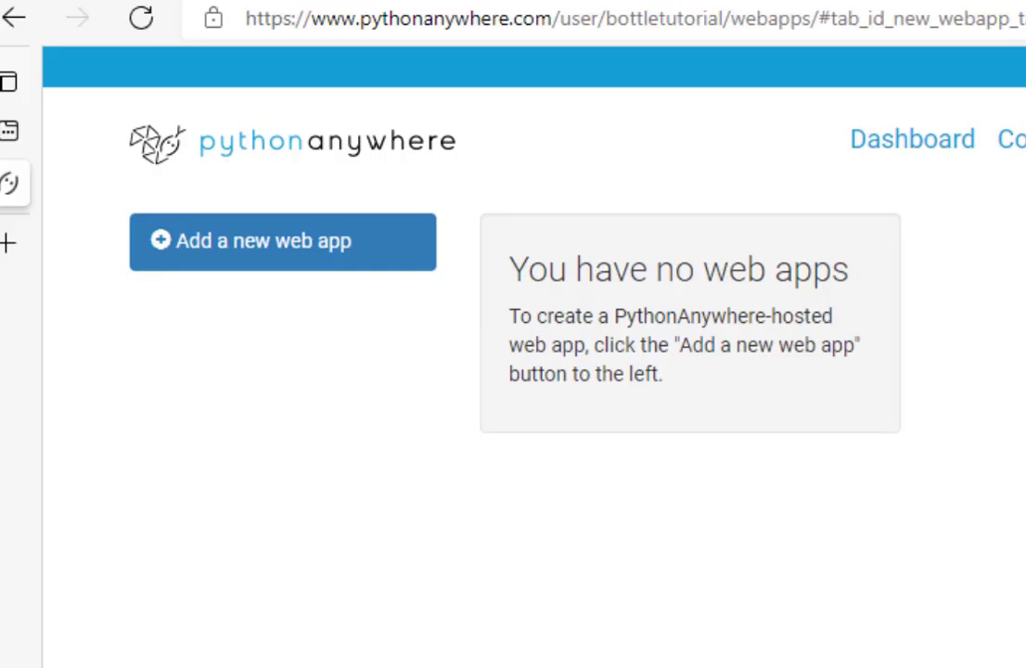
mouse_move(282, 252)
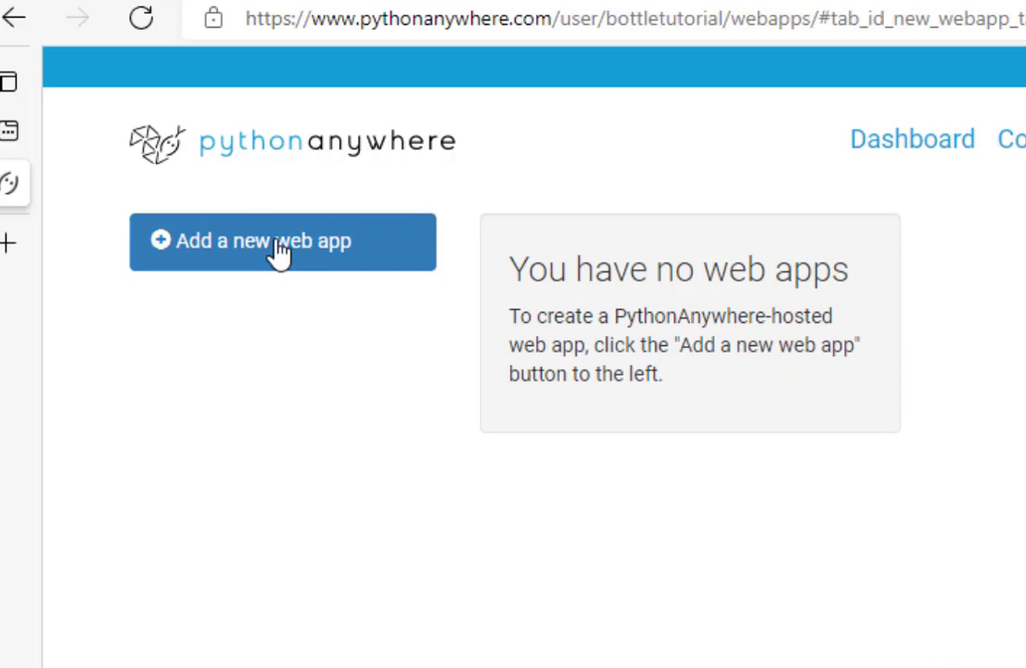
left_click(282, 242)
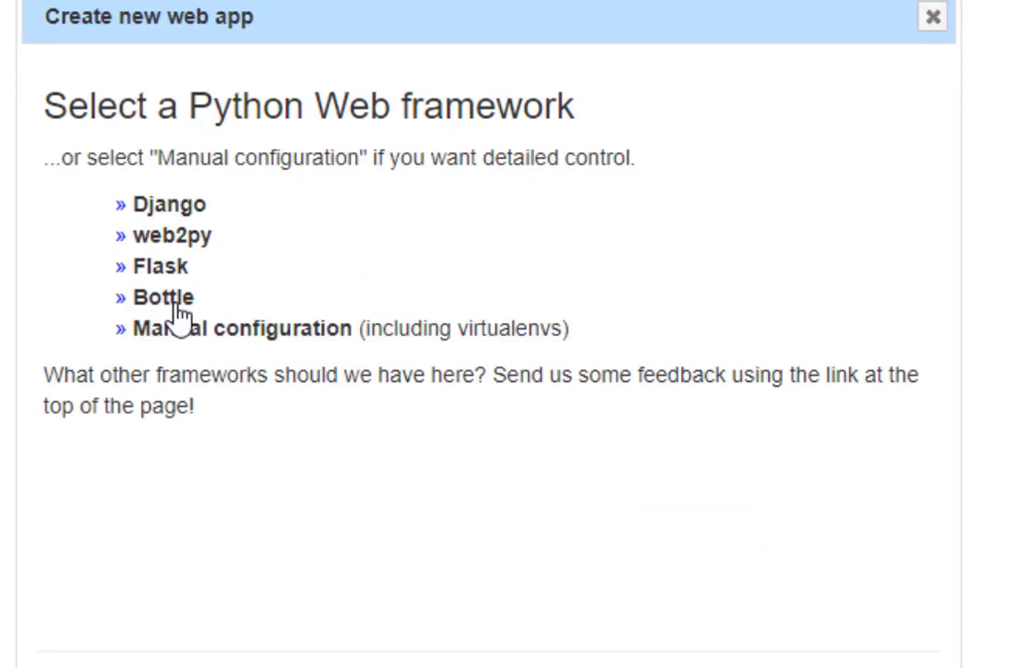
mouse_move(186, 320)
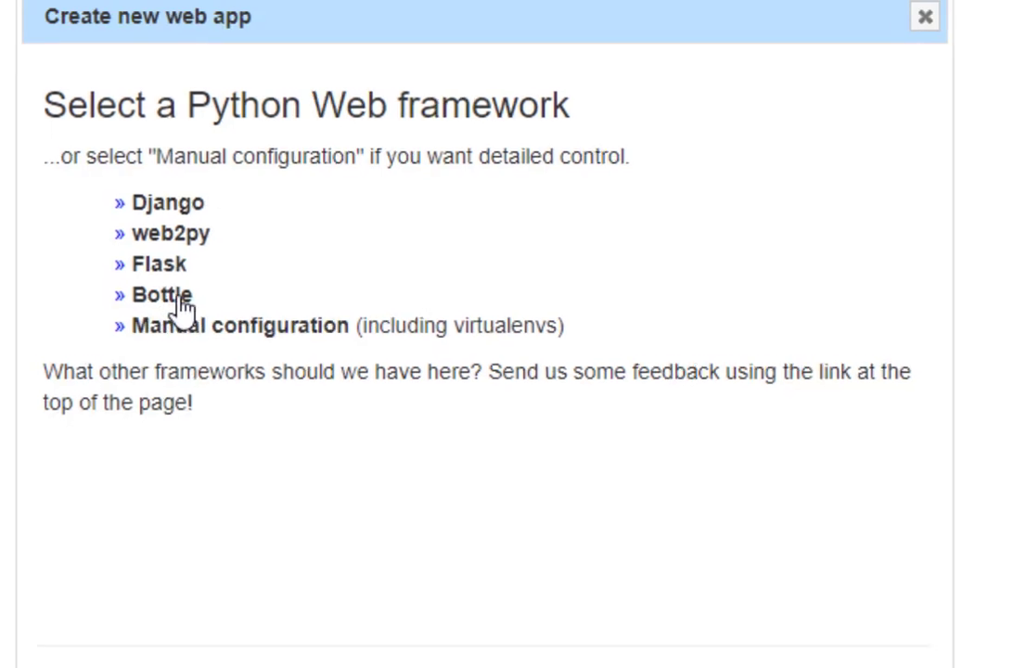
- Choose the Bottle framework, keep the bottle_app.py path and create the app
left_click(160, 295)
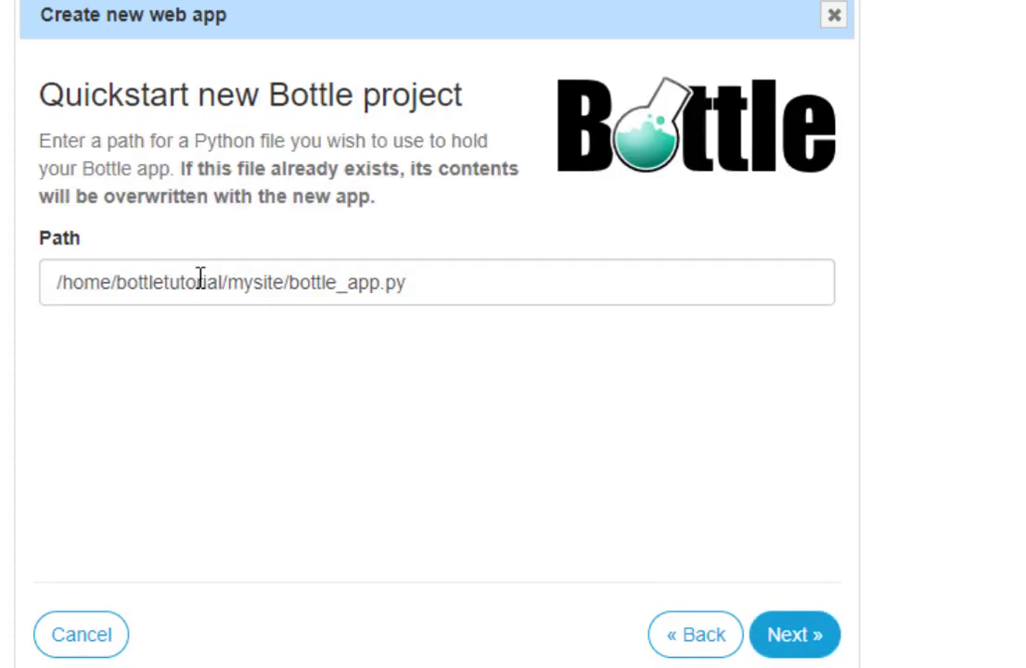
double_click(375, 282)
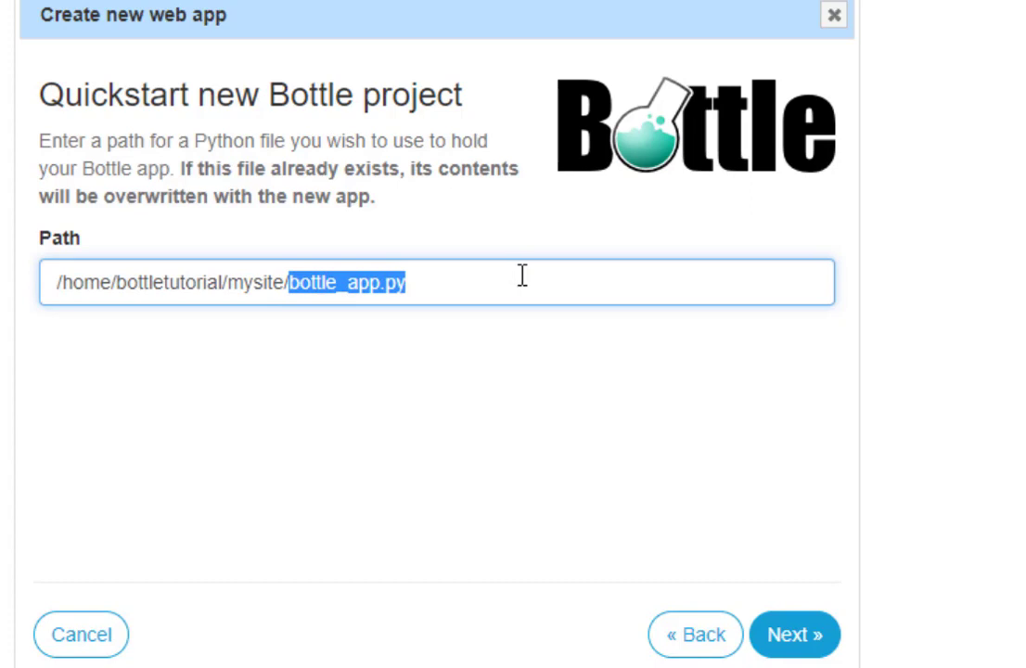
mouse_move(582, 219)
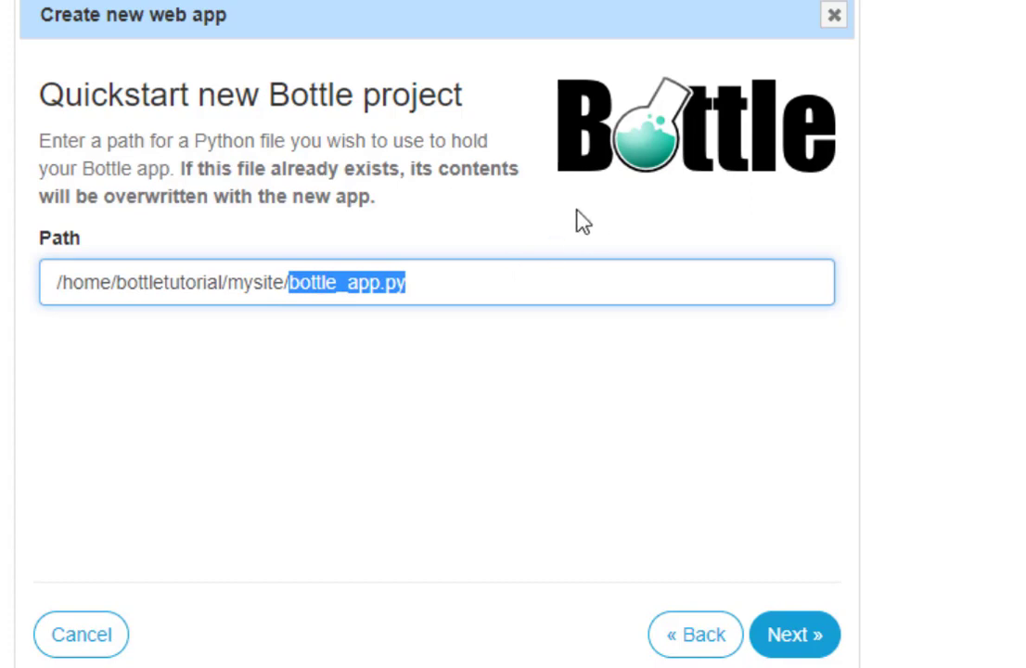
left_click(795, 635)
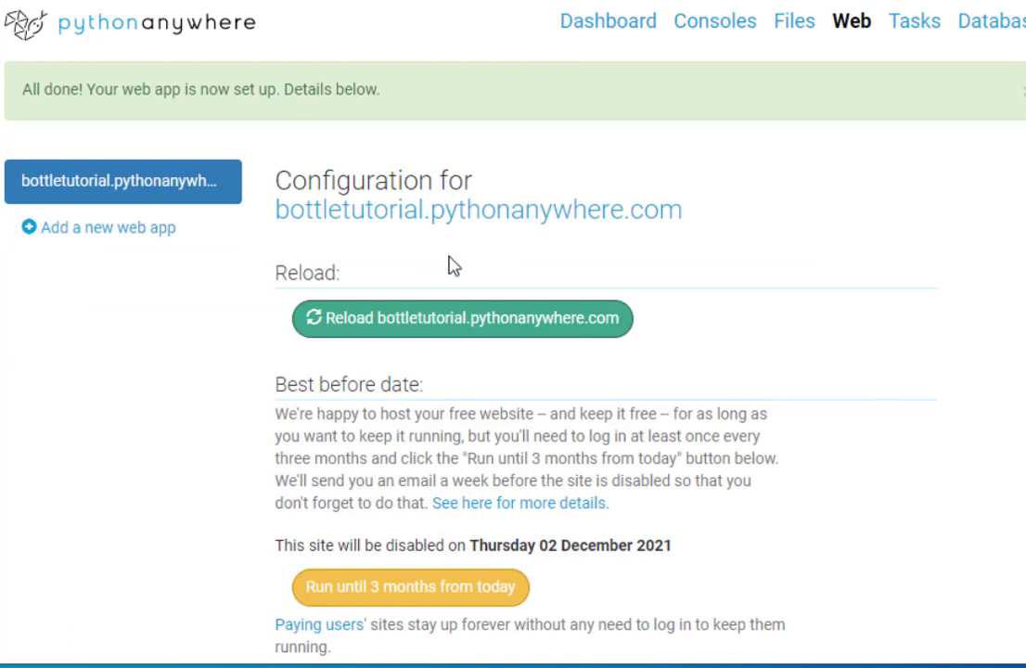
mouse_move(479, 256)
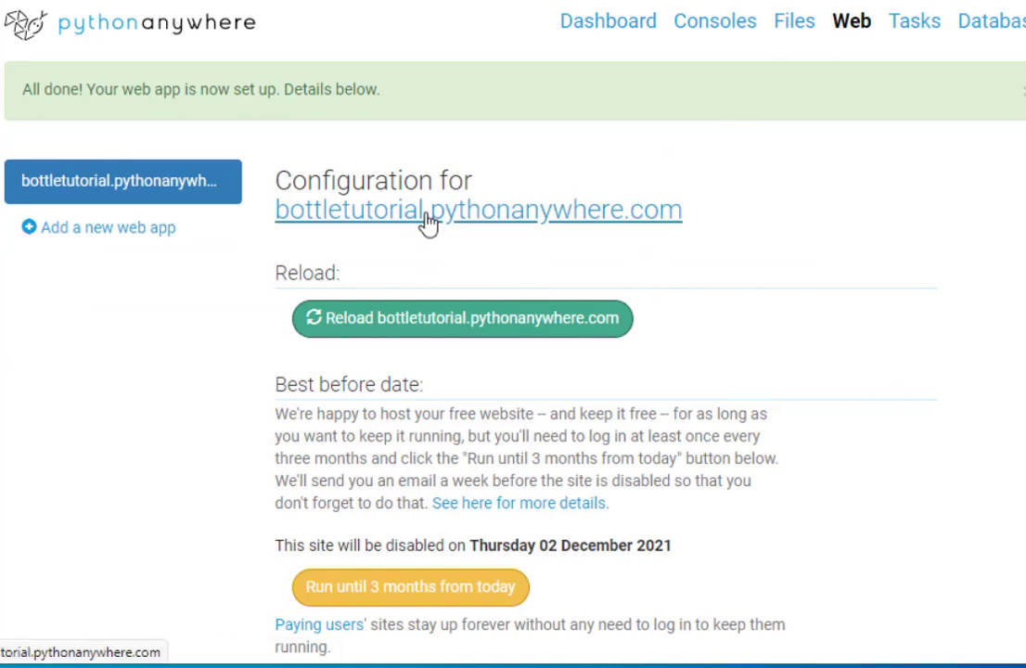
- Open the live site in a new tab to confirm Hello from Bottle!, then return
right_click(436, 212)
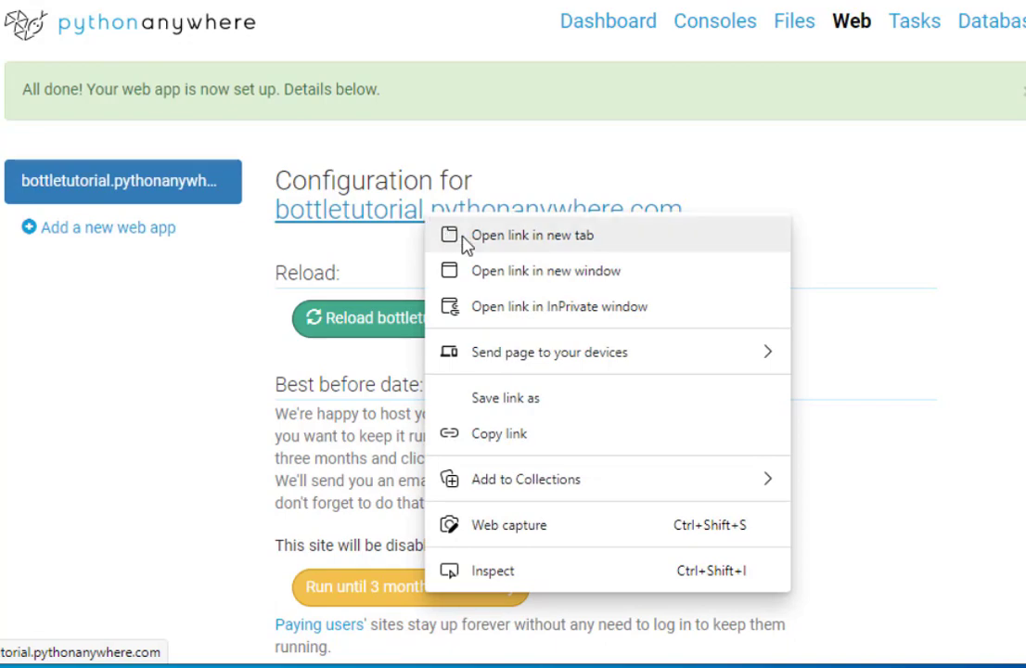
left_click(534, 234)
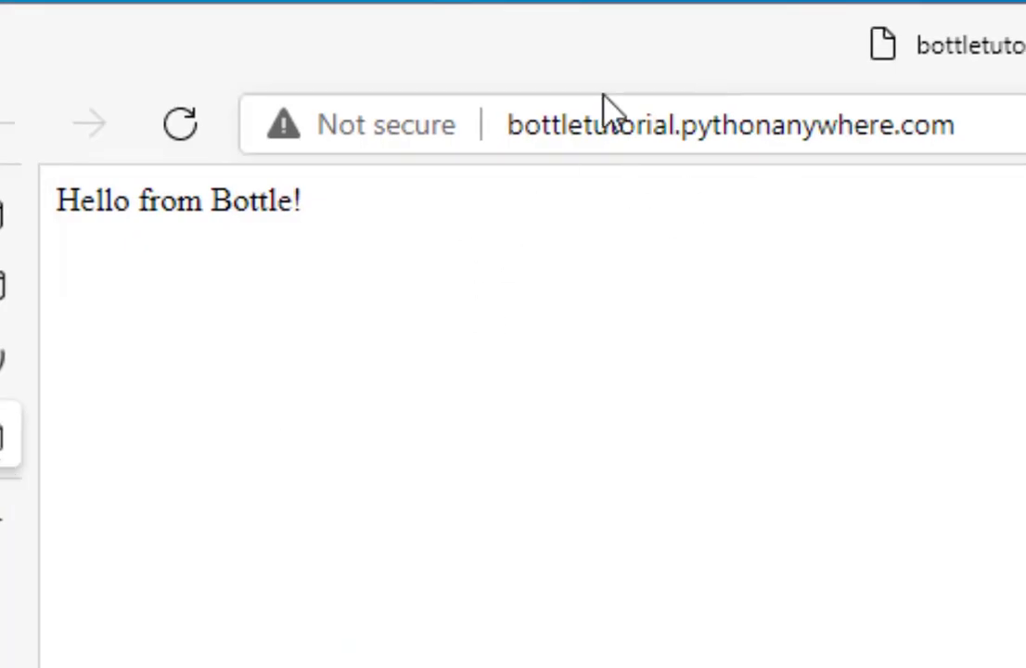
left_click(728, 125)
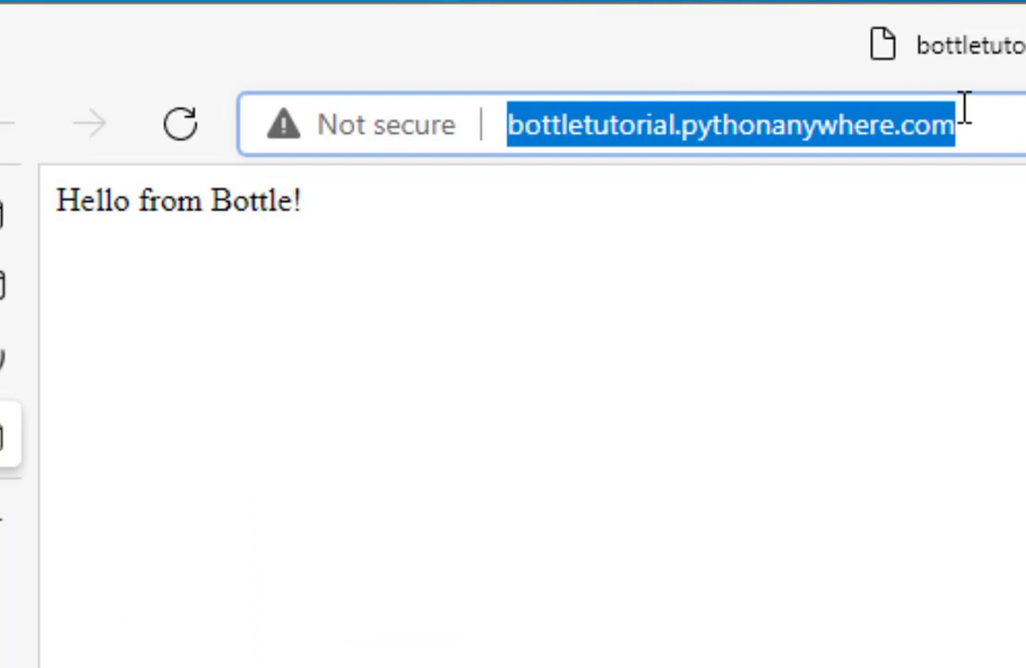
left_click(279, 256)
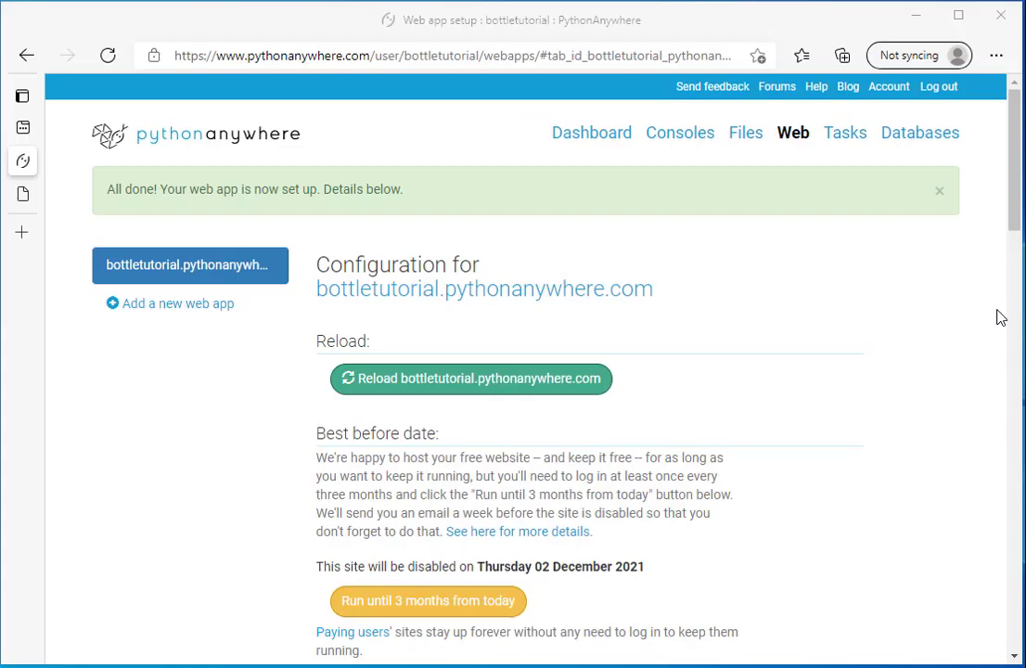
mouse_move(919, 304)
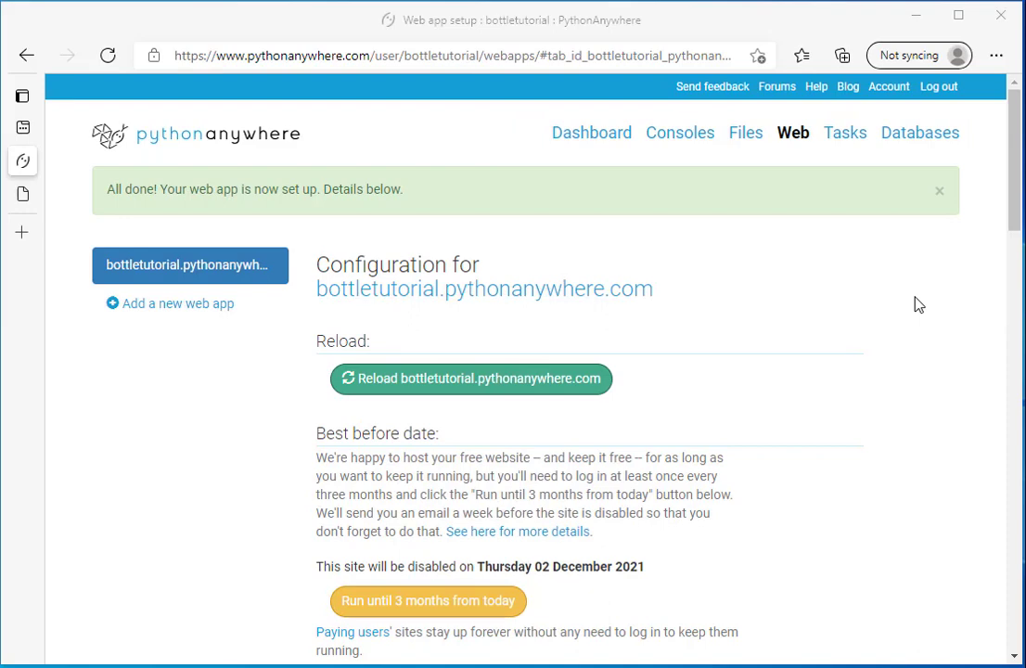
- Review the Code section's source folder, Python version and WSGI file path
scroll("down", 3)
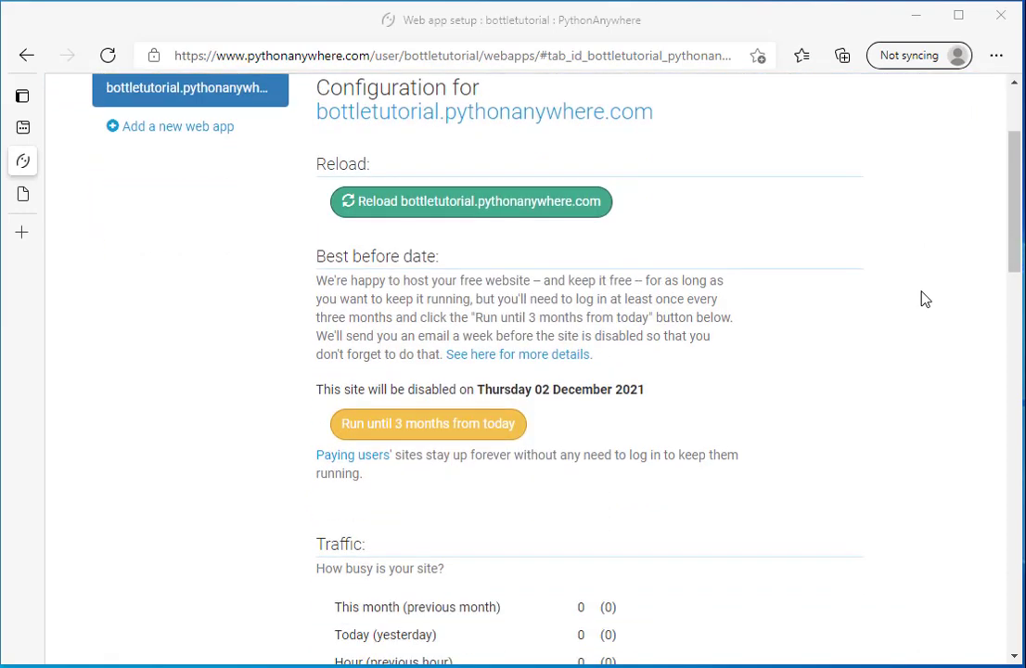
scroll("down", 3)
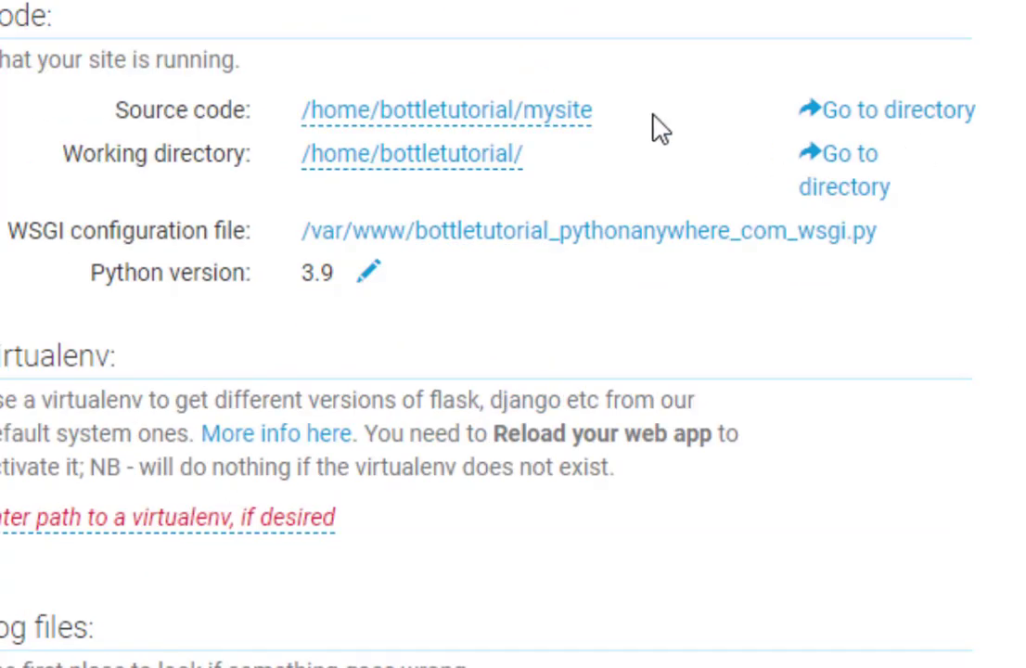
mouse_move(388, 126)
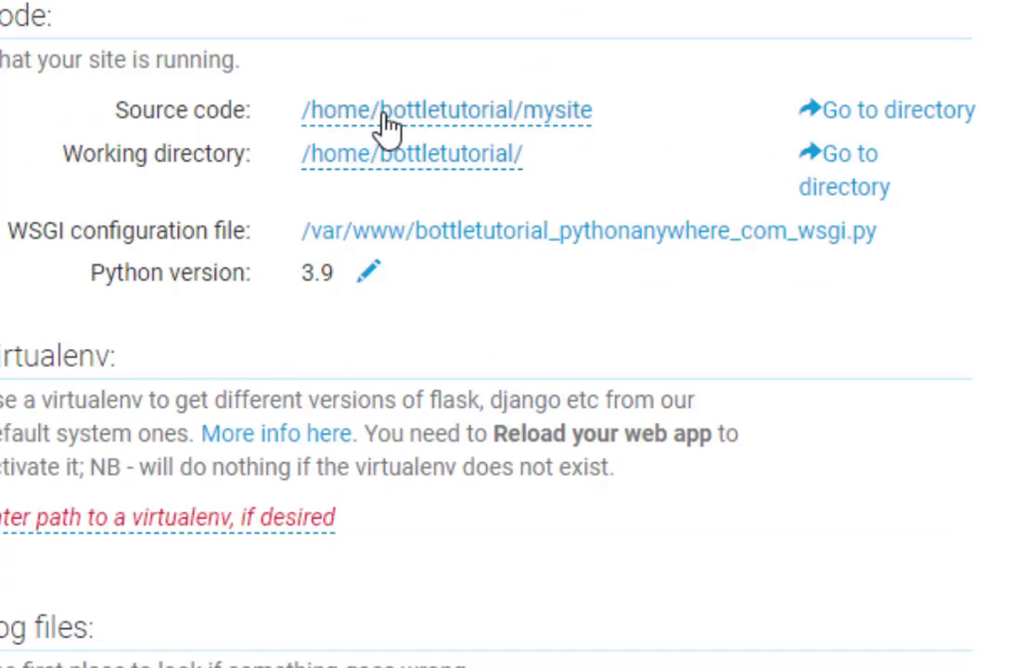
mouse_move(390, 176)
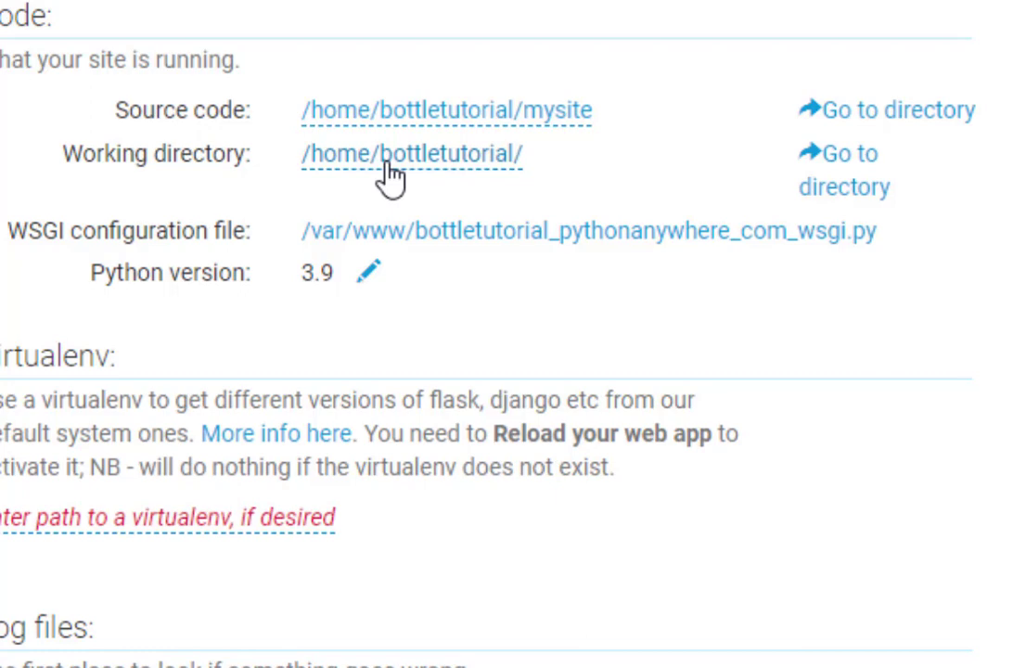
scroll("down", 3)
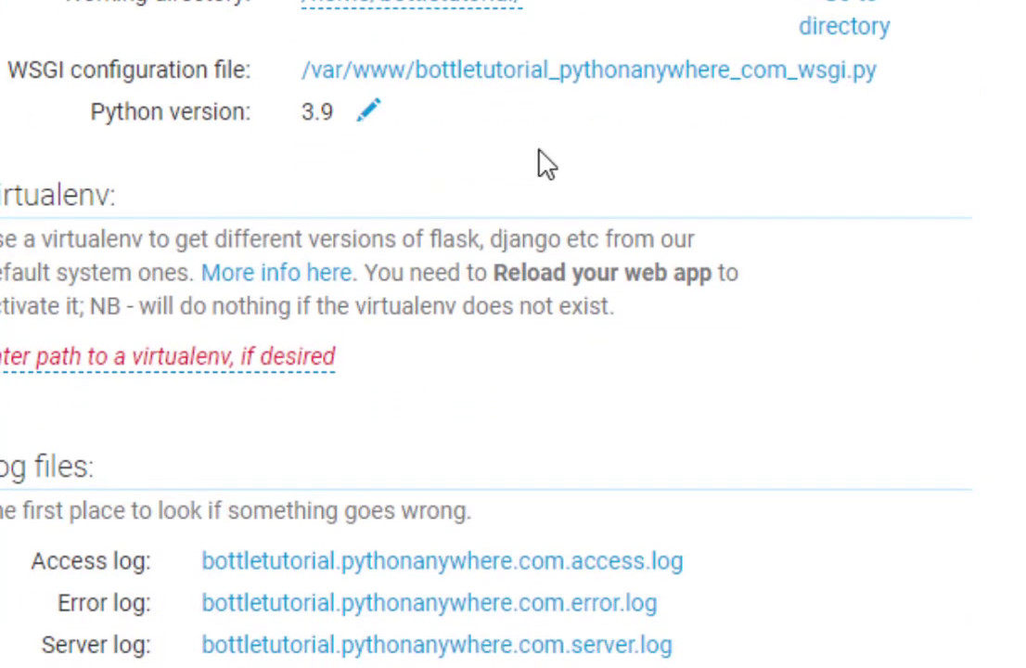
scroll("up", 3)
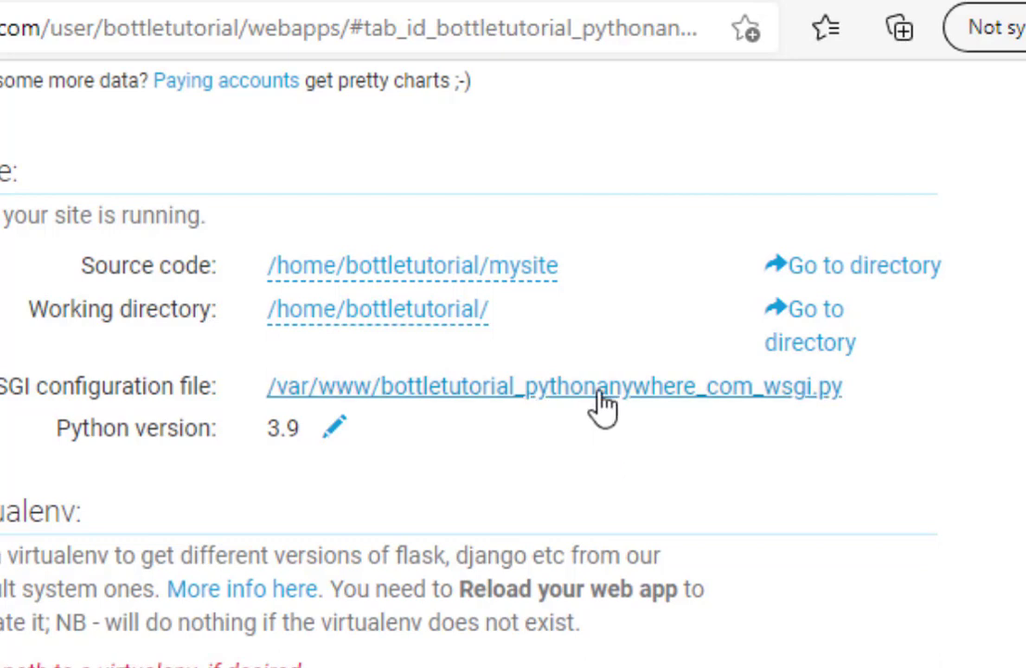
mouse_move(646, 464)
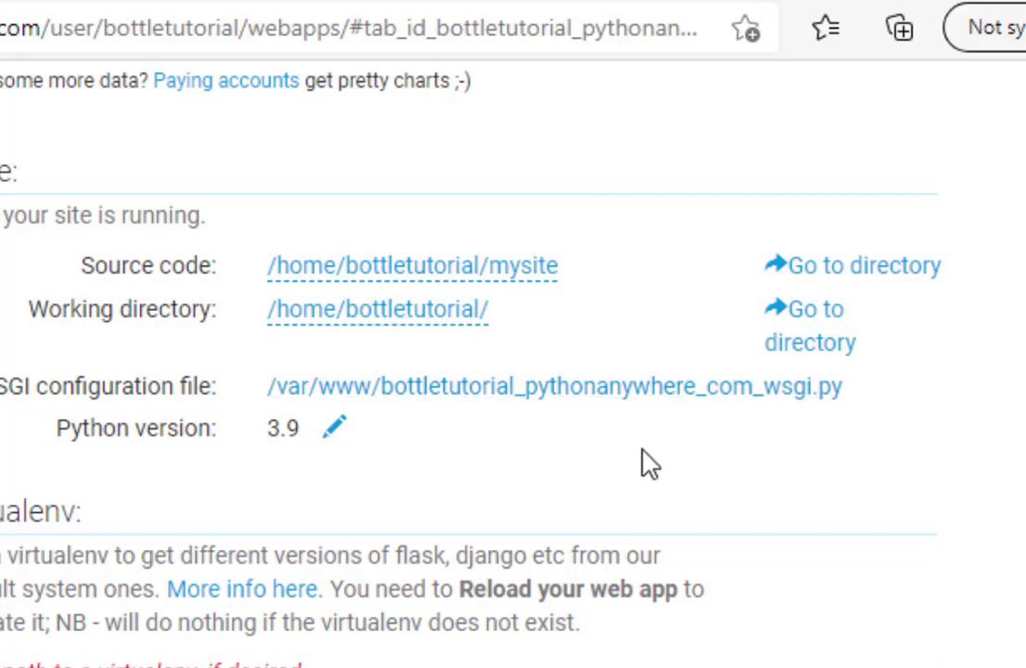
- Review the WSGI file's project_home and views templates_dir settings
left_click(553, 387)
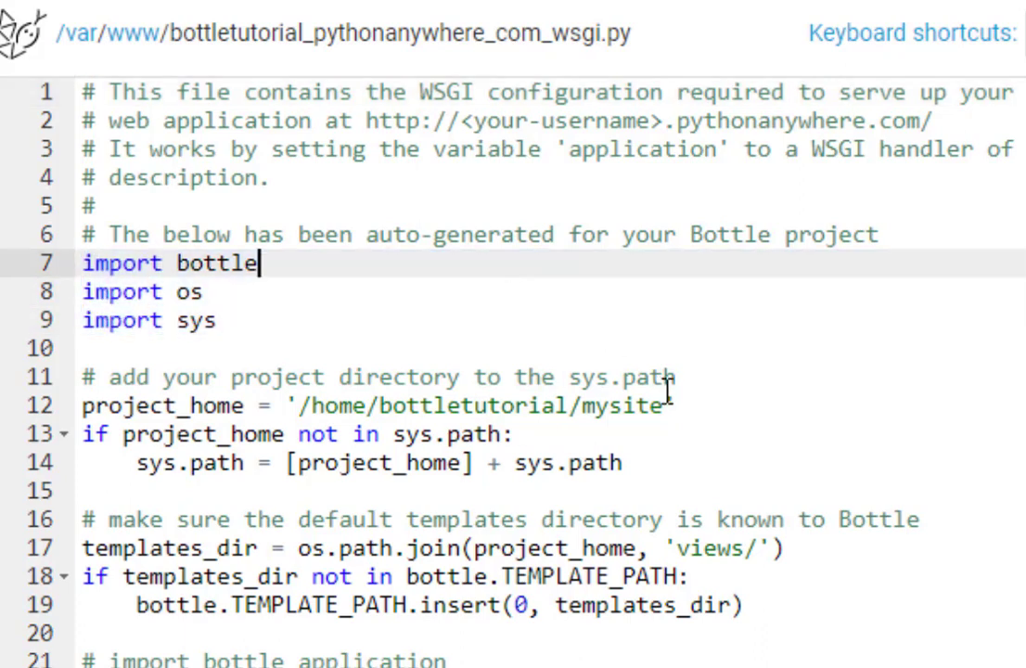
left_click_drag(306, 405, 675, 405)
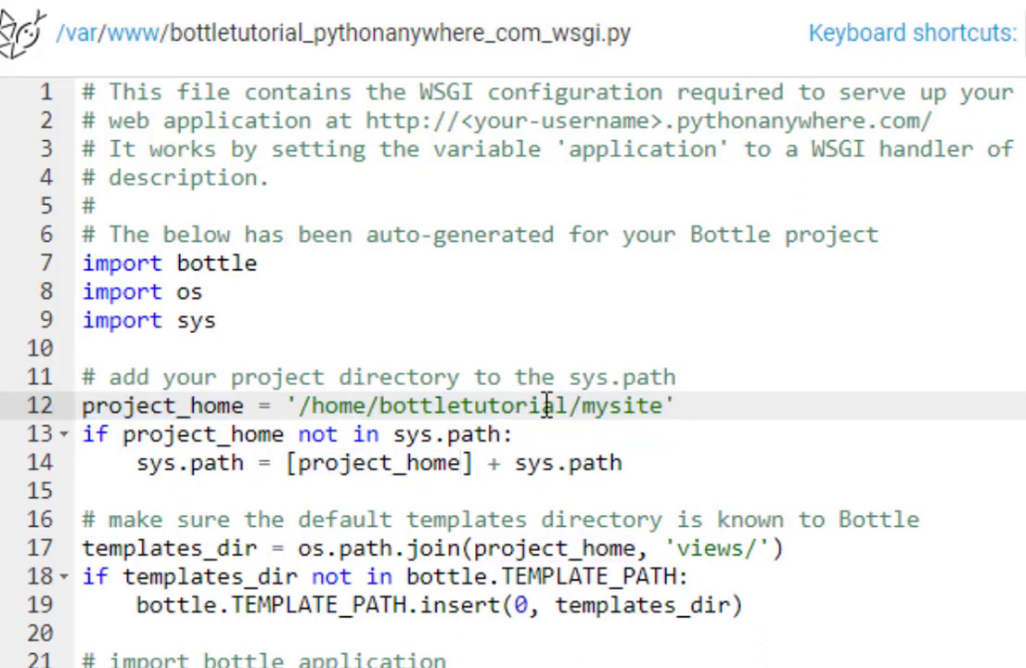
mouse_move(747, 412)
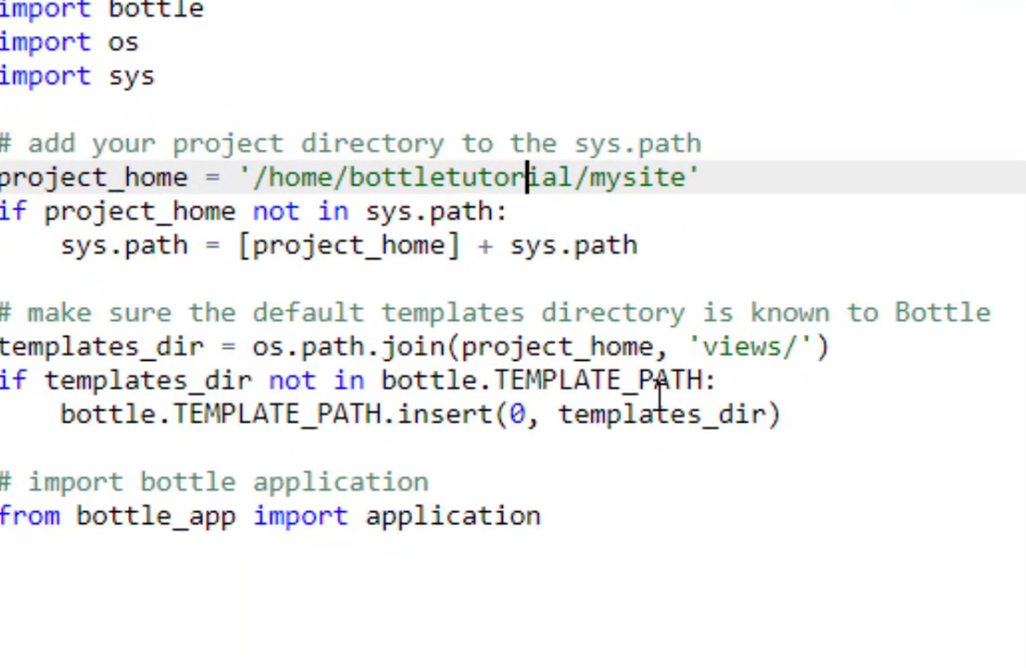
double_click(657, 381)
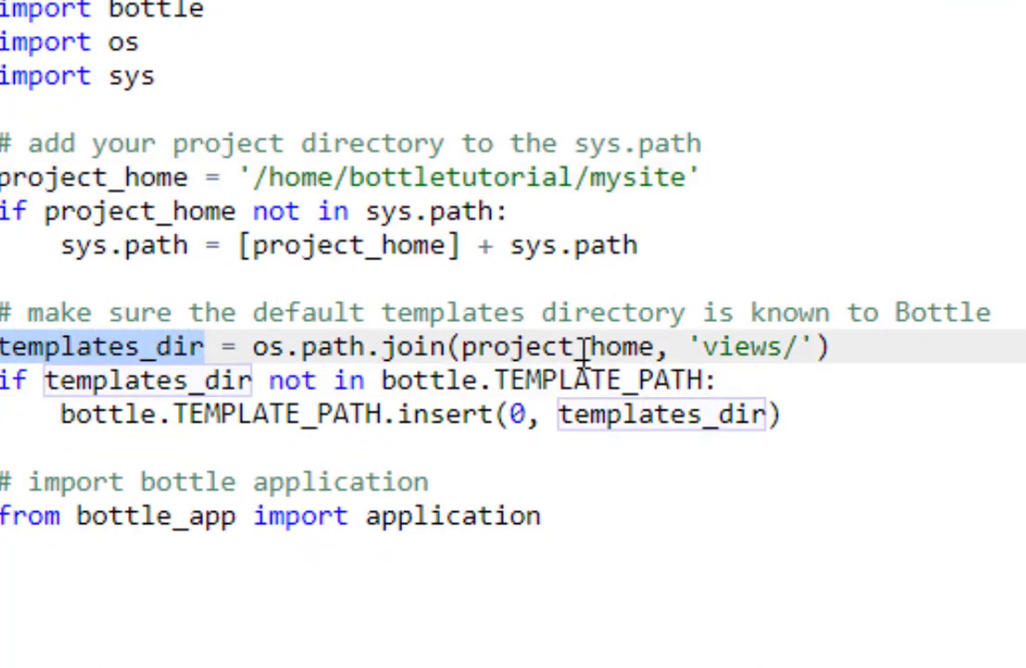
double_click(738, 347)
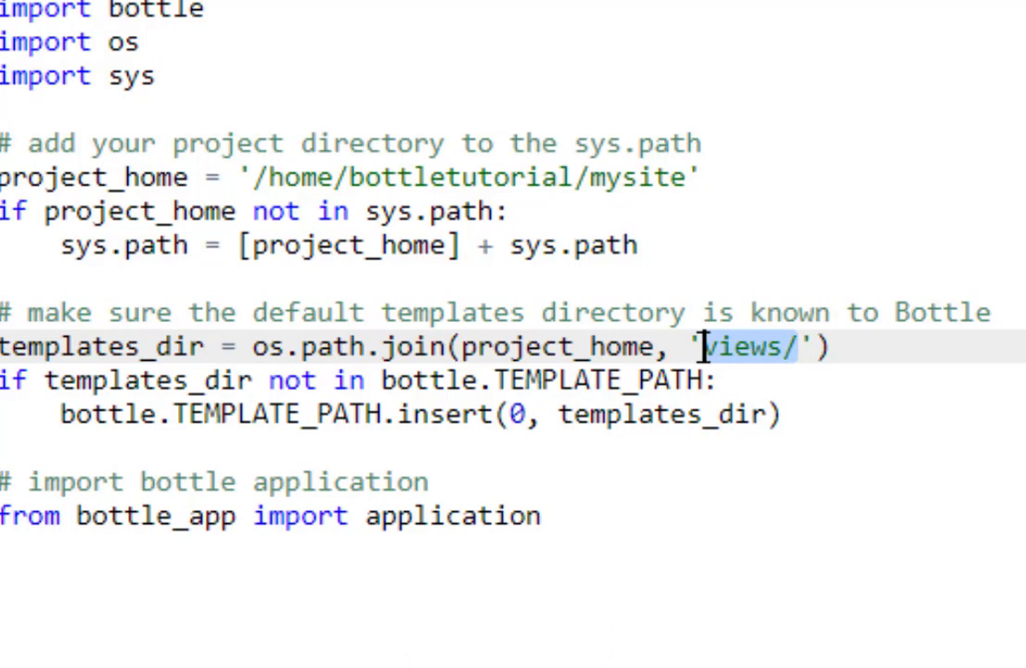
- Point out the bottle_app application import line, then return to the Web page
left_click(690, 177)
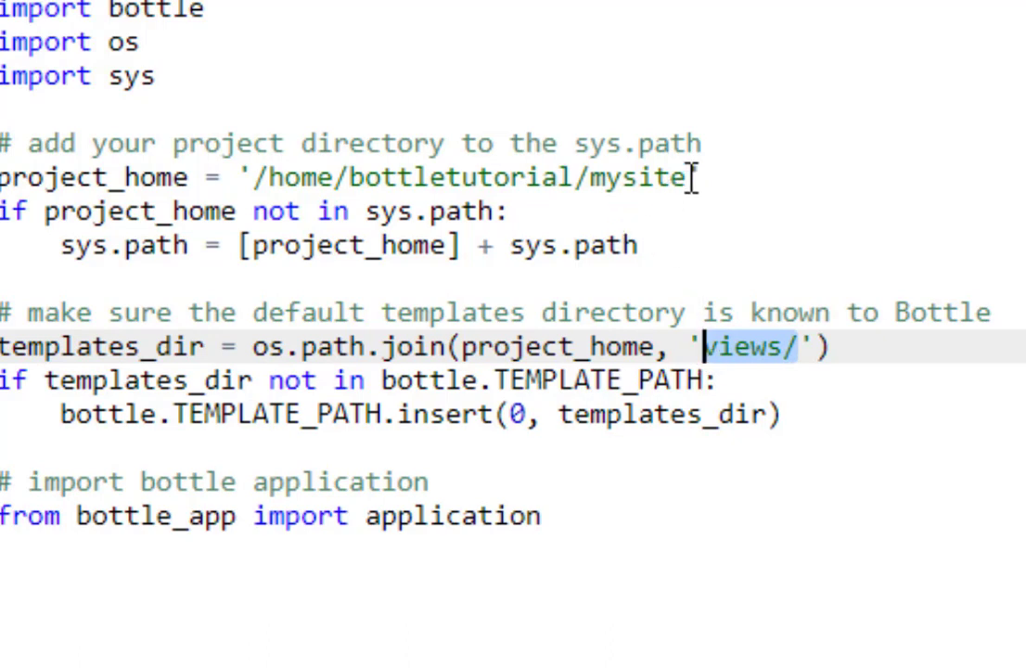
mouse_move(678, 178)
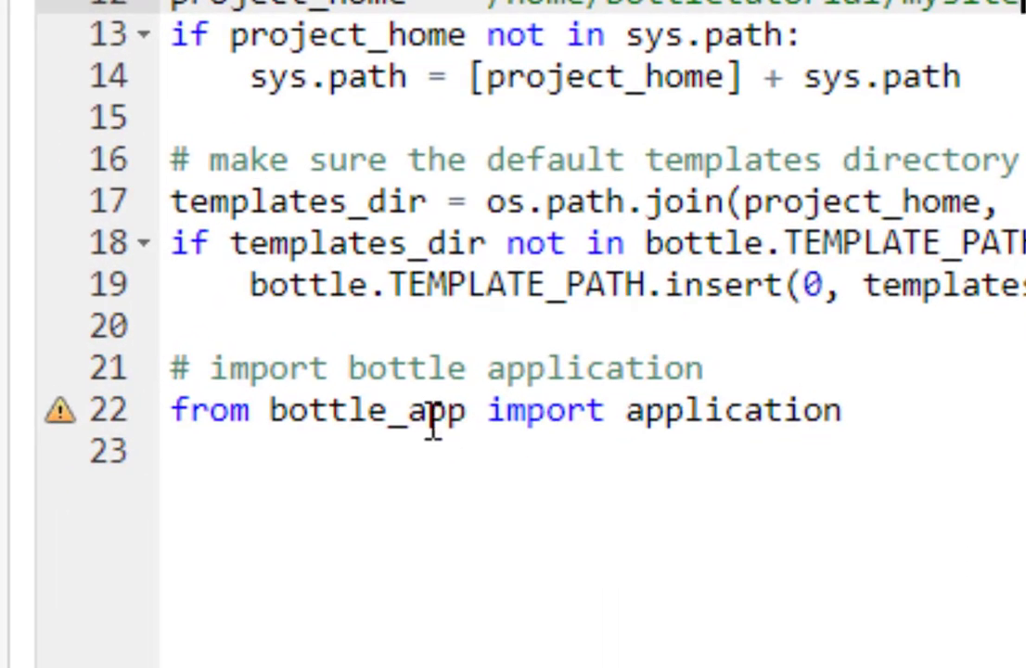
left_click(844, 410)
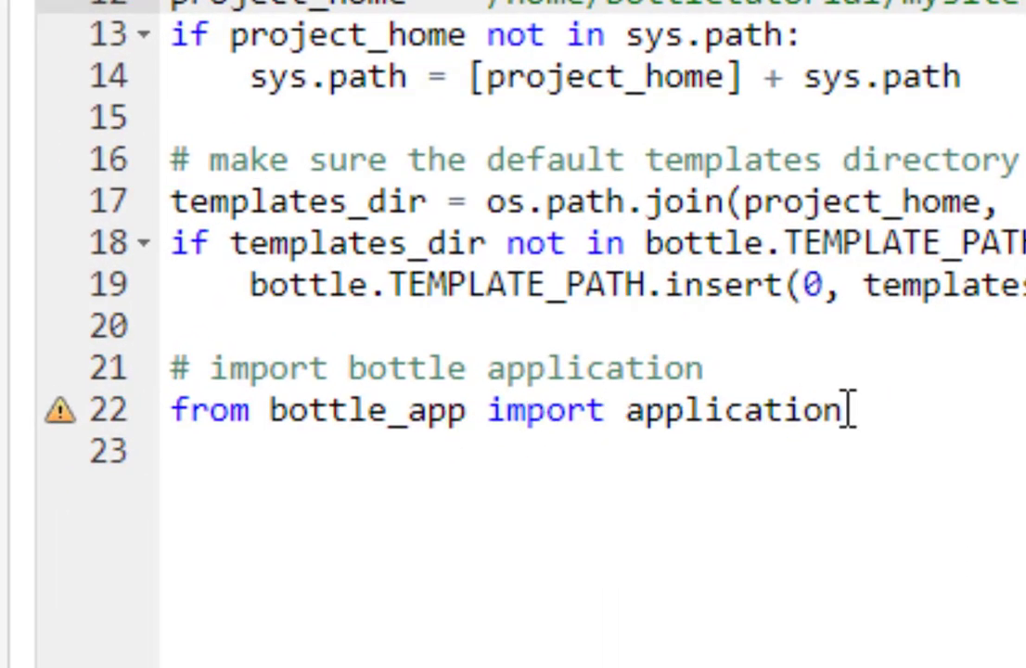
double_click(734, 410)
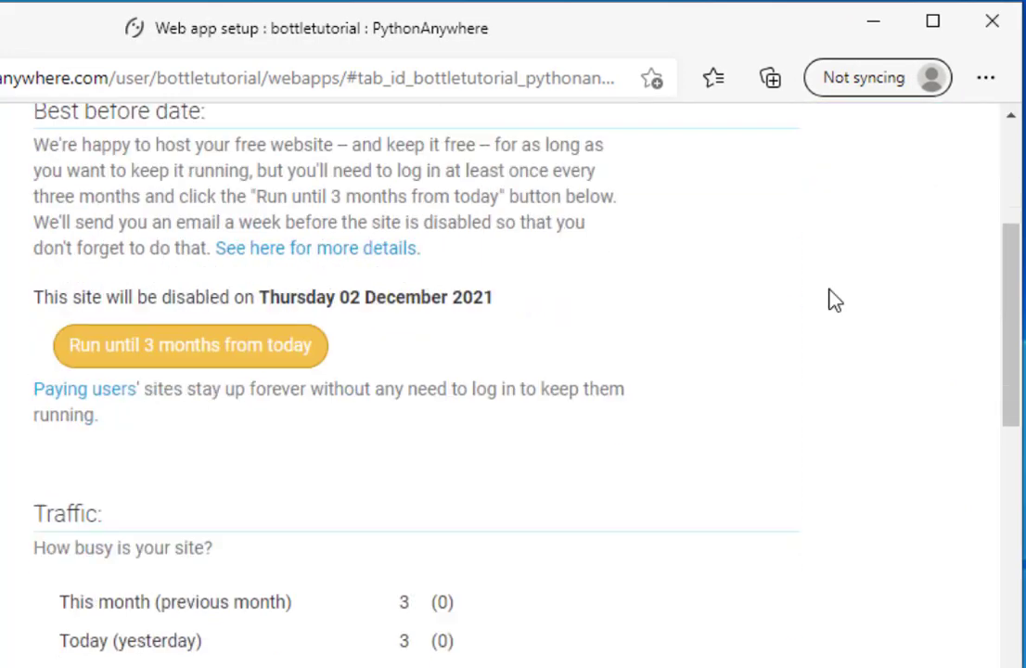
- Open mysite/bottle_app.py and highlight the route returning Hello from Bottle!
scroll("down", 3)
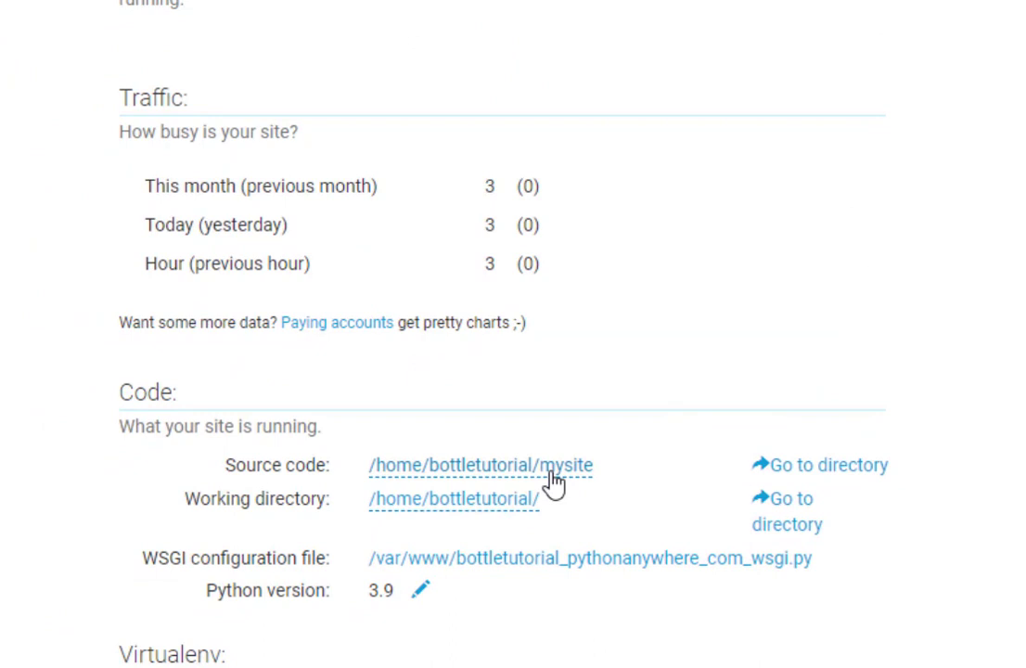
mouse_move(865, 473)
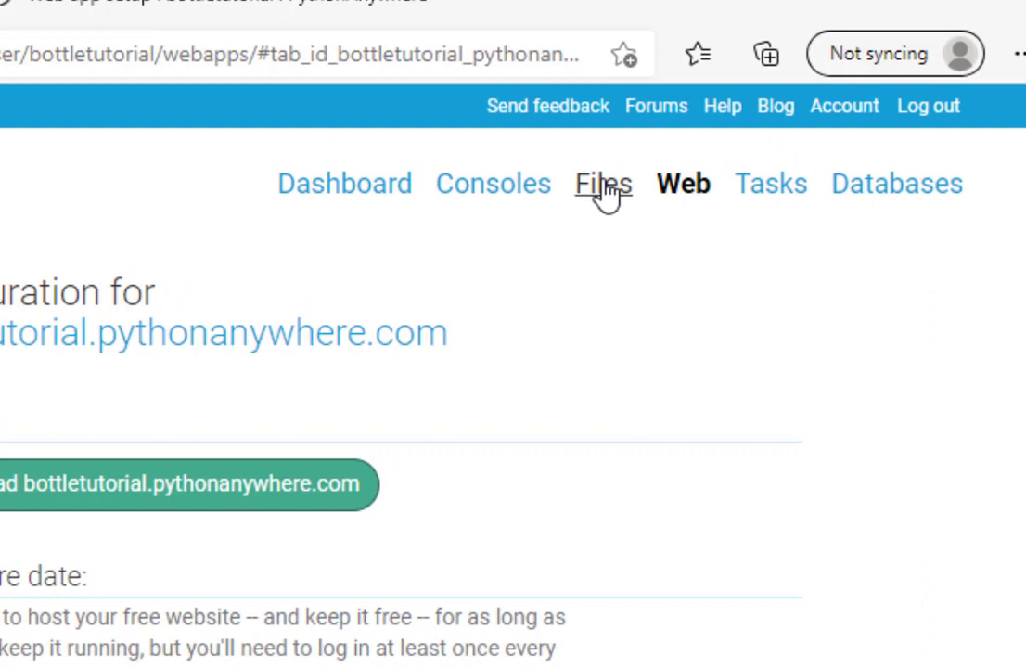
left_click(601, 184)
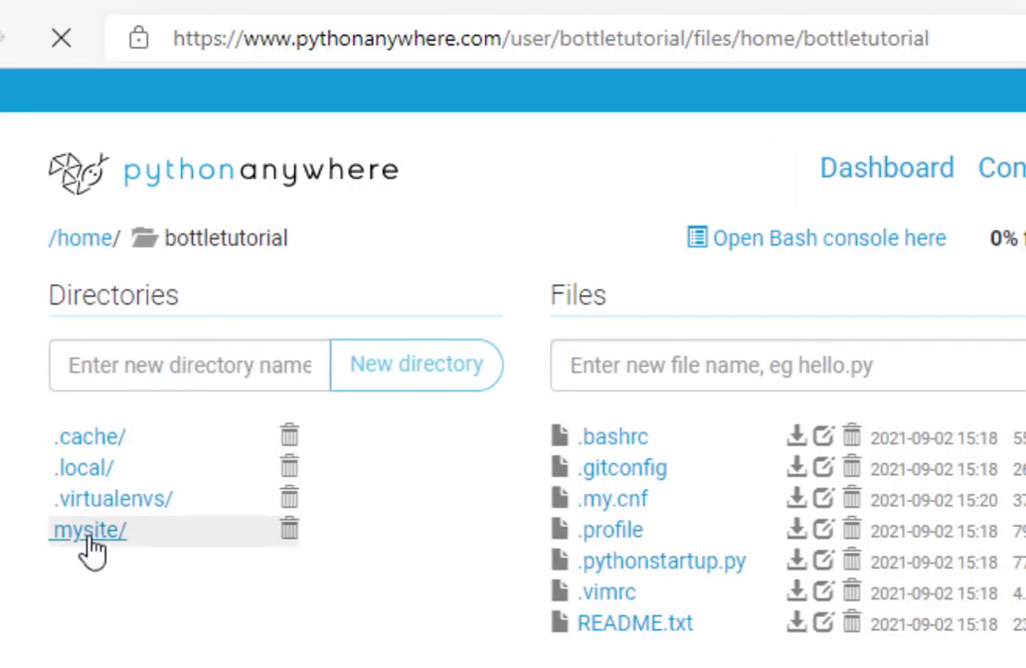
left_click(86, 531)
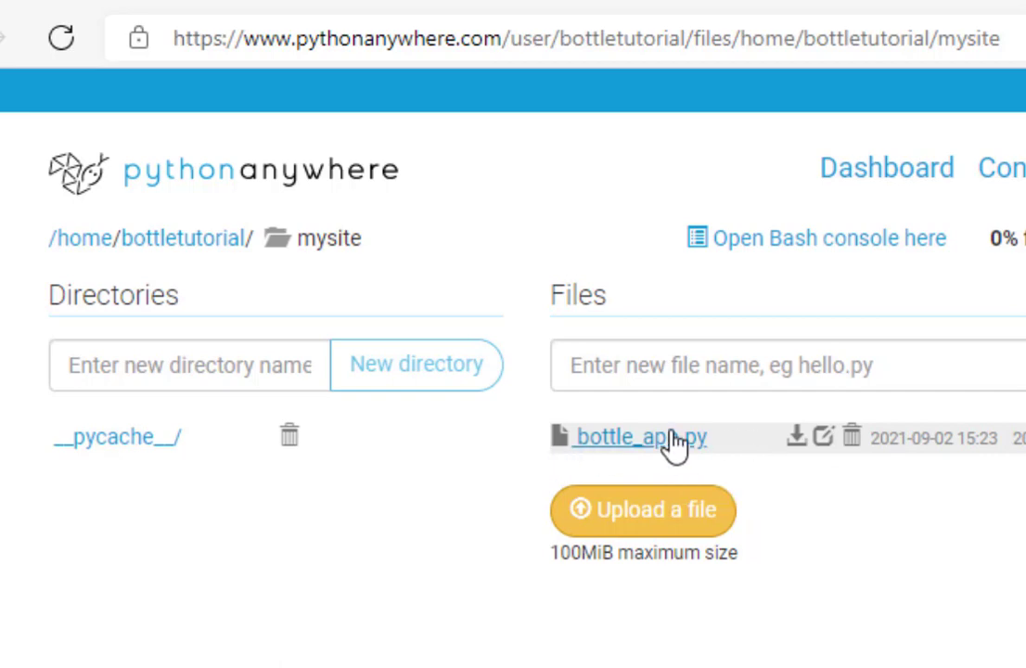
left_click(640, 438)
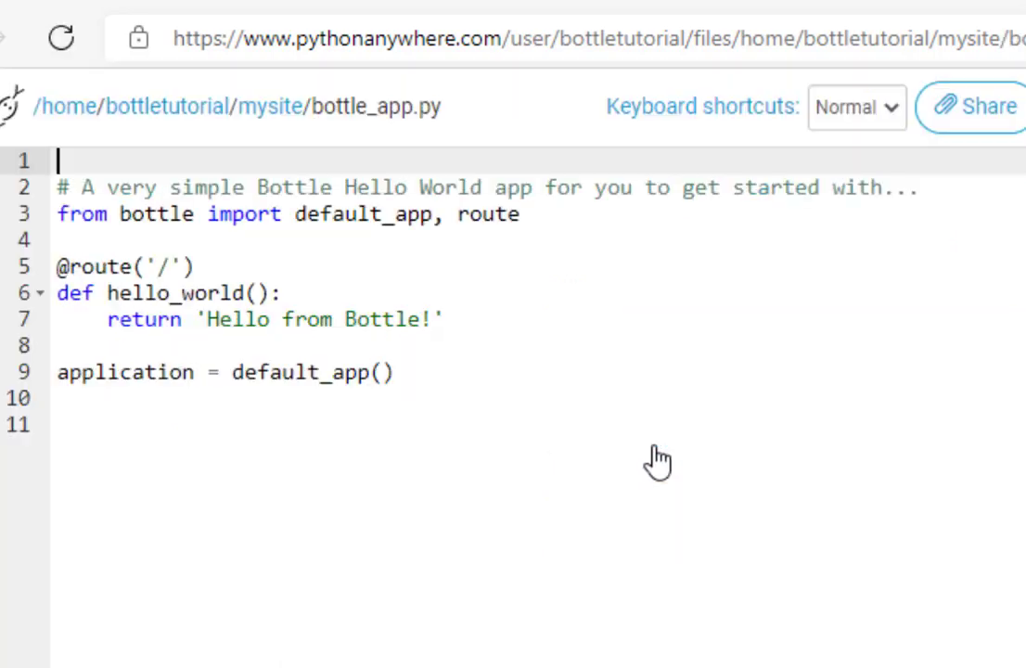
left_click(171, 267)
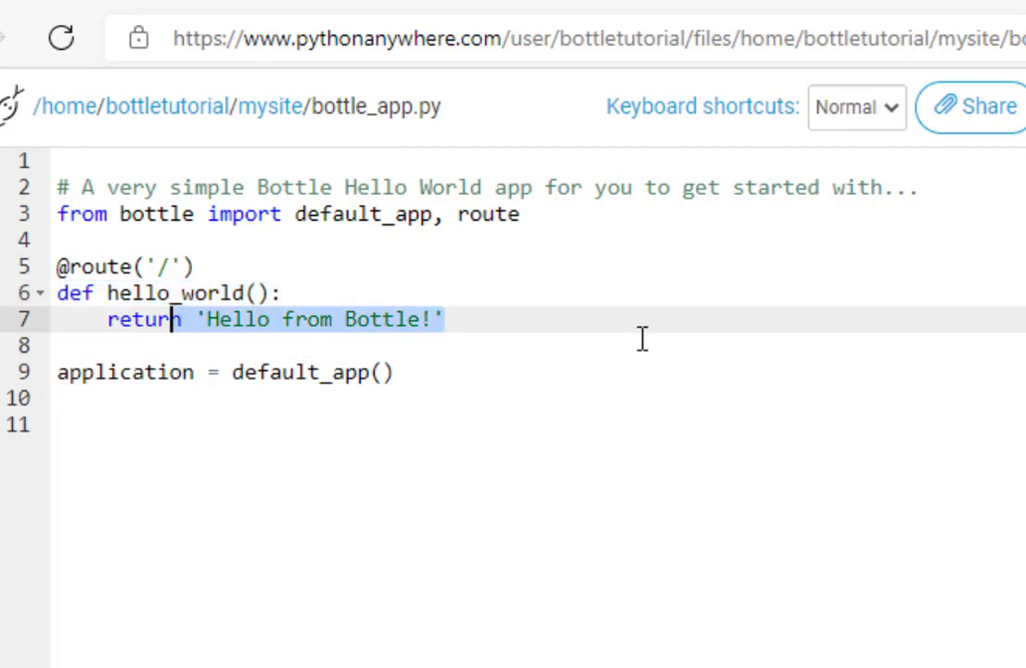
mouse_move(924, 442)
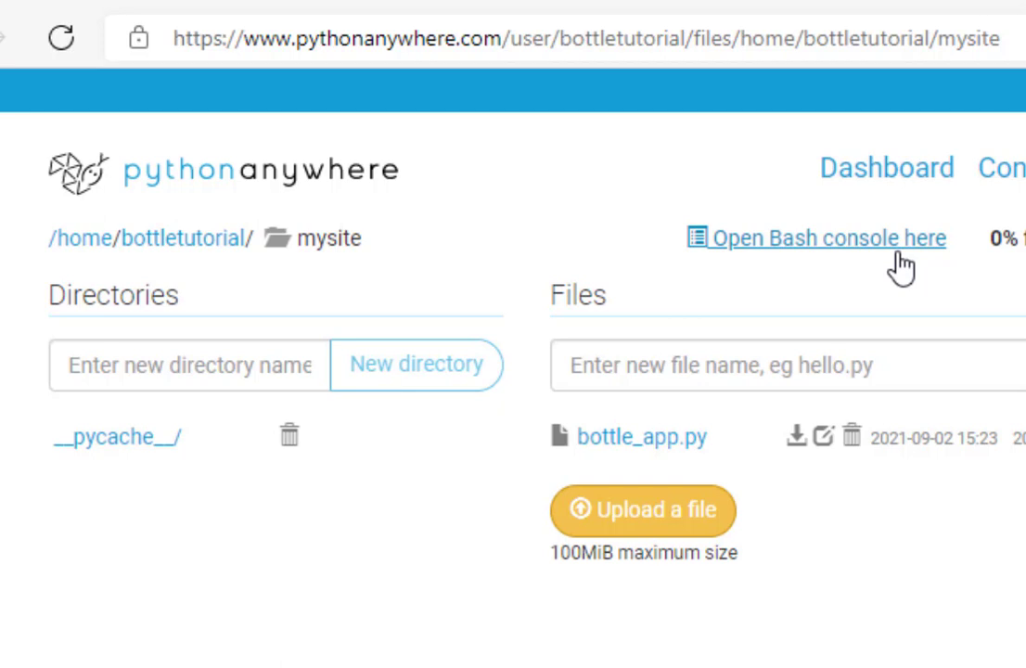
- Create a new views directory inside the mysite folder
left_click(189, 363)
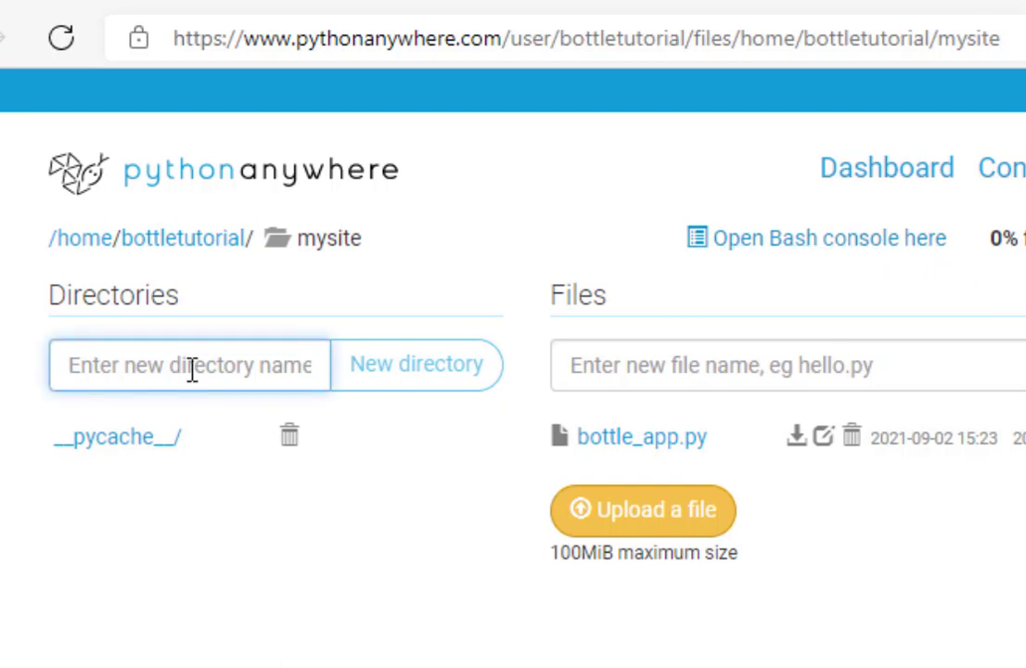
type("views")
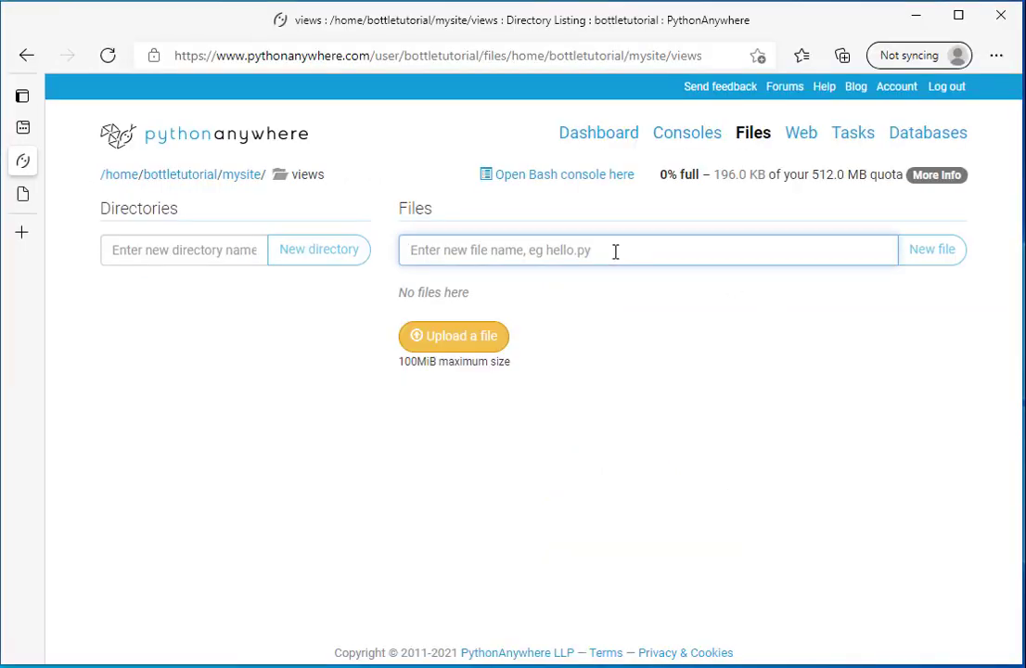
- Create an empty create_user.tpl template file inside views
type("create_")
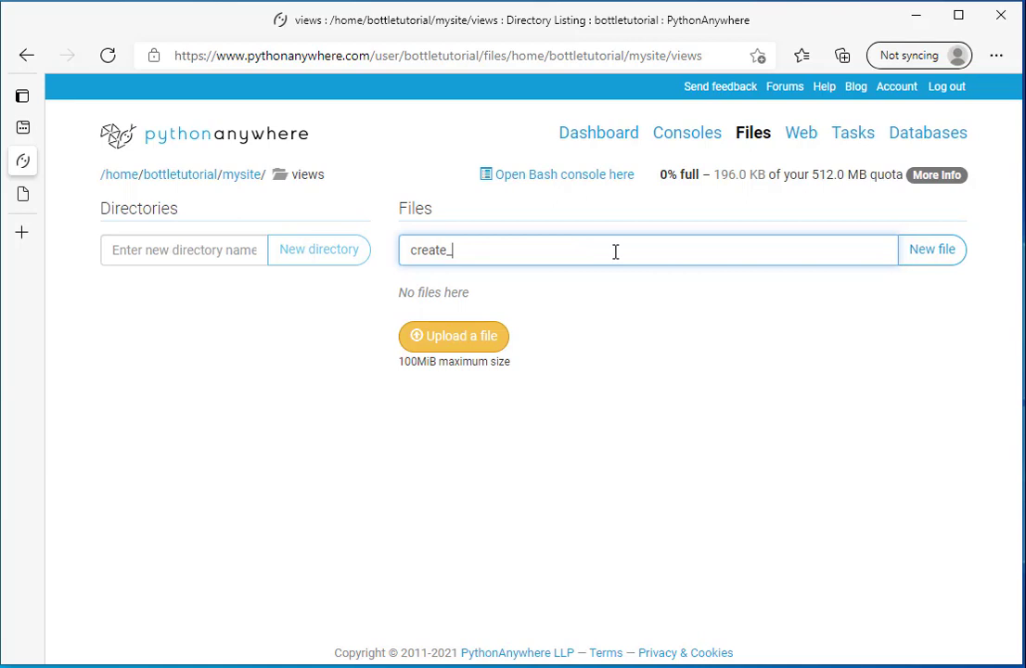
type("user.")
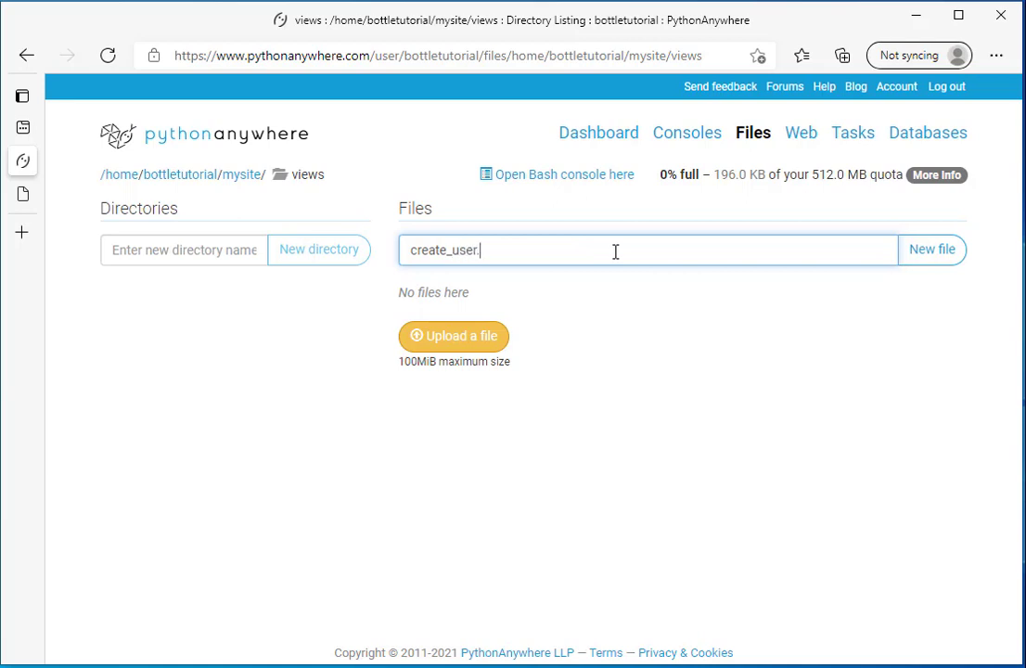
type("tpl")
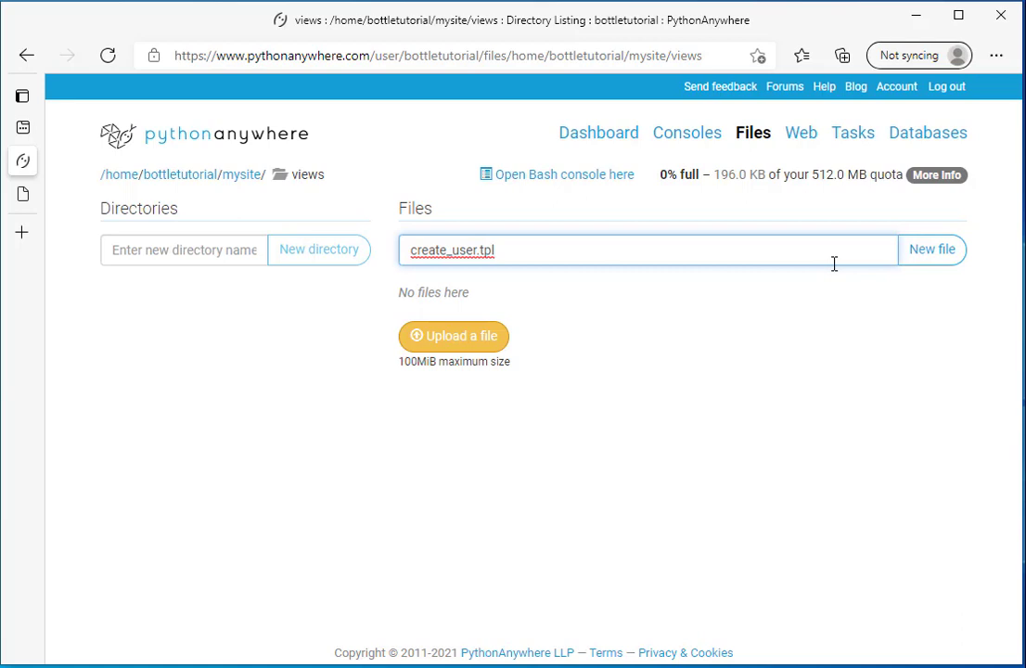
mouse_move(943, 249)
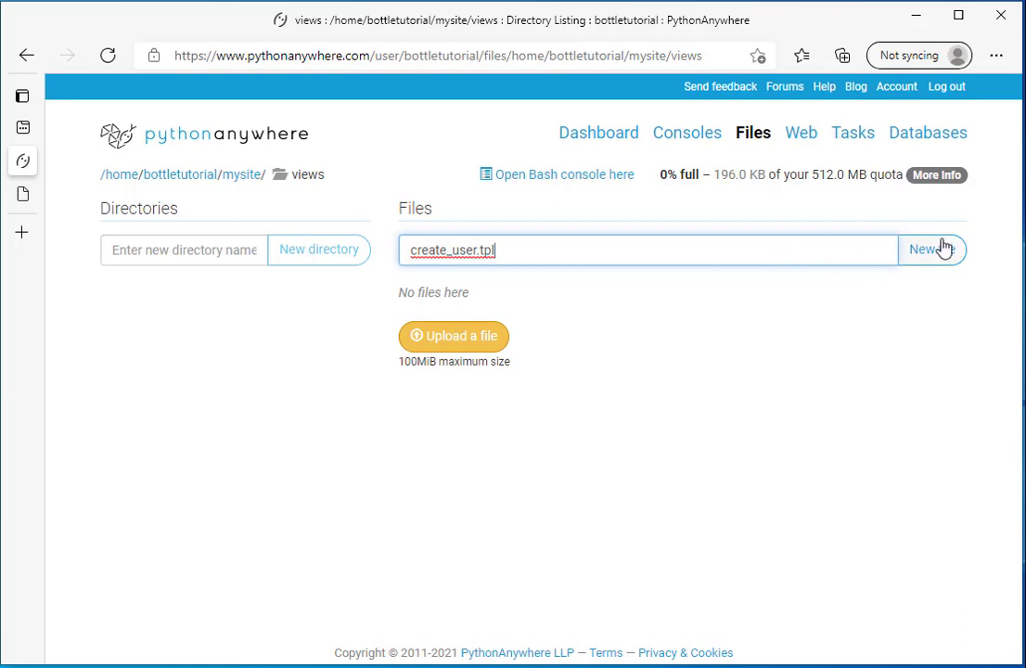
left_click(928, 249)
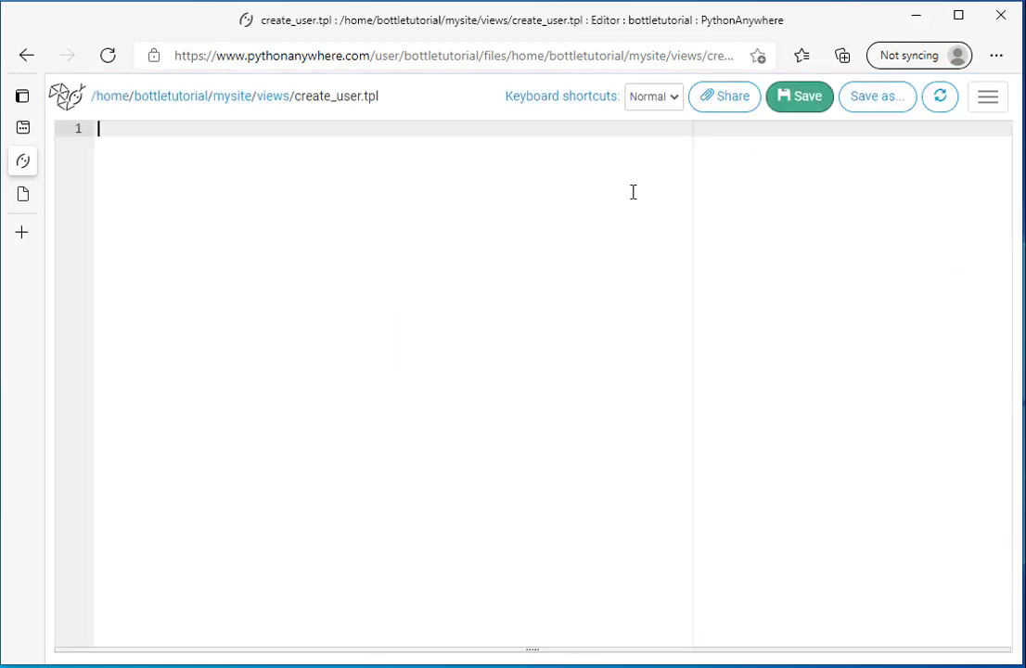
mouse_move(389, 221)
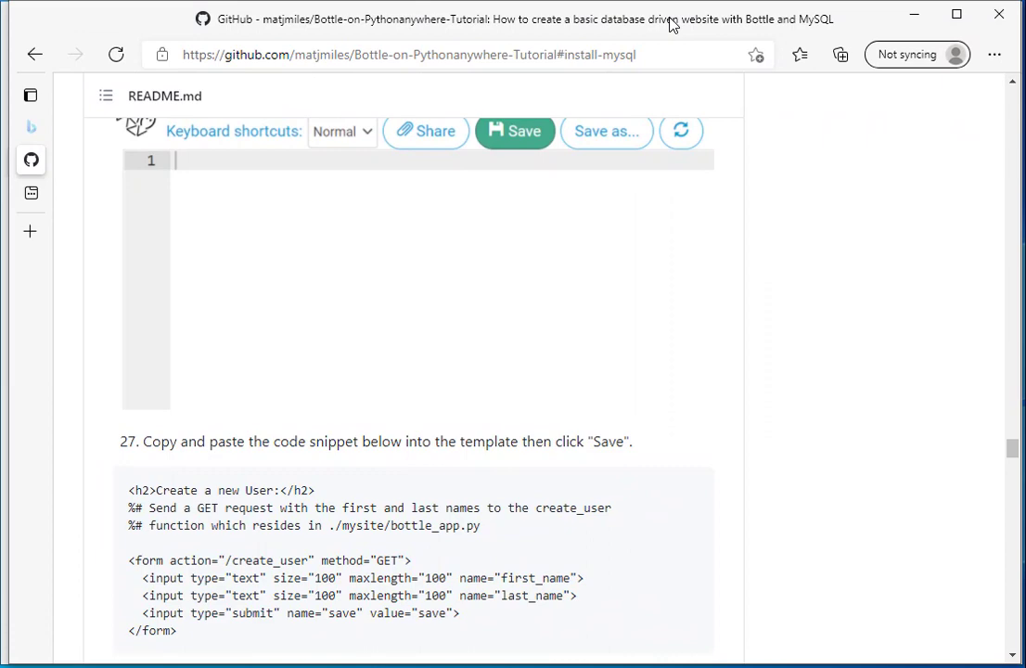
- Paste the new-user form posting first and last names to /create_user and save create_user.tpl
scroll("down", 3)
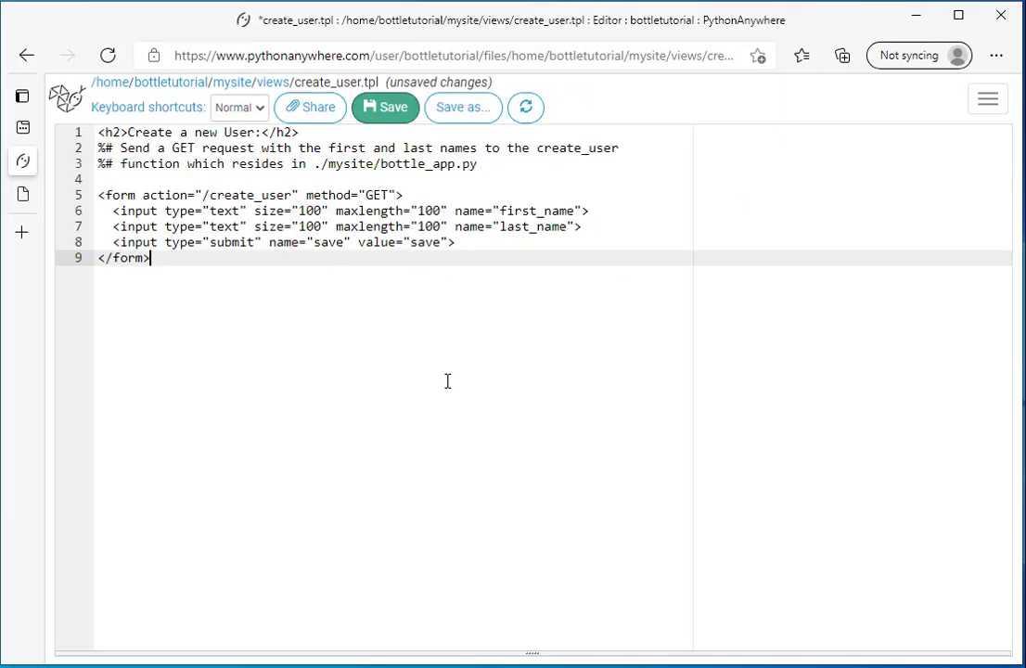
left_click(386, 106)
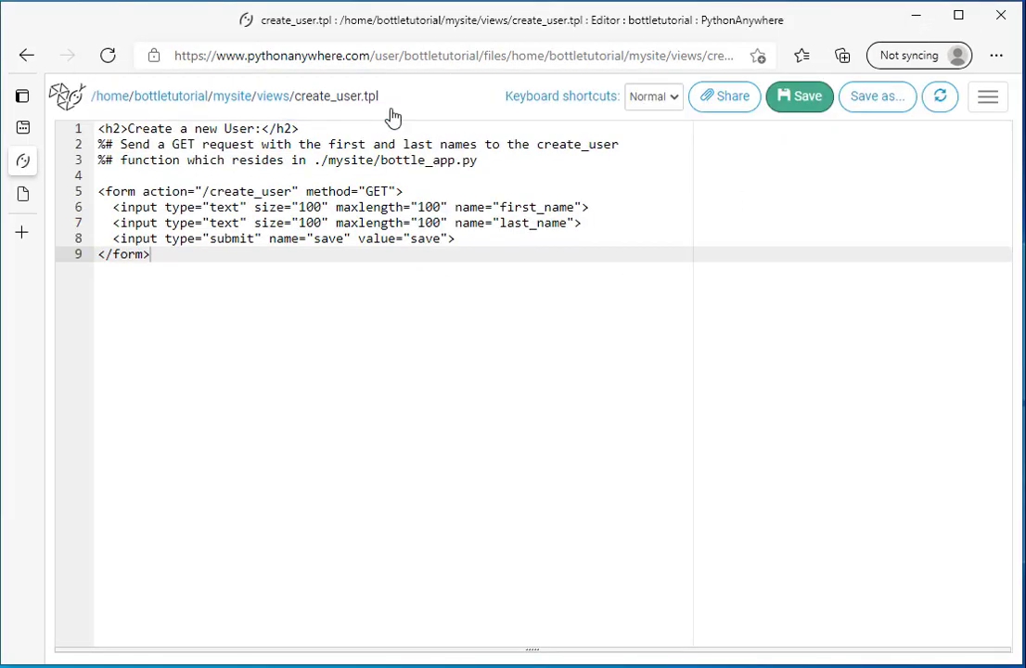
mouse_move(273, 97)
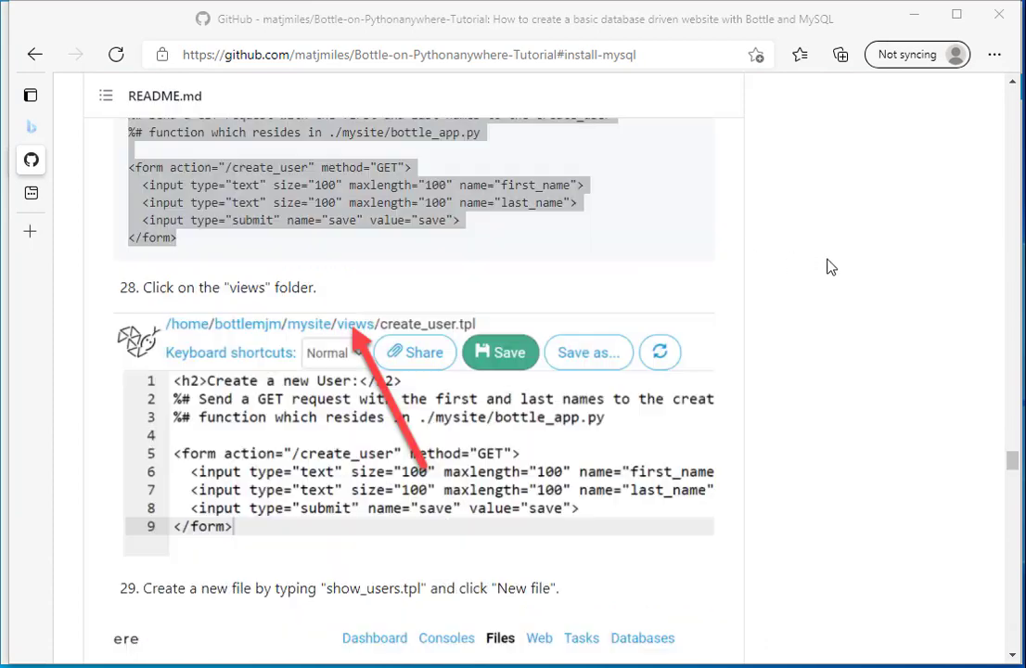
- Copy the user-listing table template code from the GitHub README
scroll("down", 3)
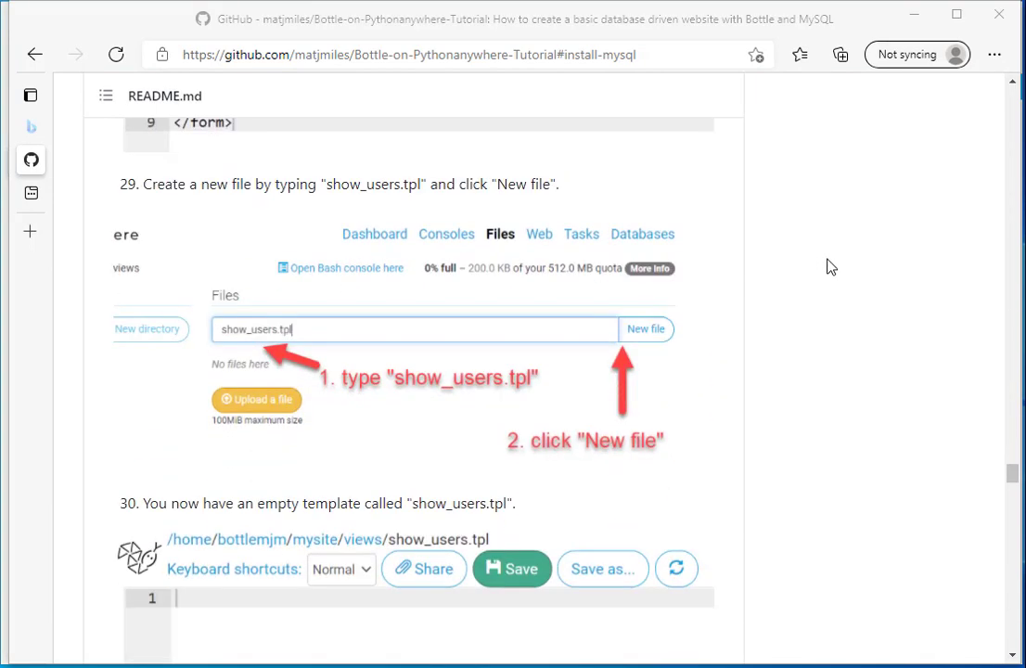
mouse_move(323, 362)
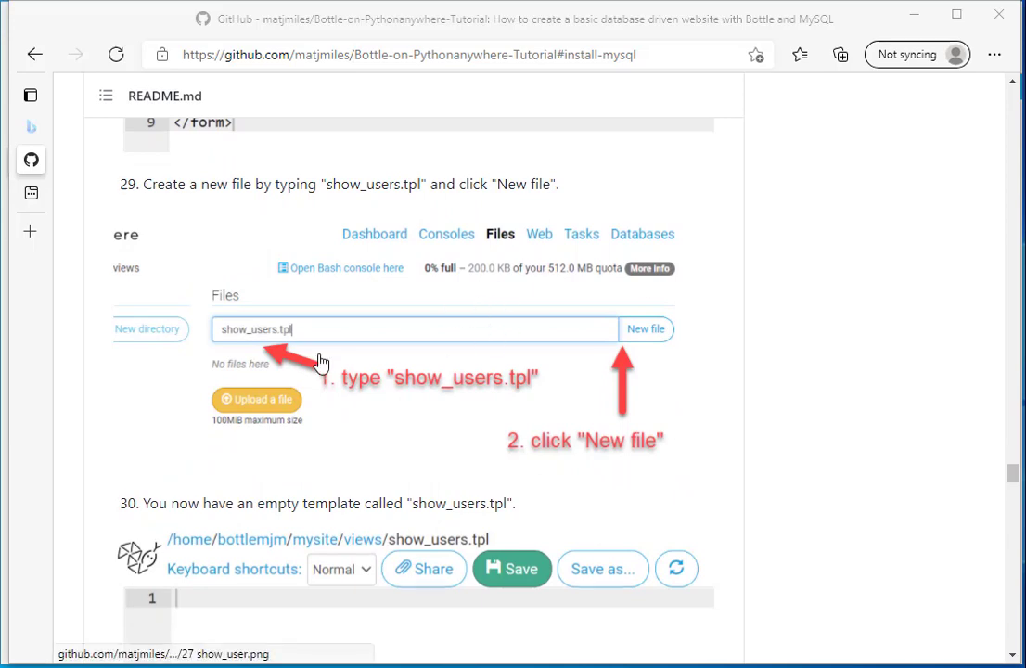
scroll("down", 3)
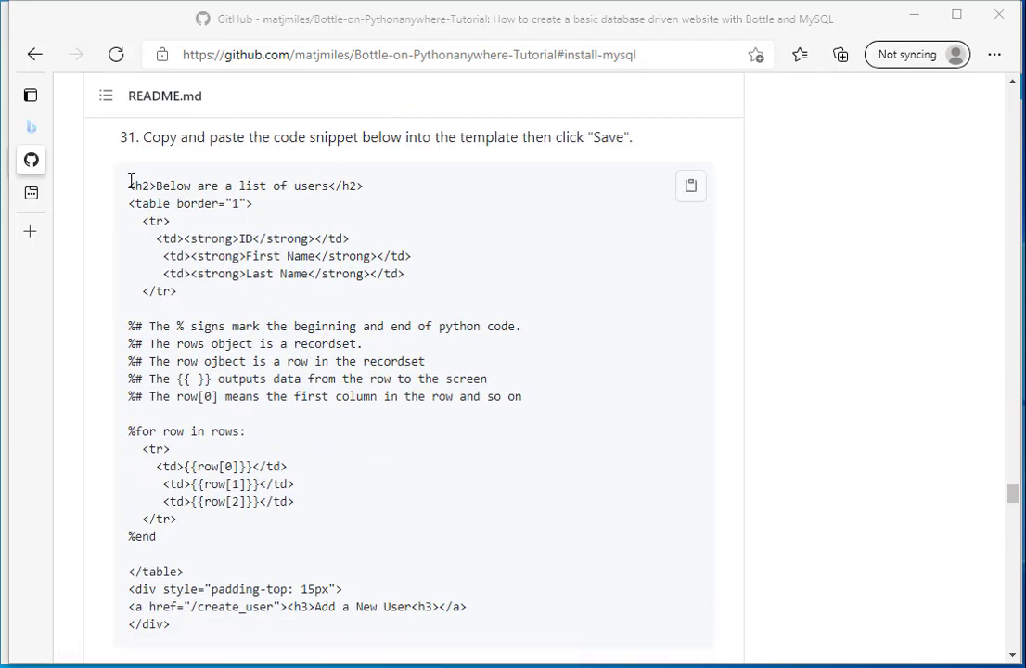
left_click_drag(128, 186, 171, 449)
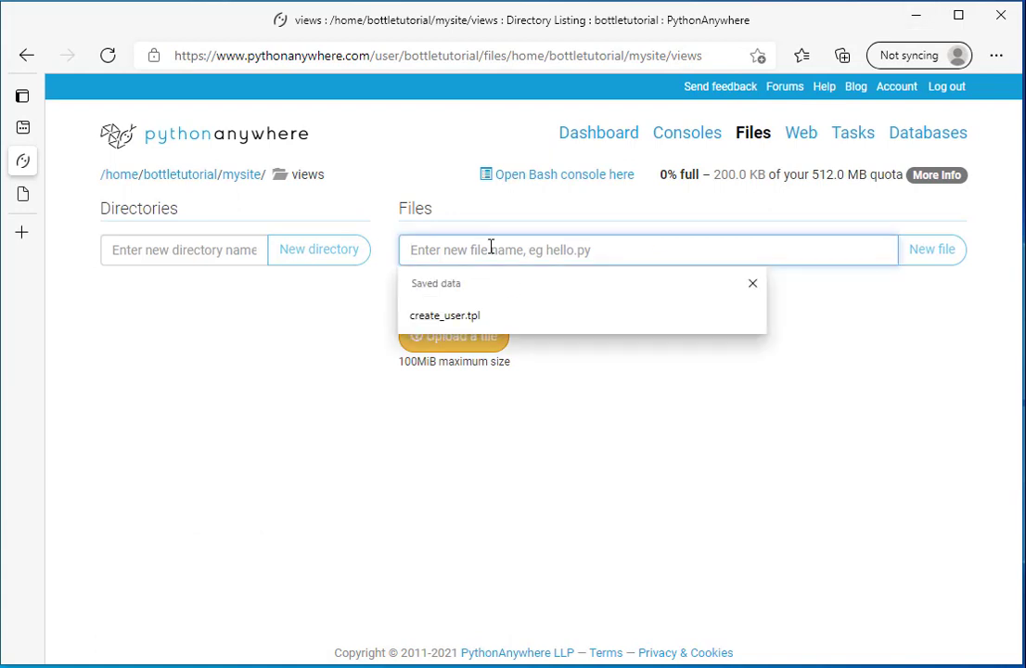
- Create show_users.tpl in views holding the users table, then return to mysite
type("show_users.tpl")
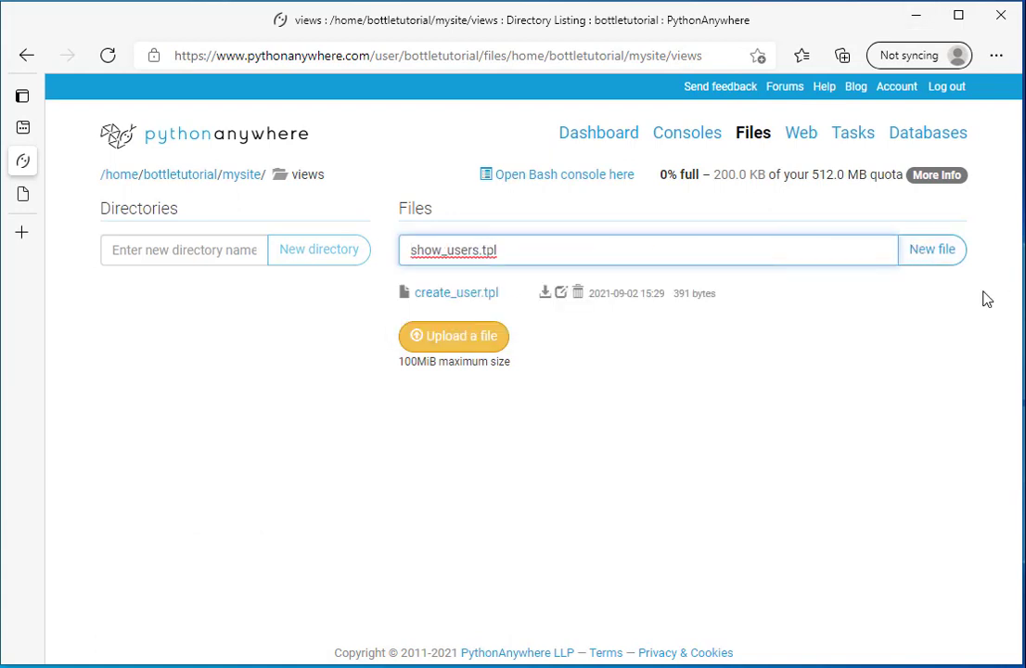
left_click(932, 249)
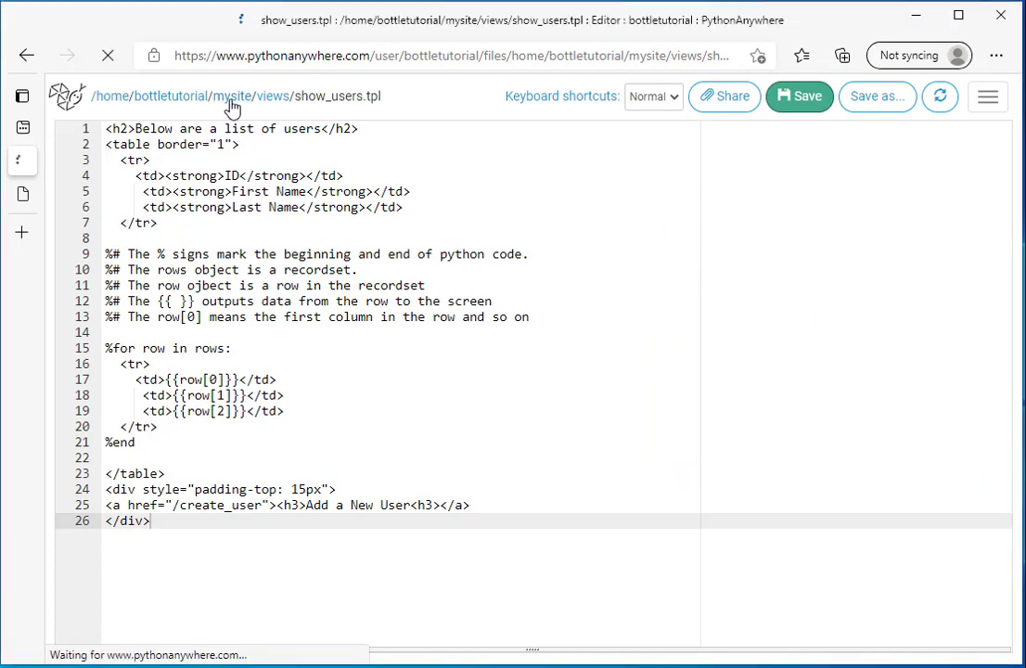
left_click(234, 96)
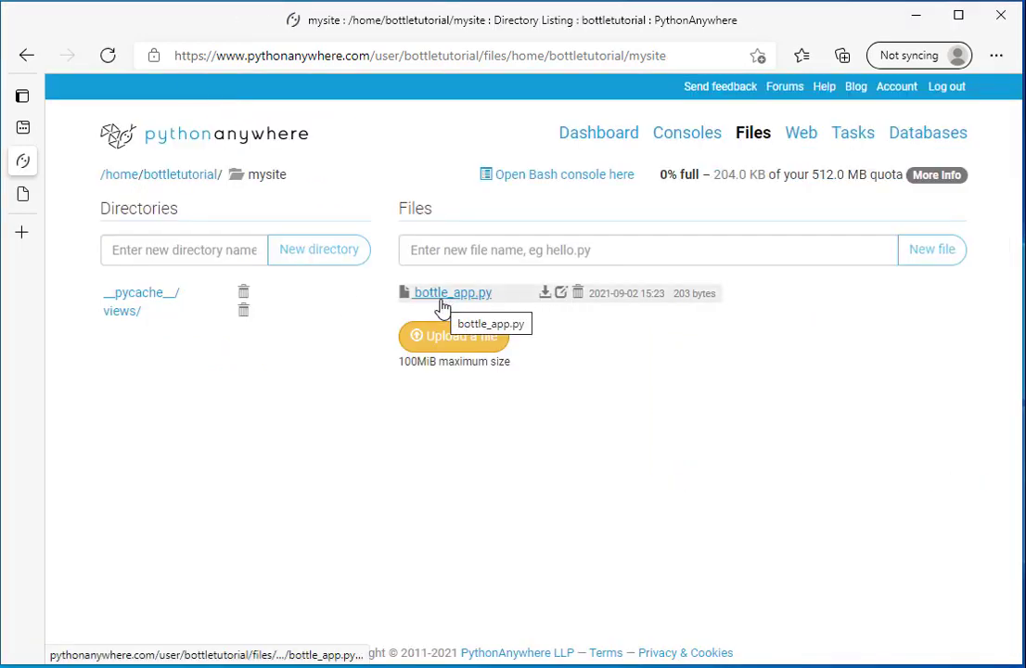
- Open bottle_app.py from the mysite file list in the editor
left_click(452, 293)
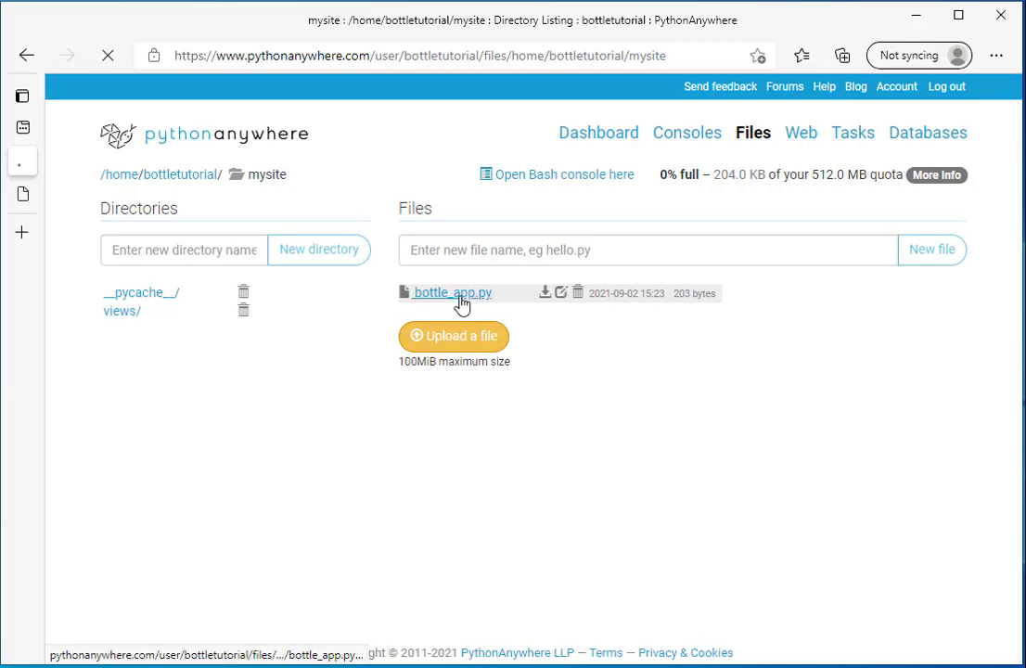
left_click(453, 294)
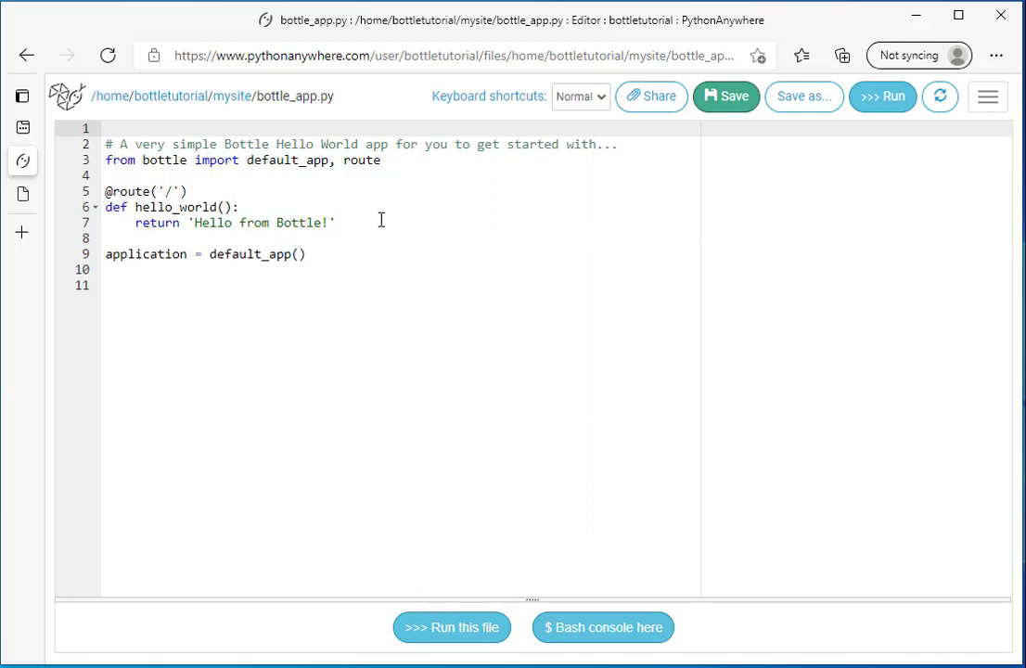
left_click(106, 128)
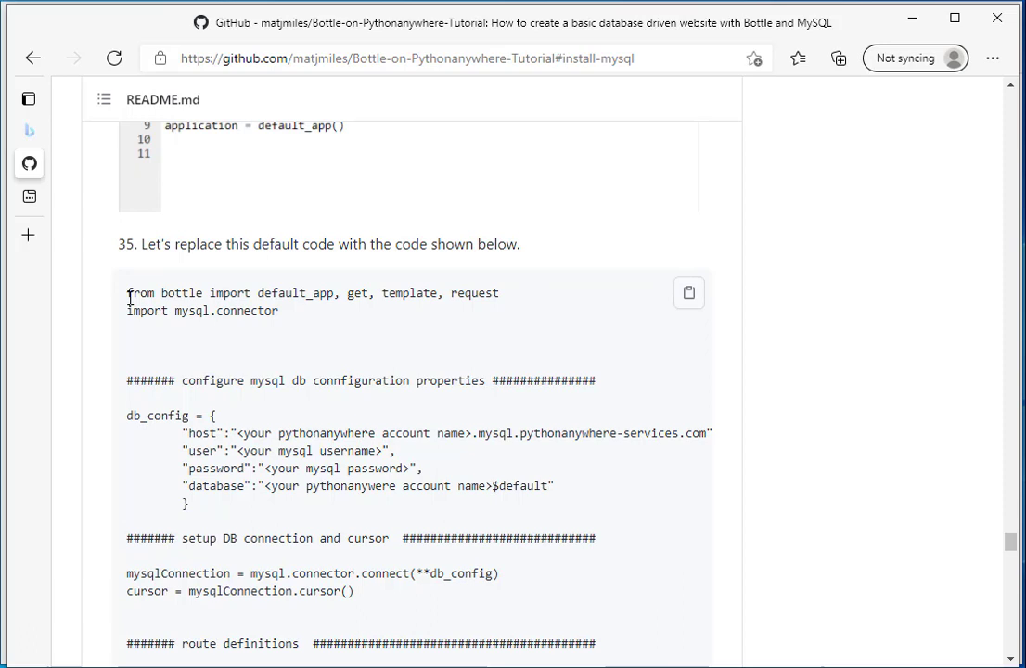
mouse_move(129, 295)
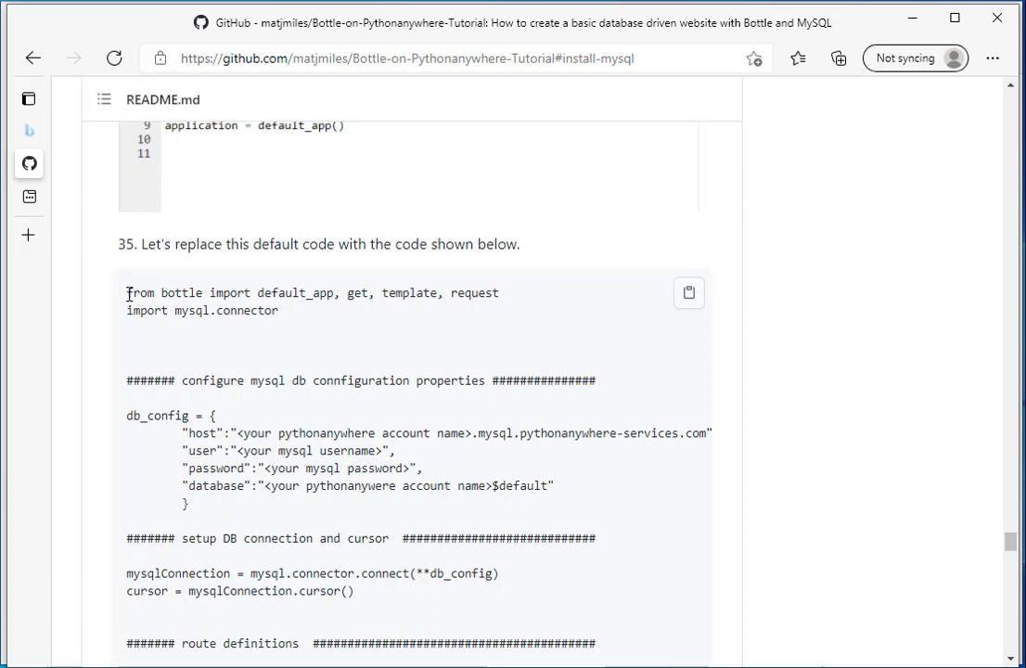
- Copy step 35's MySQL-connected replacement app code from GitHub
left_click(690, 293)
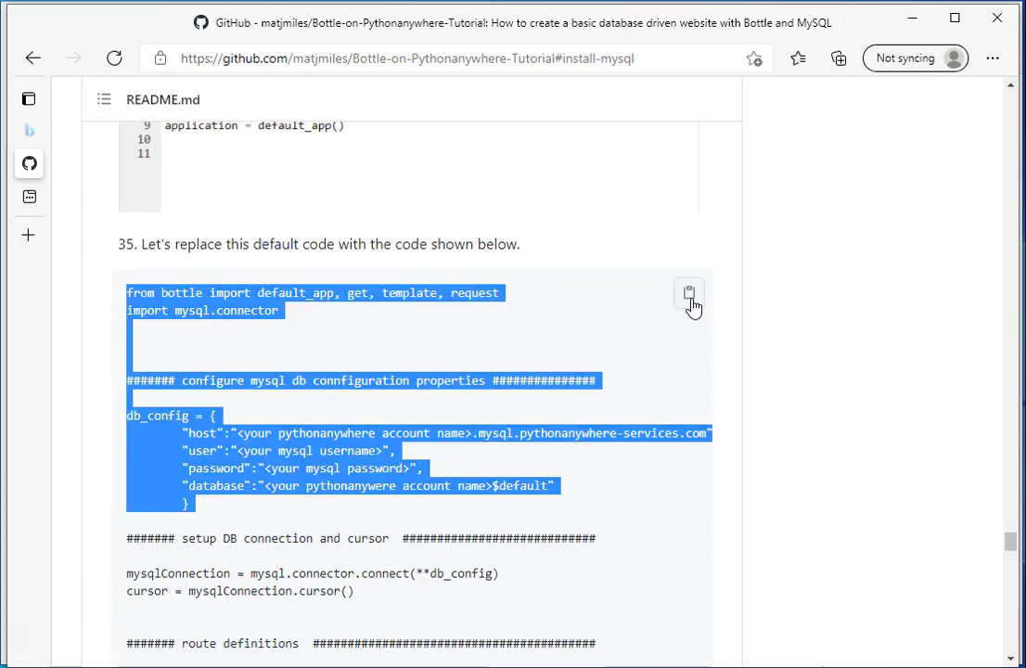
left_click(690, 293)
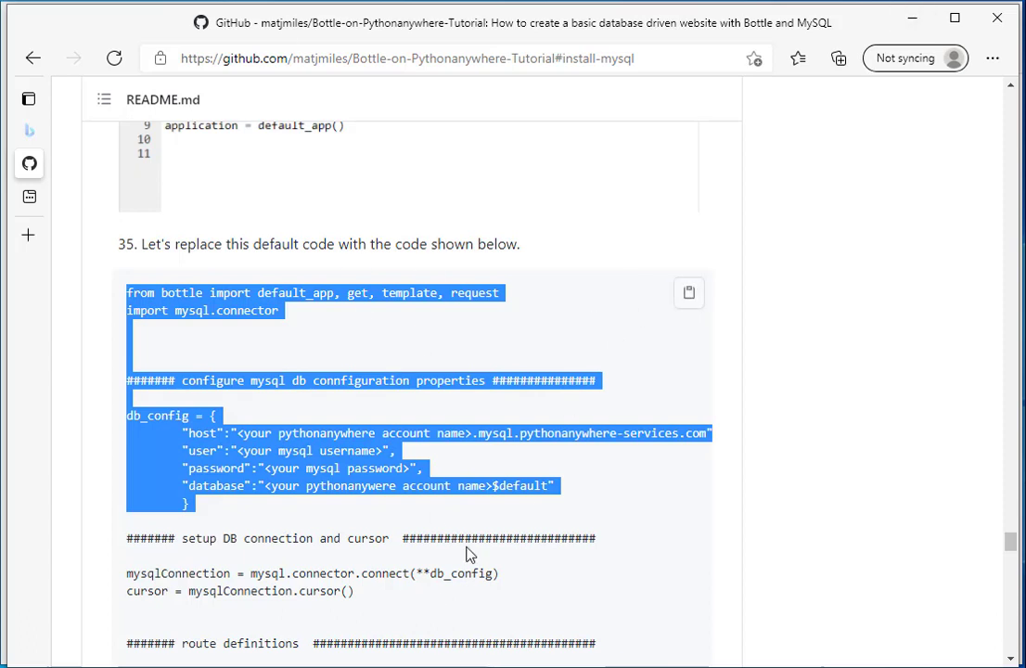
scroll("down", 3)
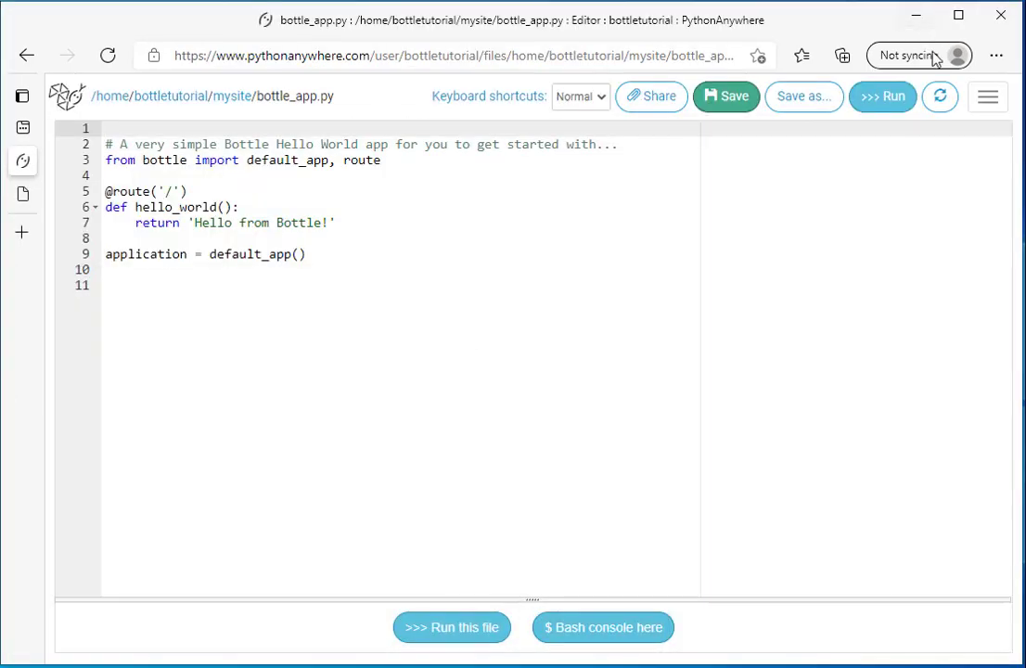
- Overwrite the Hello from Bottle code with the MySQL-connected app containing db_config placeholders
left_click_drag(104, 159, 307, 254)
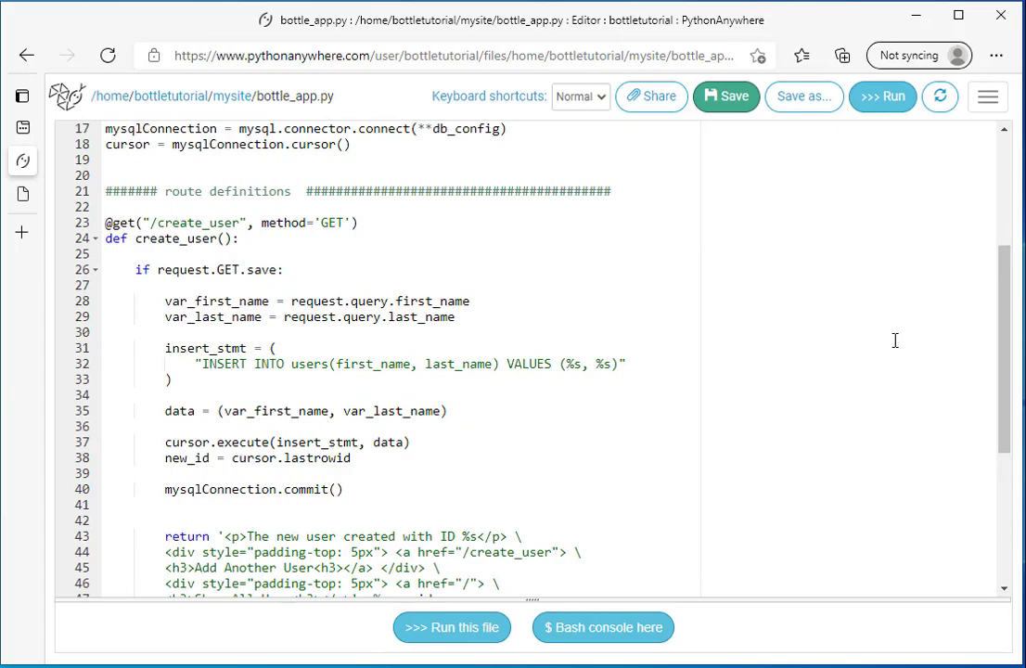
scroll("up", 3)
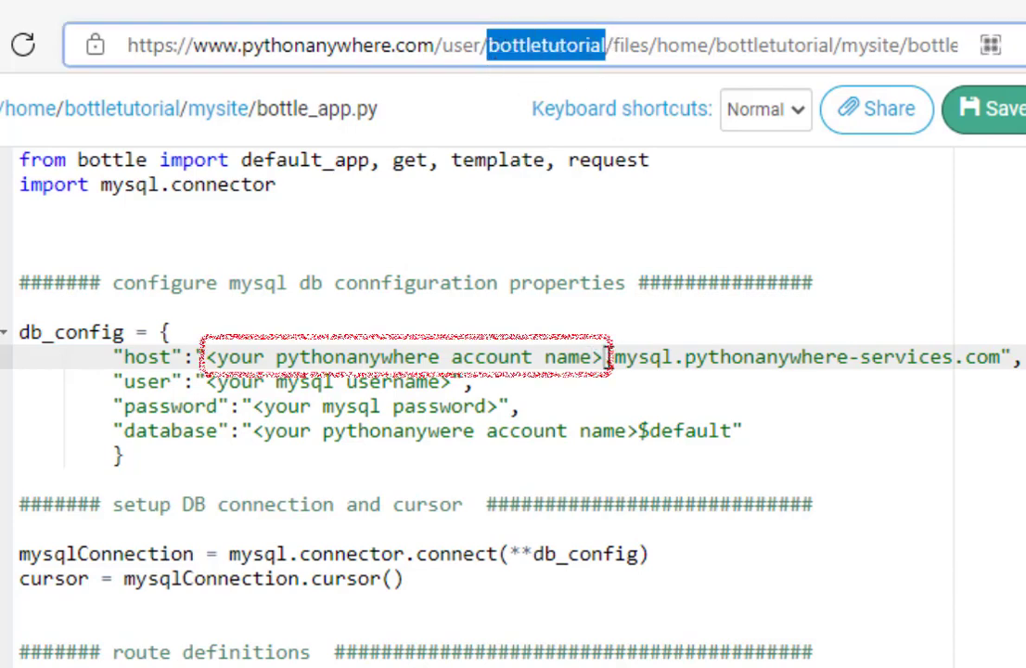
double_click(401, 357)
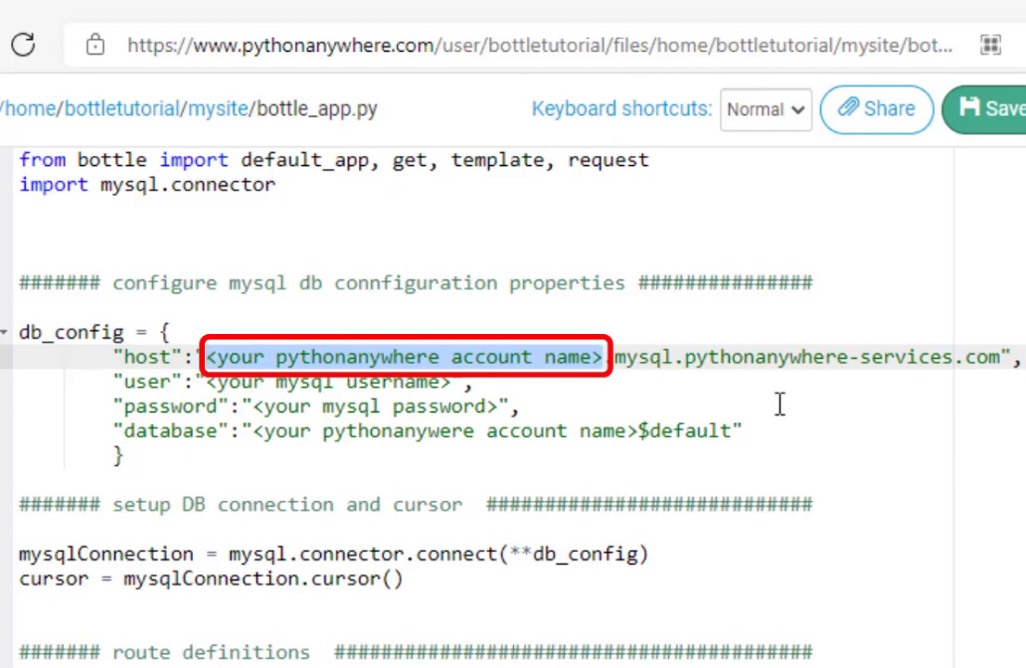
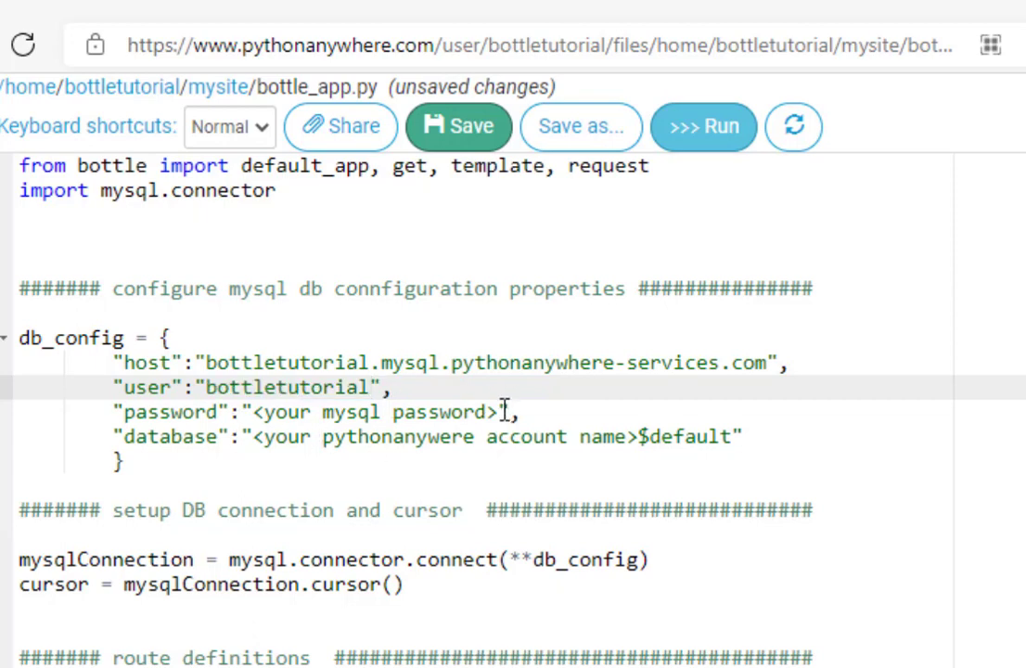
double_click(371, 412)
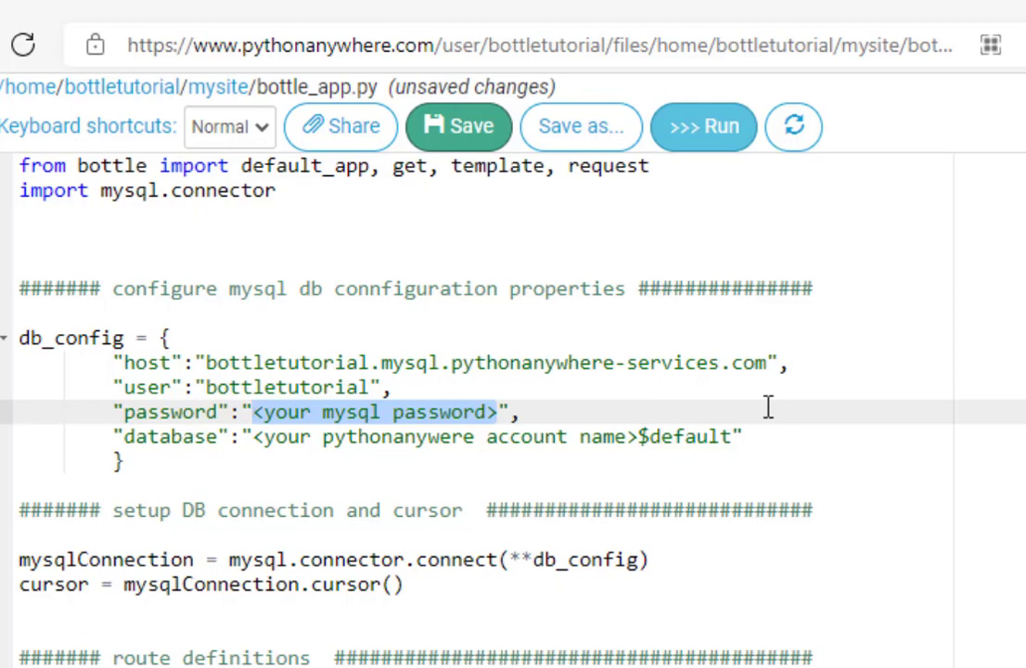
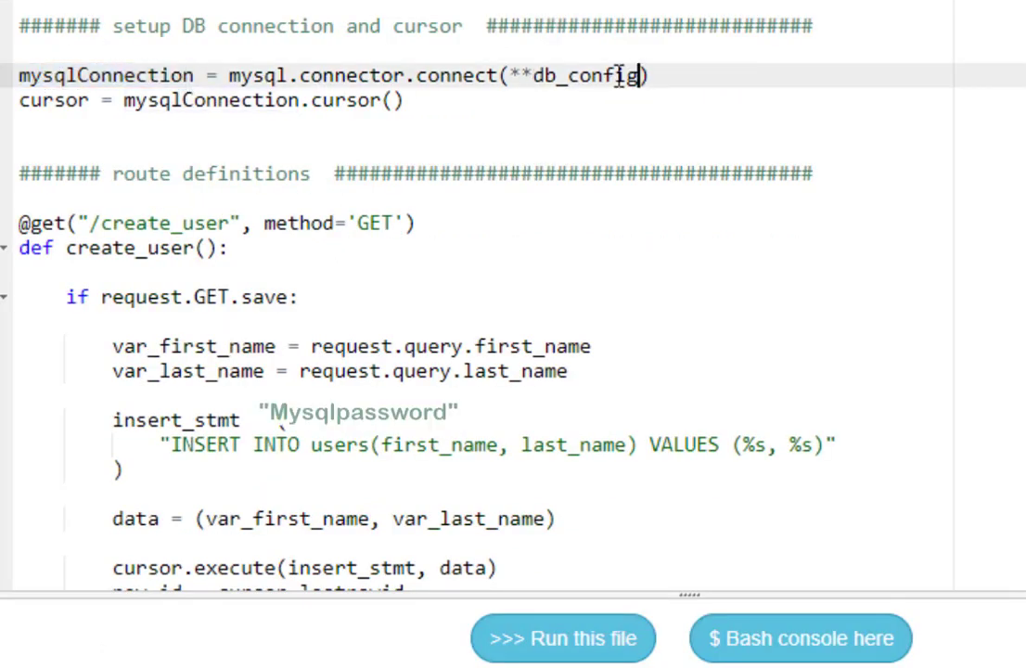
- Review the db_config connection and the create_user handler inserting first and last names
double_click(590, 74)
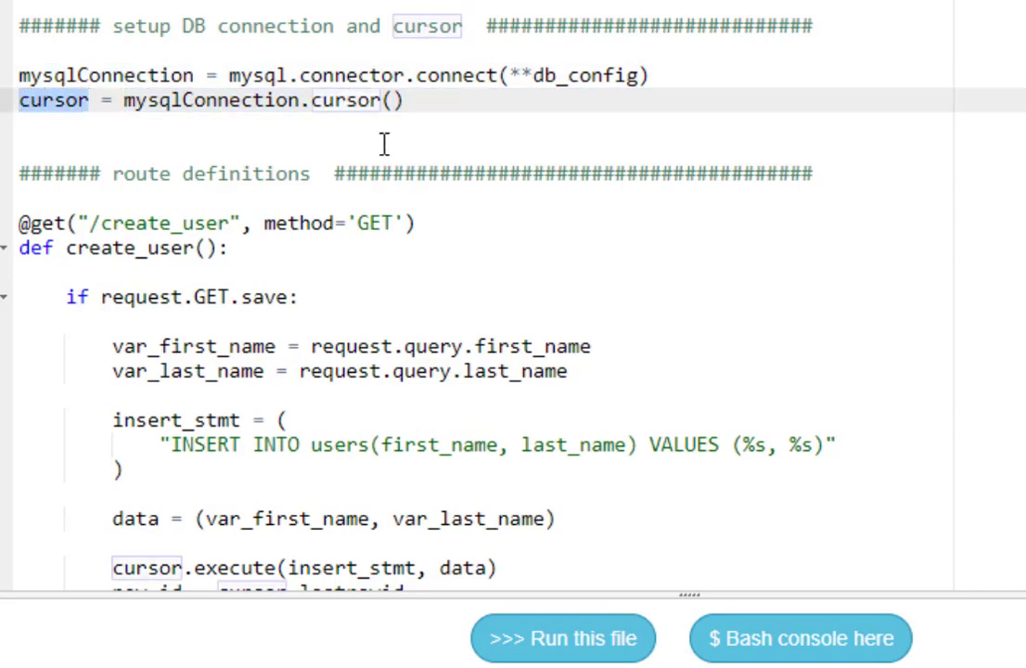
scroll("down", 3)
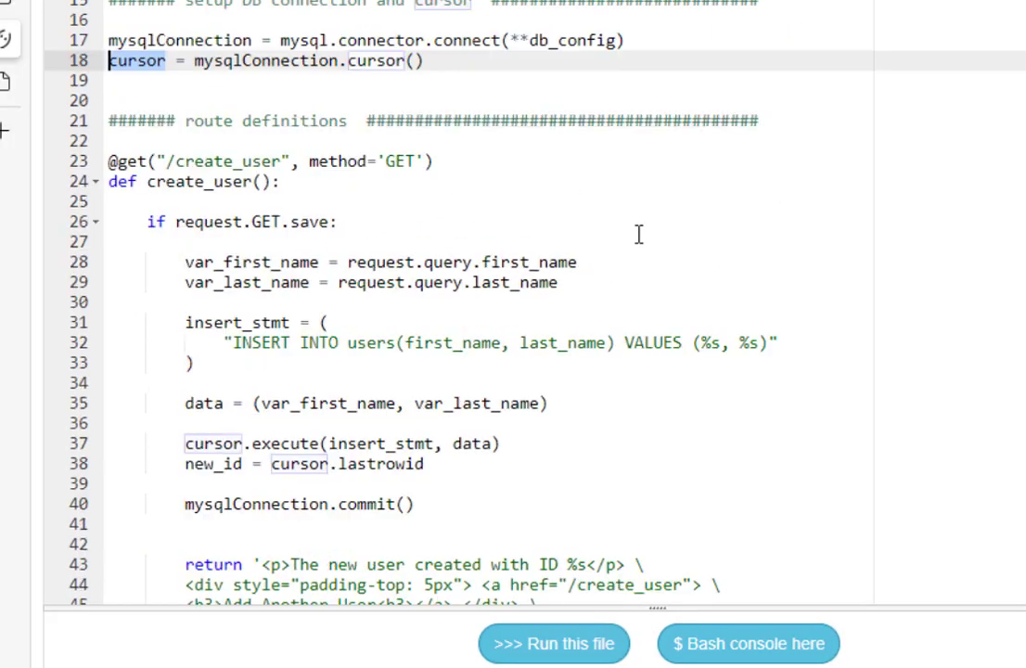
left_click(182, 160)
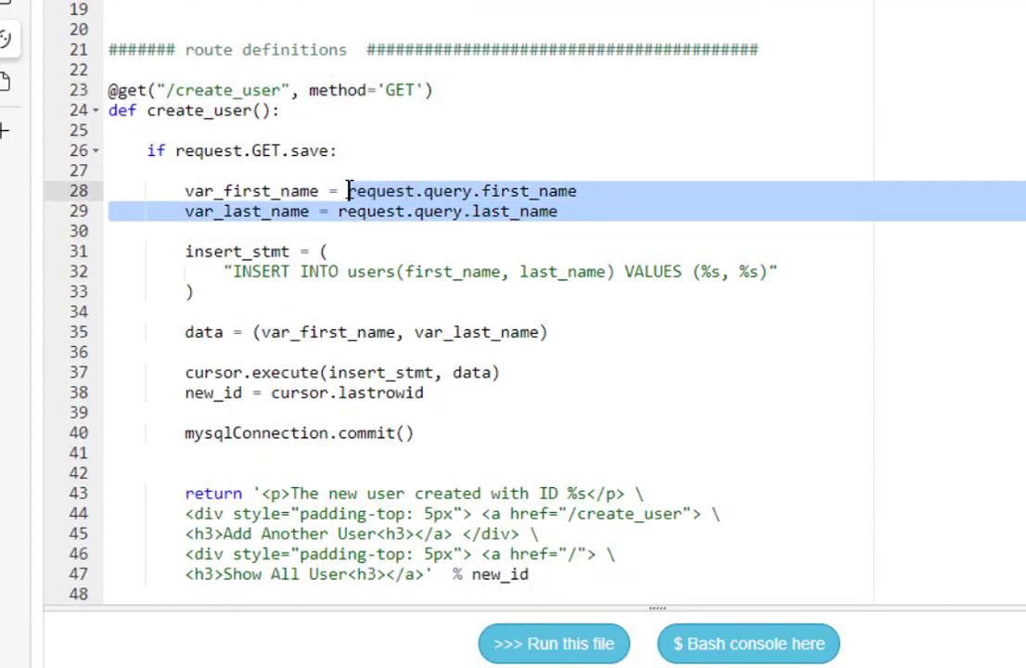
scroll("down", 3)
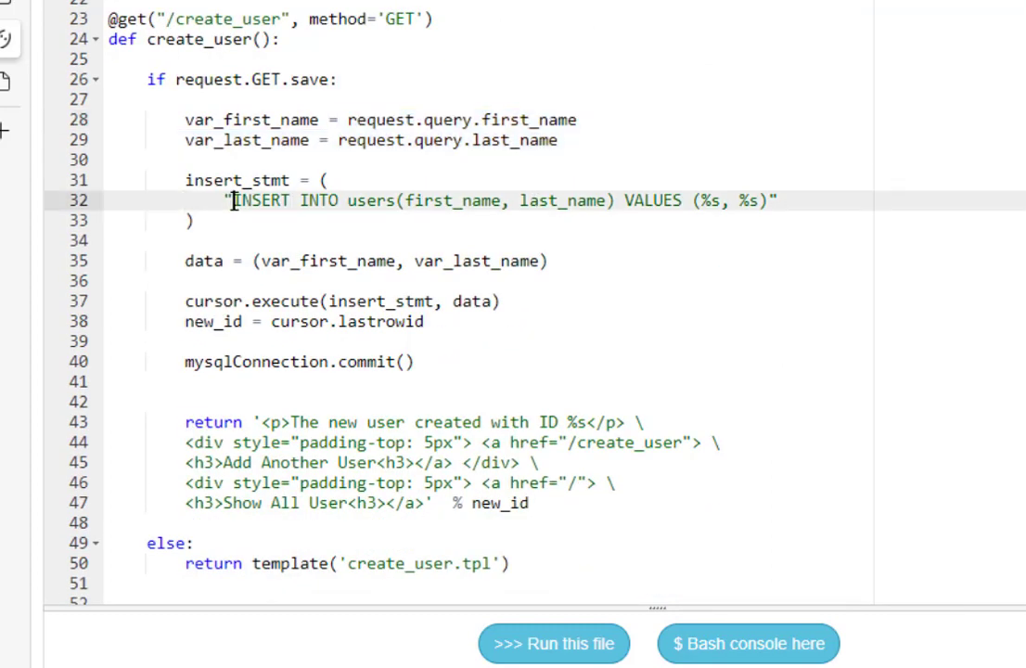
left_click_drag(232, 200, 733, 201)
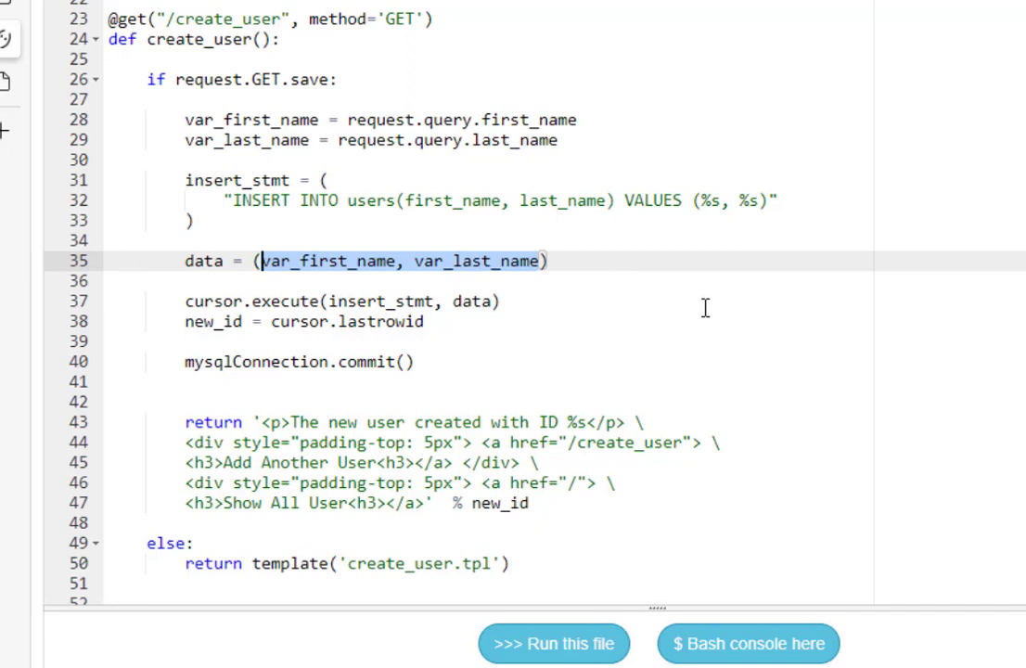
mouse_move(757, 308)
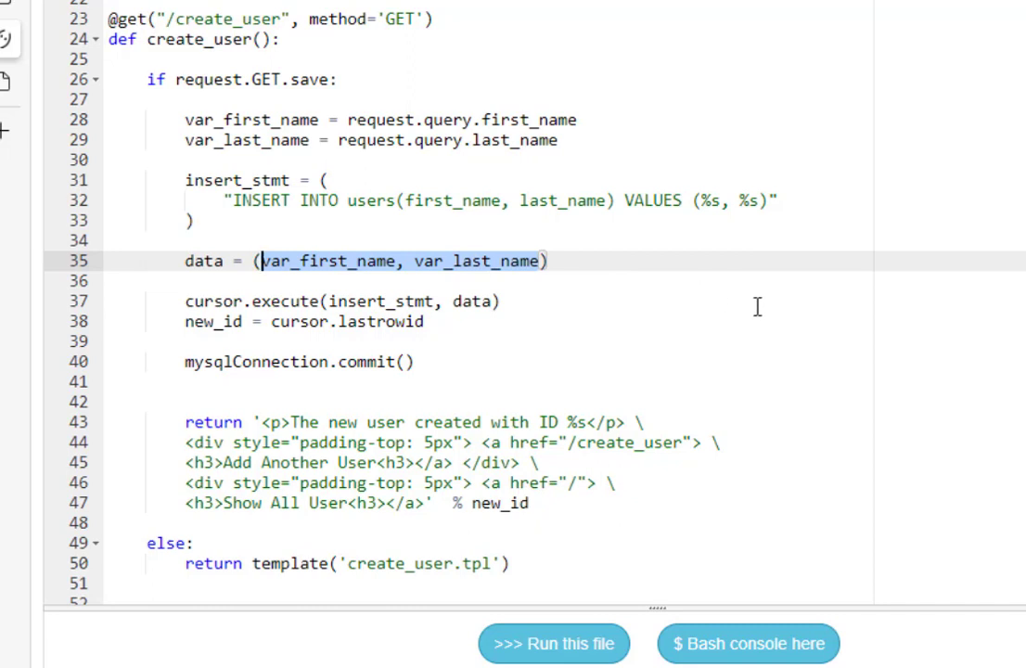
- Review the get_users route listing all rows of the users table
scroll("down", 3)
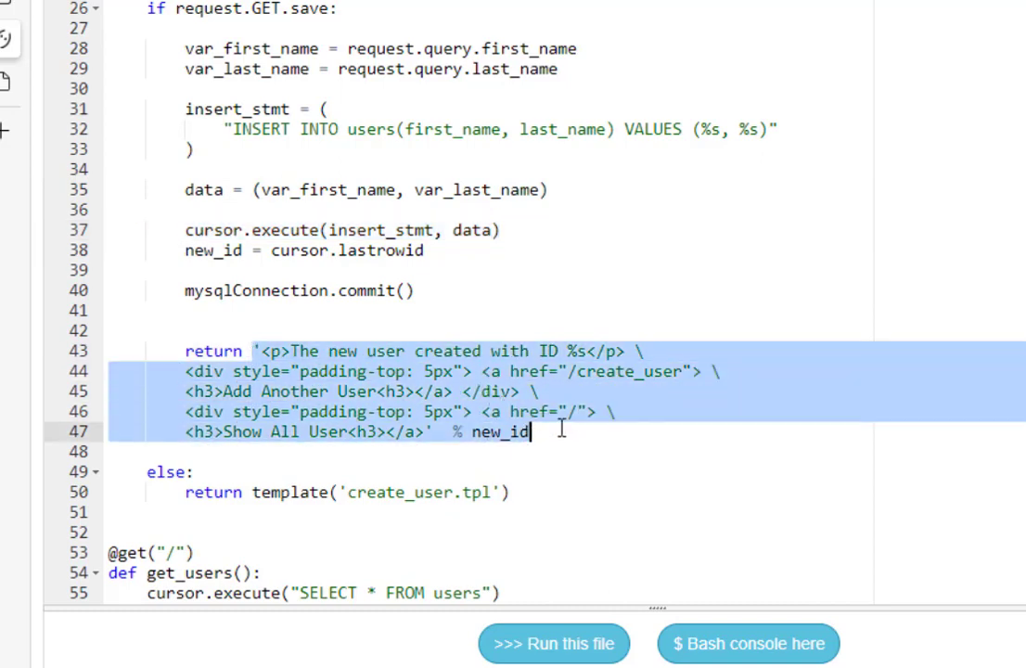
mouse_move(537, 499)
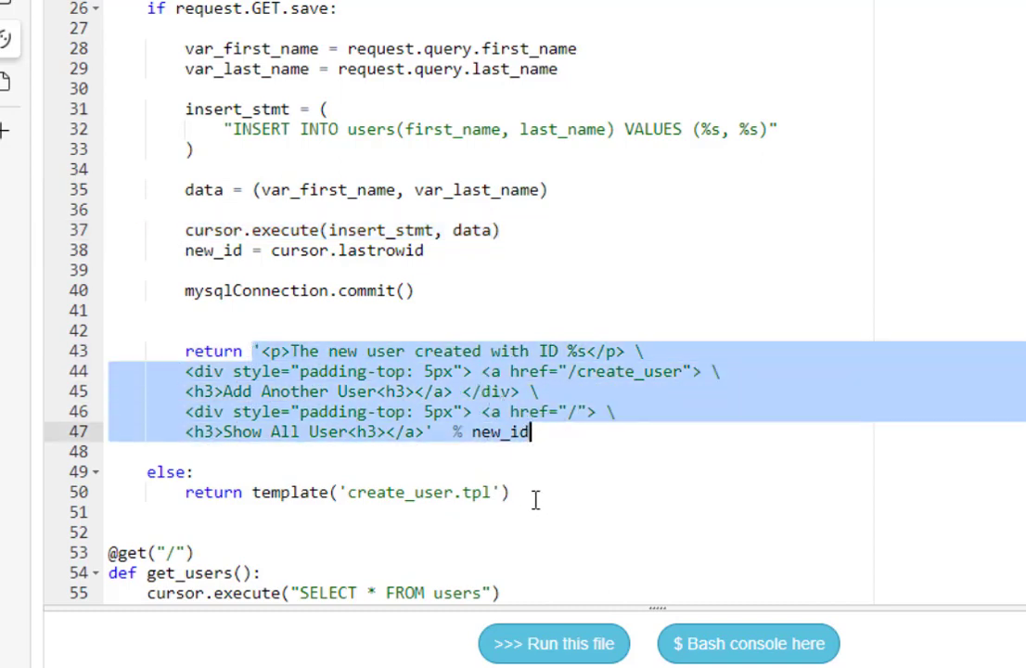
scroll("down", 3)
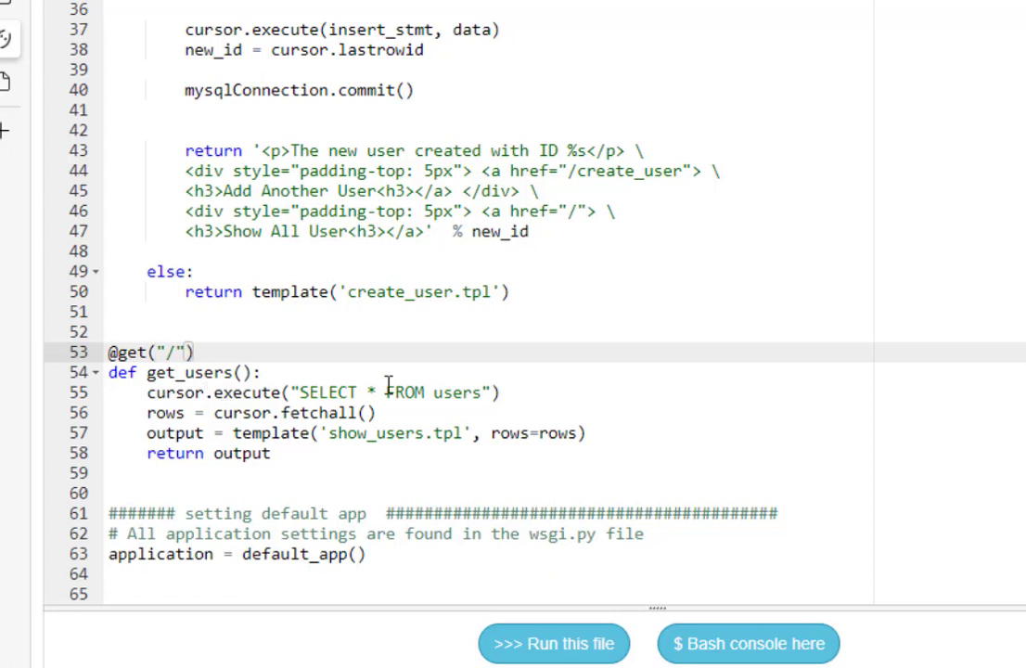
double_click(330, 392)
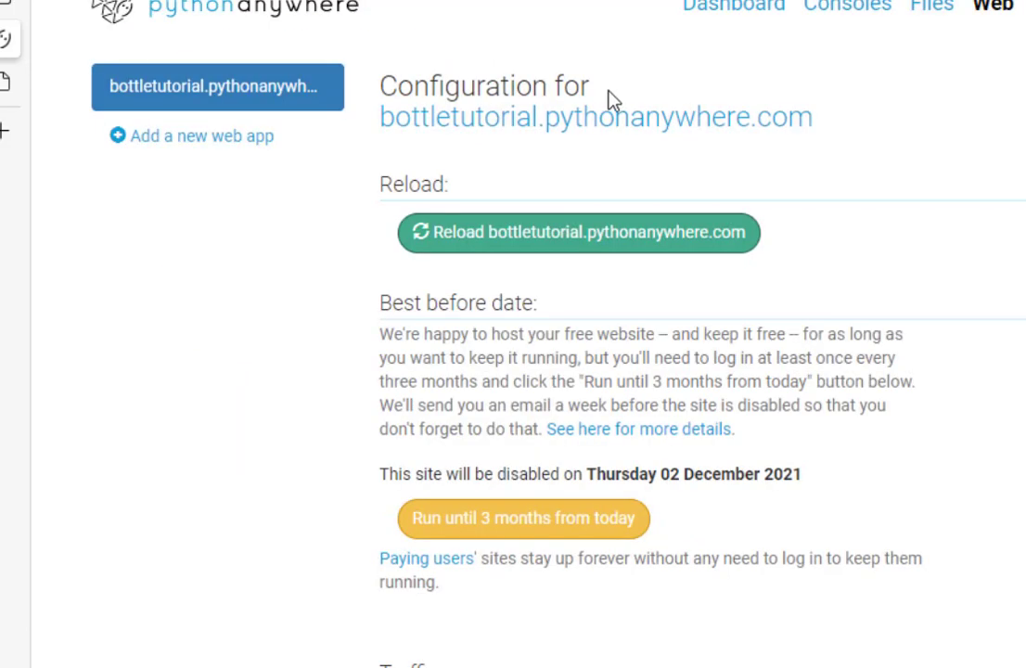
mouse_move(817, 189)
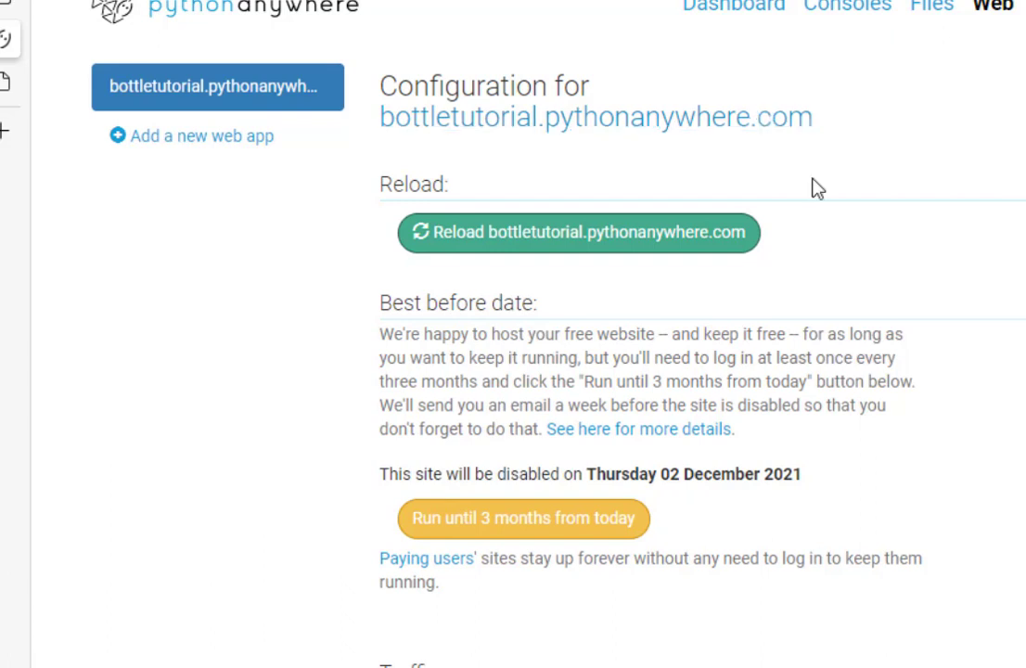
mouse_move(833, 182)
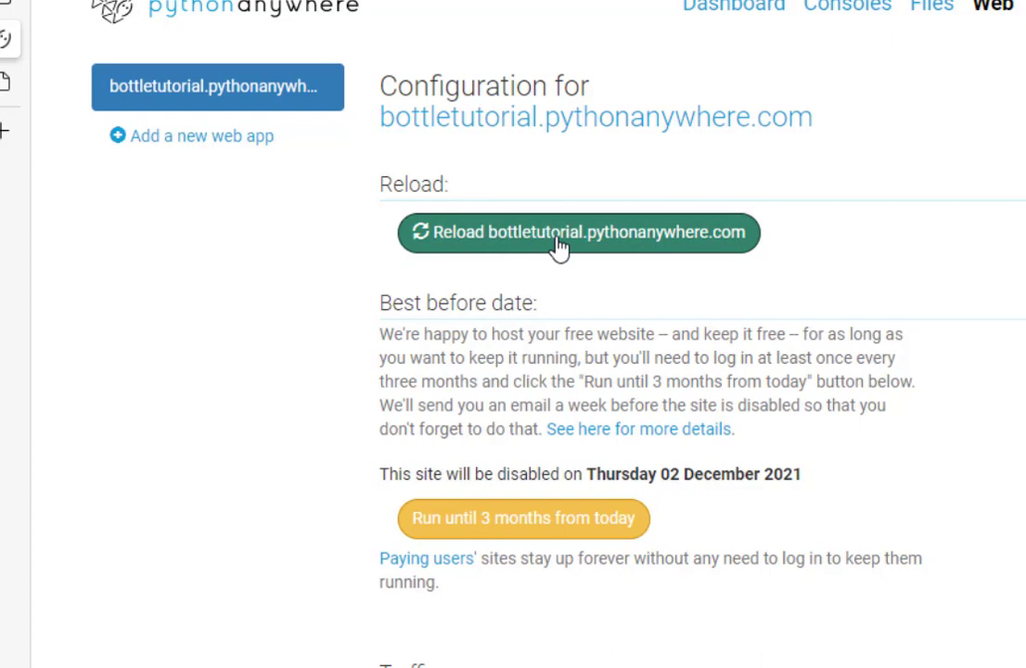
- Reload bottletutorial.pythonanywhere.com and open the live site in a new tab
left_click(577, 234)
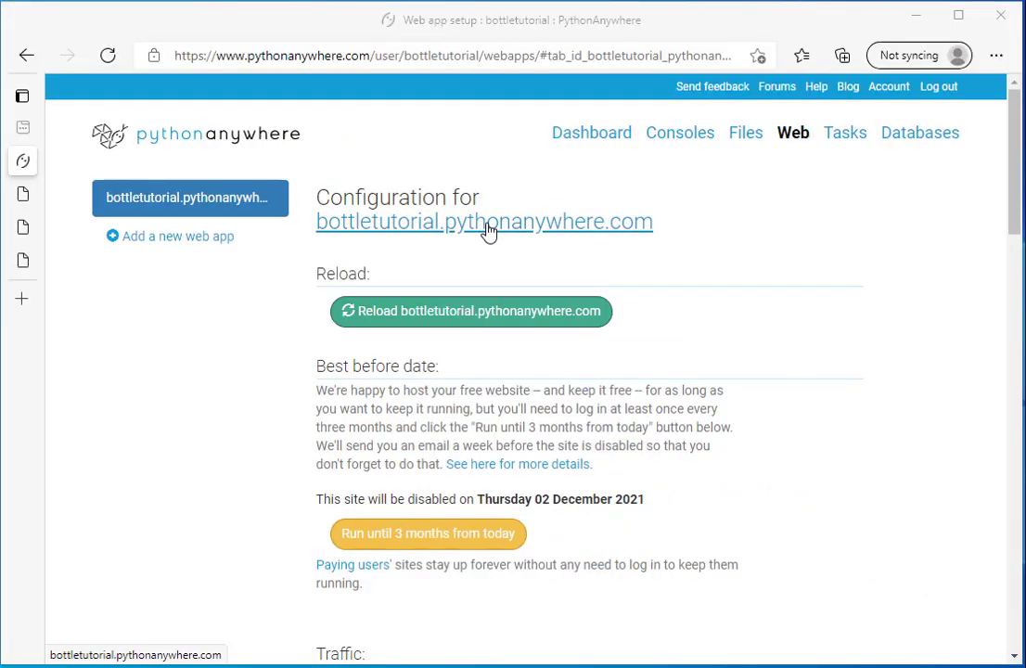
right_click(482, 223)
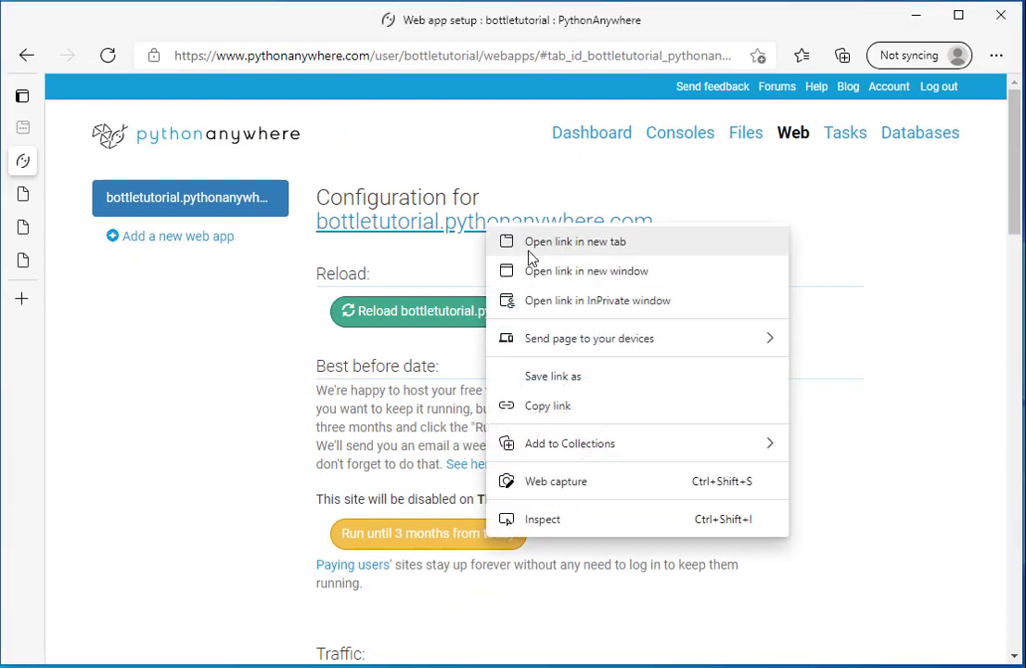
left_click(575, 241)
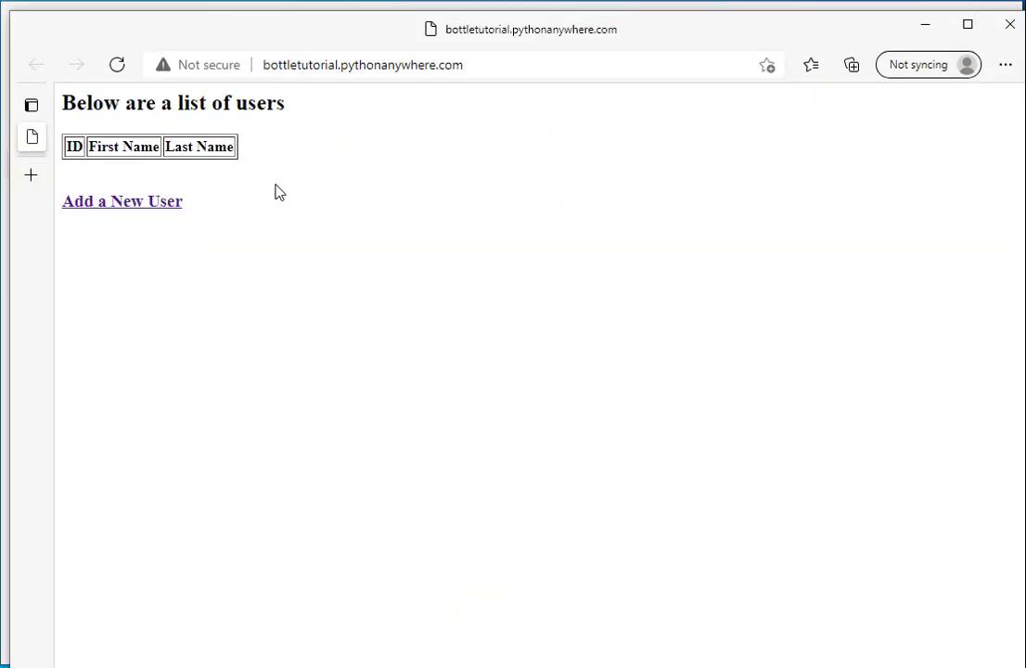
- Add user Julio Iglesias through the live site's form and confirm the new user ID
left_click(362, 65)
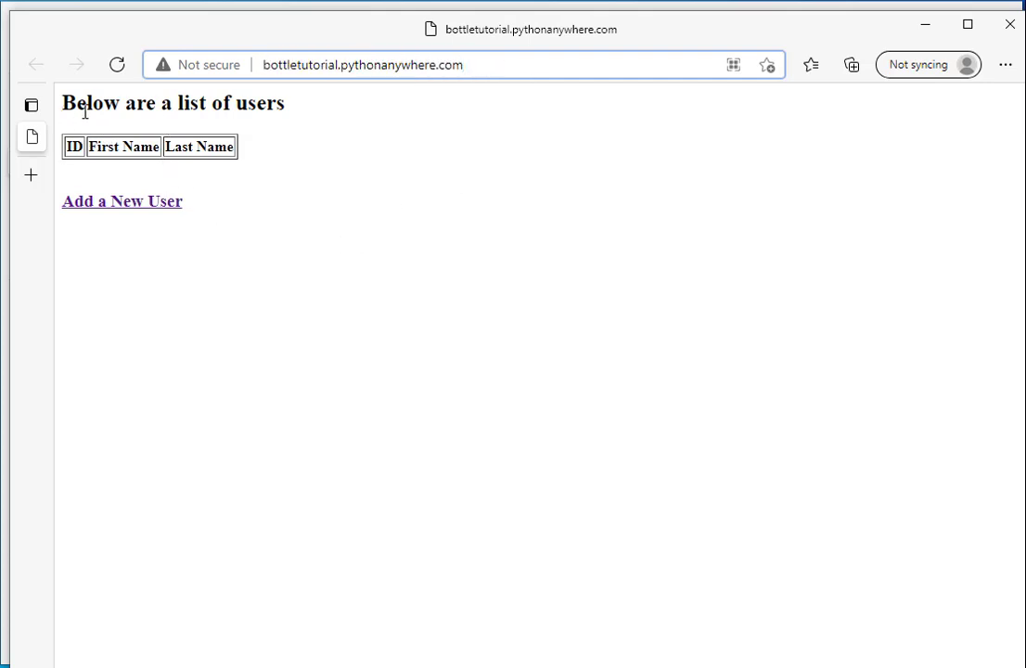
mouse_move(122, 201)
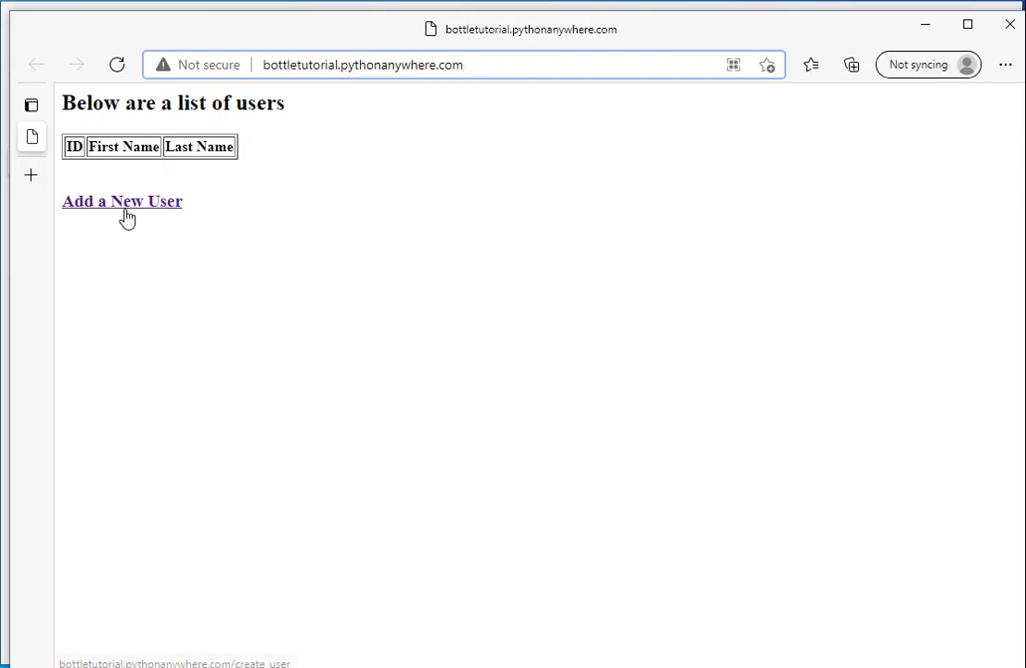
left_click(122, 201)
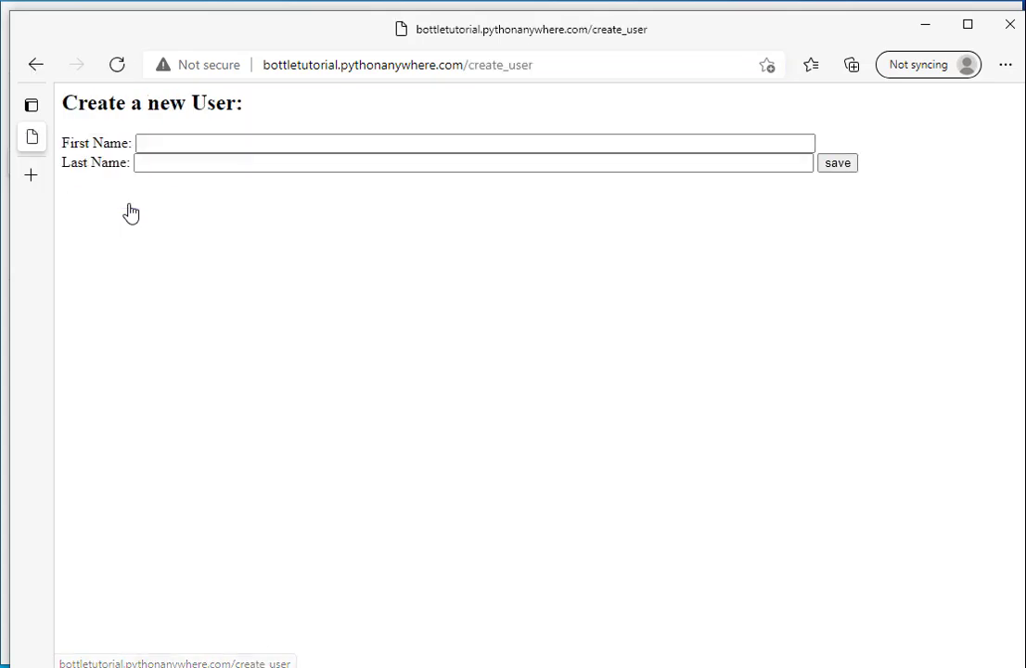
double_click(509, 63)
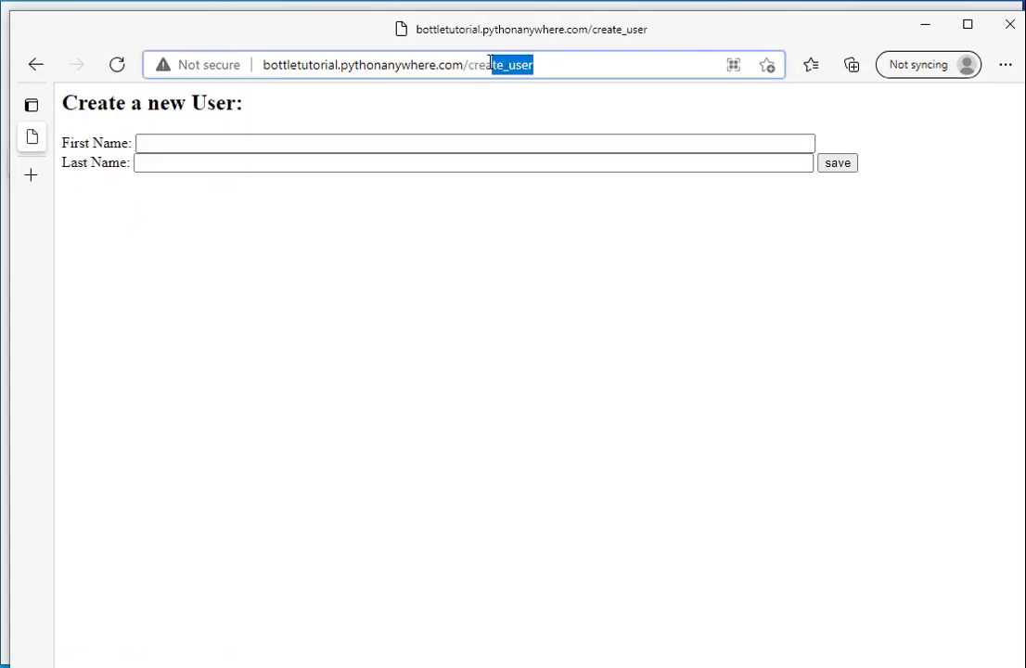
left_click(474, 143)
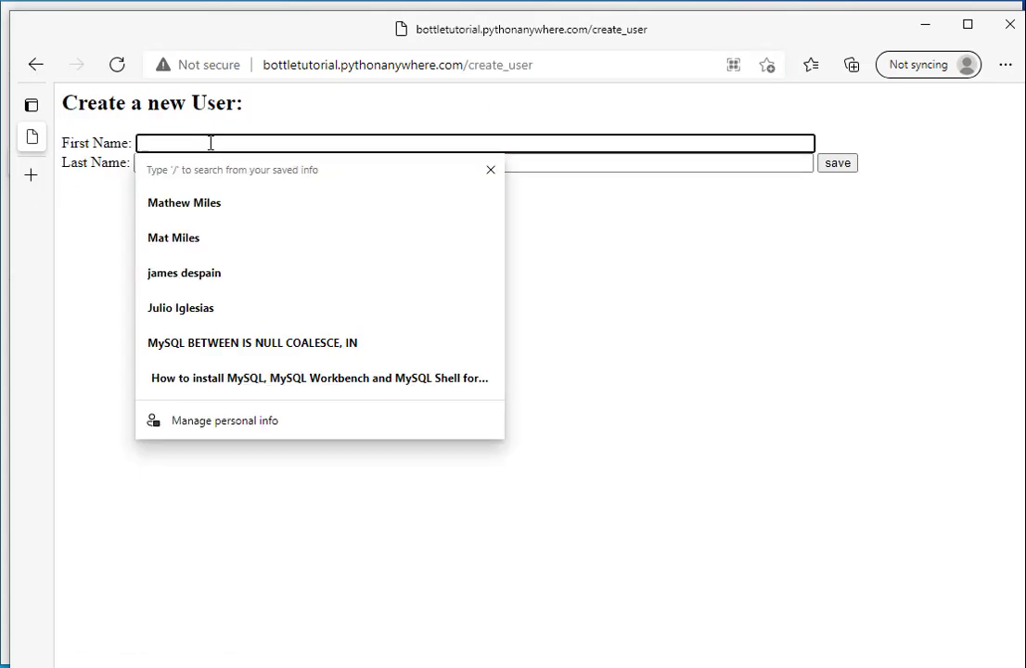
left_click(182, 308)
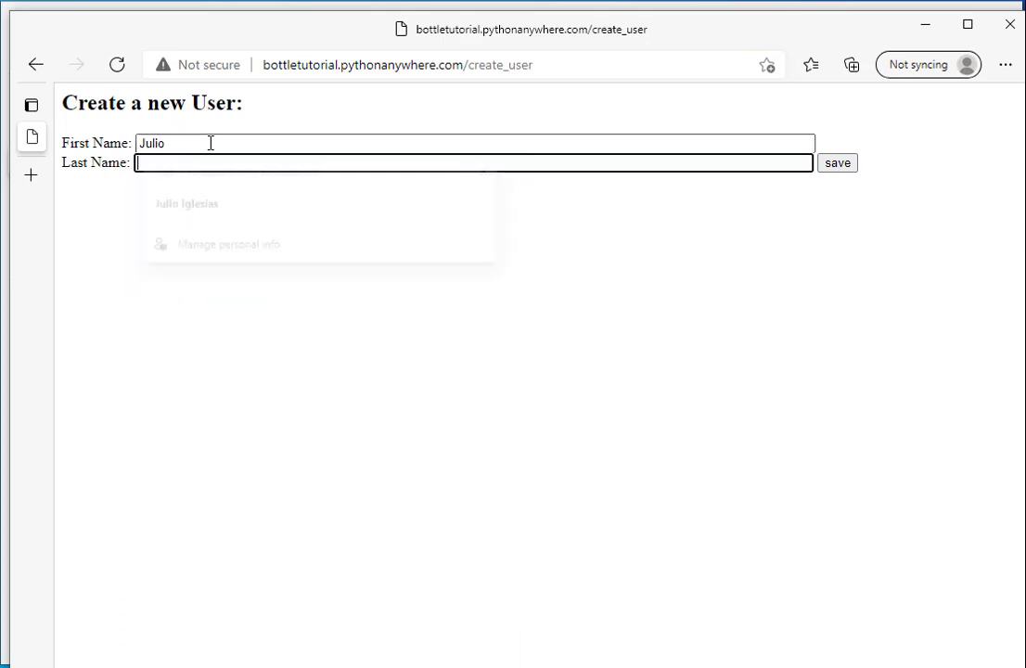
type("Iglesias")
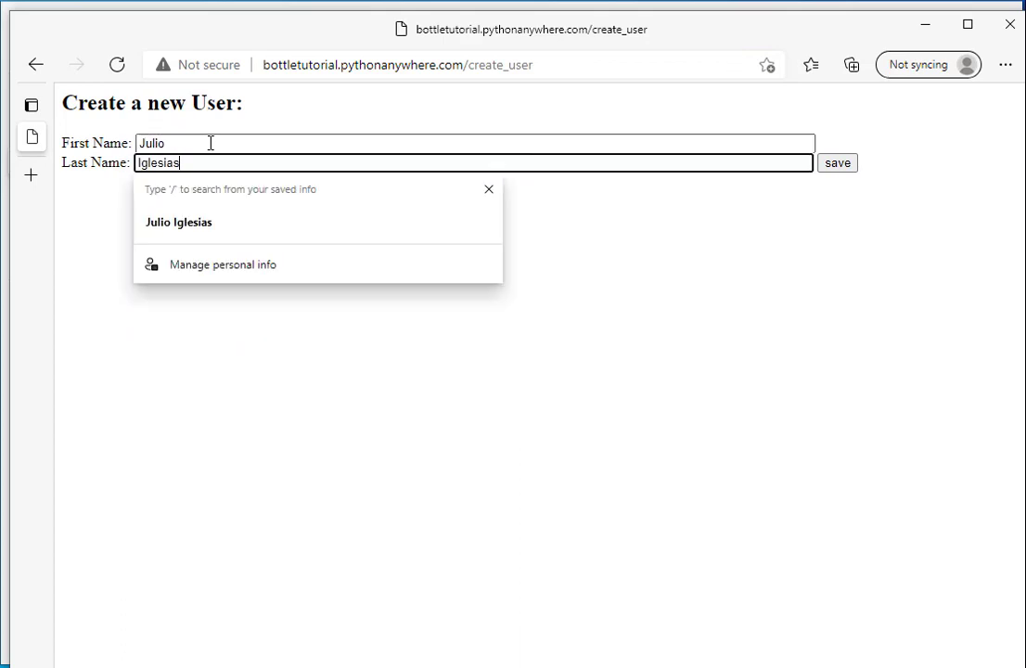
left_click(835, 163)
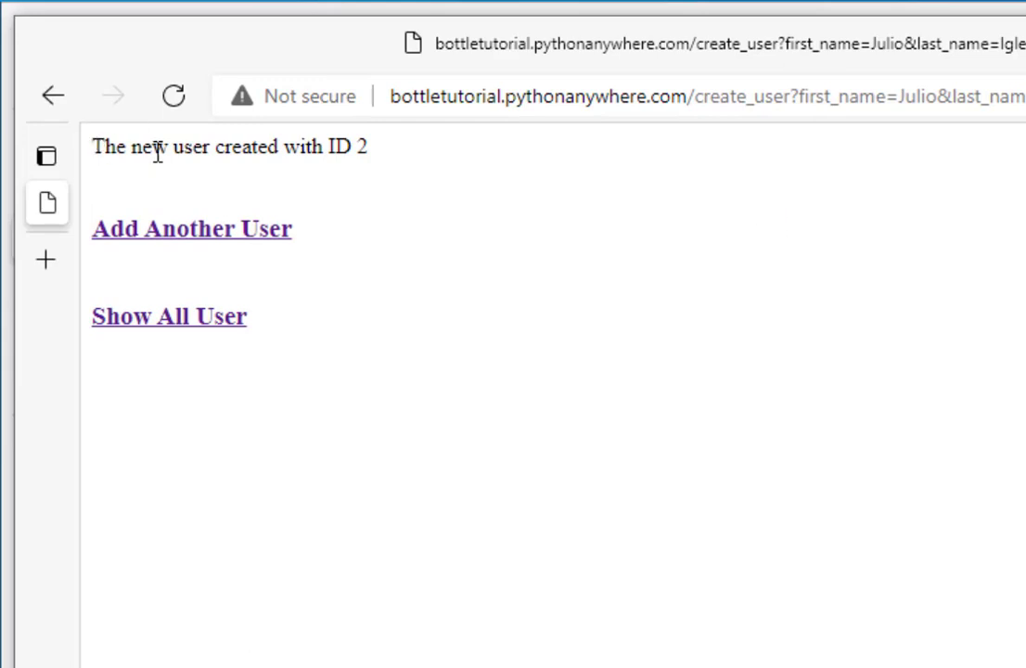
left_click_drag(115, 147, 367, 147)
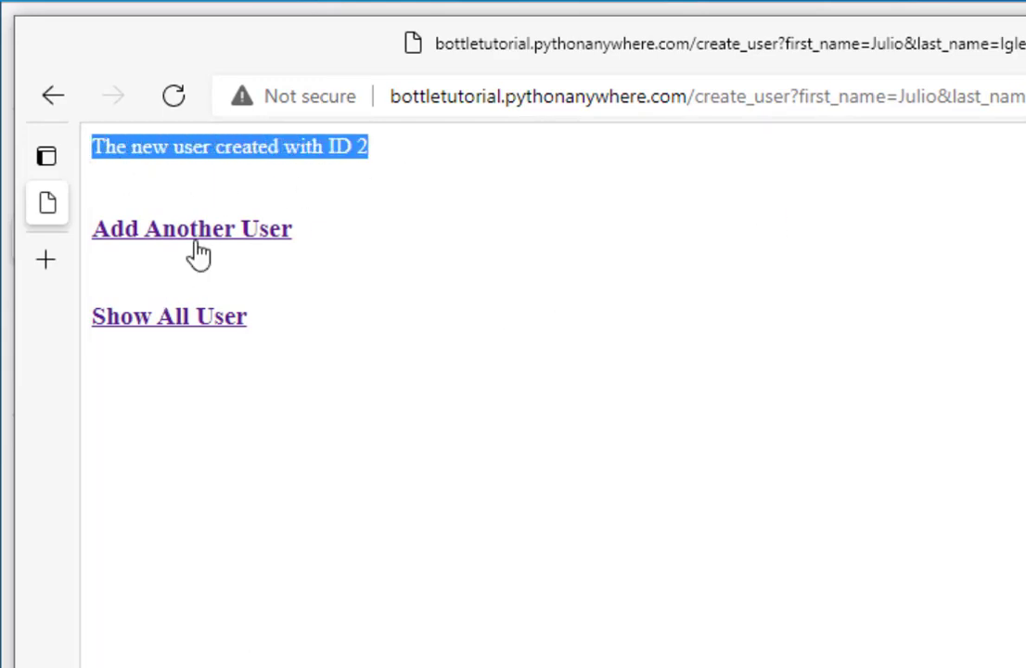
left_click(191, 230)
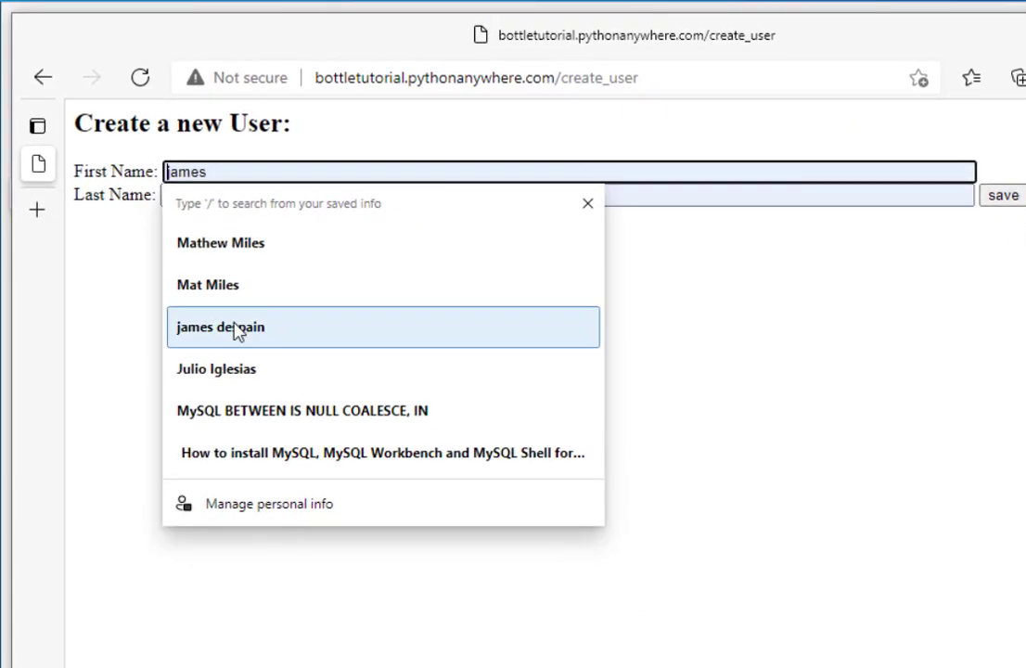
left_click(1002, 194)
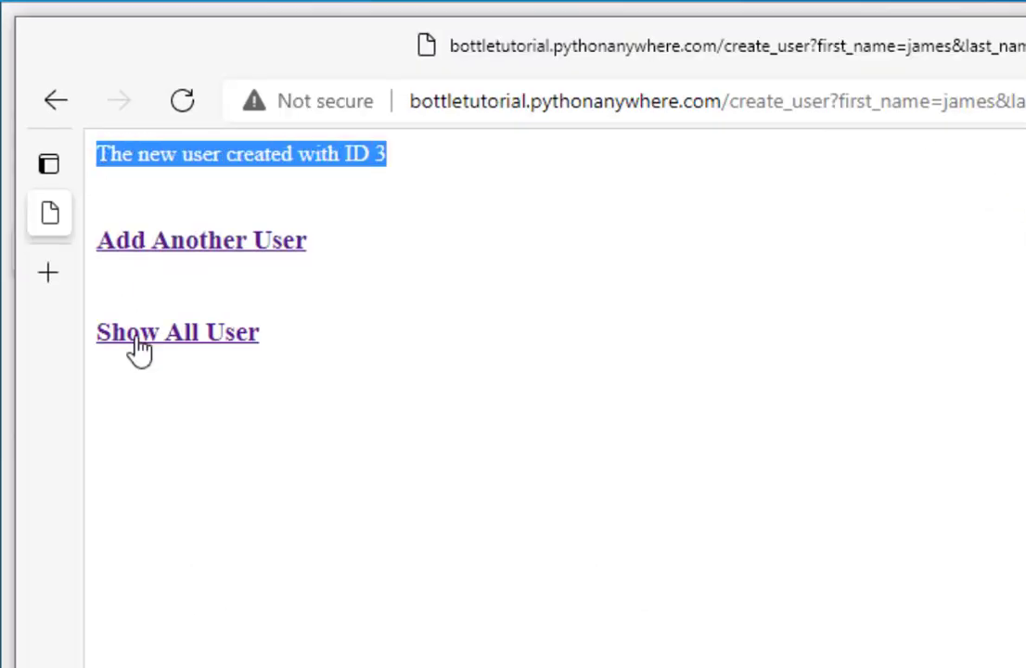
left_click(178, 332)
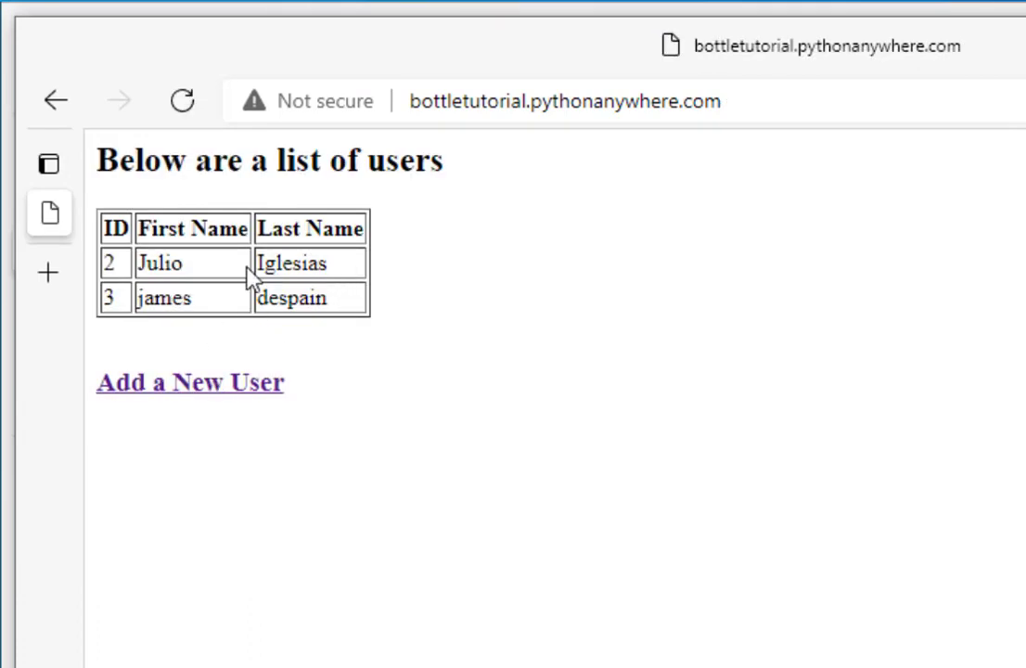
mouse_move(472, 338)
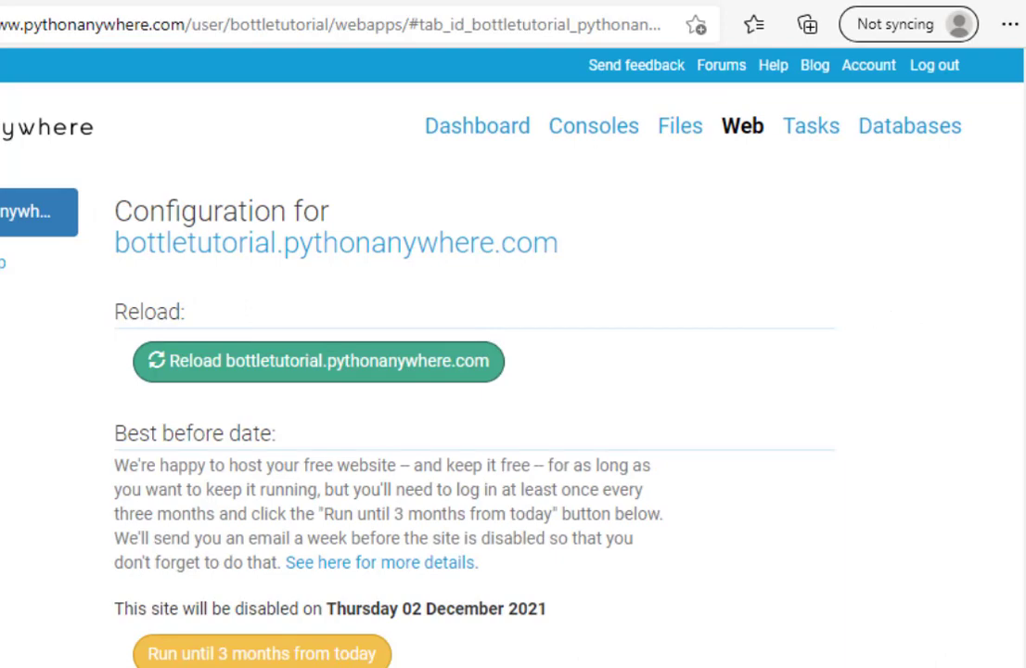
- Open the web app's error log and highlight the access denied error for bottletutorial
scroll("down", 3)
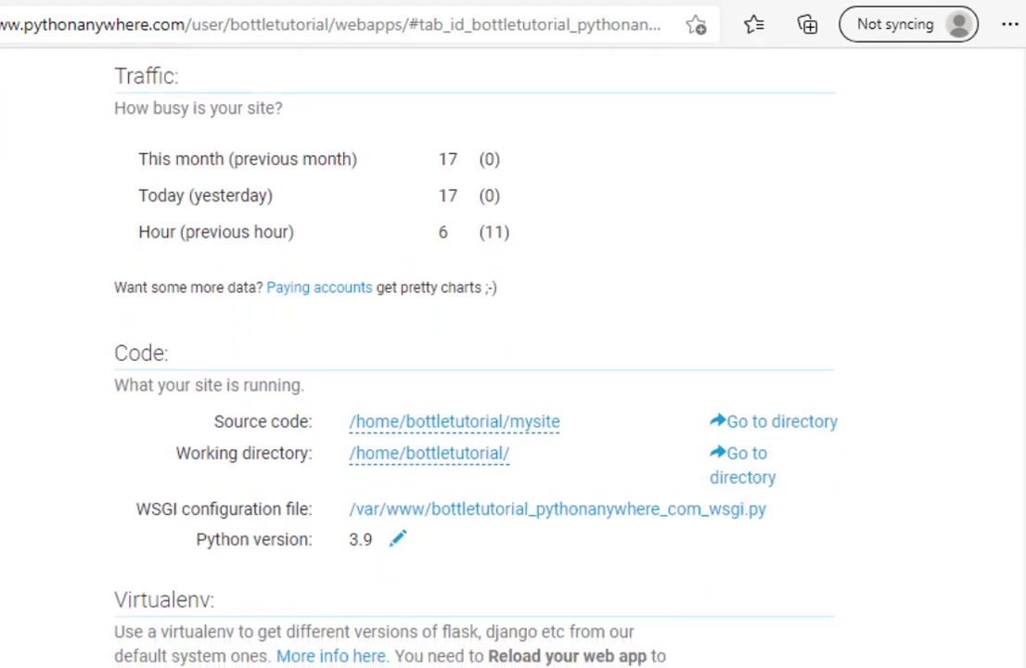
scroll("down", 3)
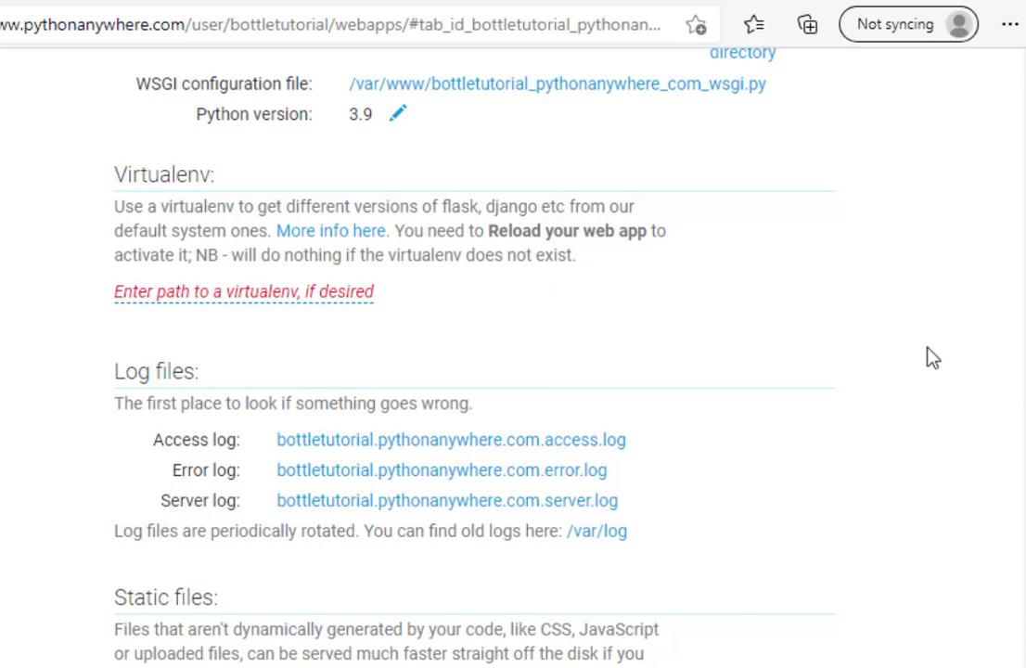
left_click(446, 469)
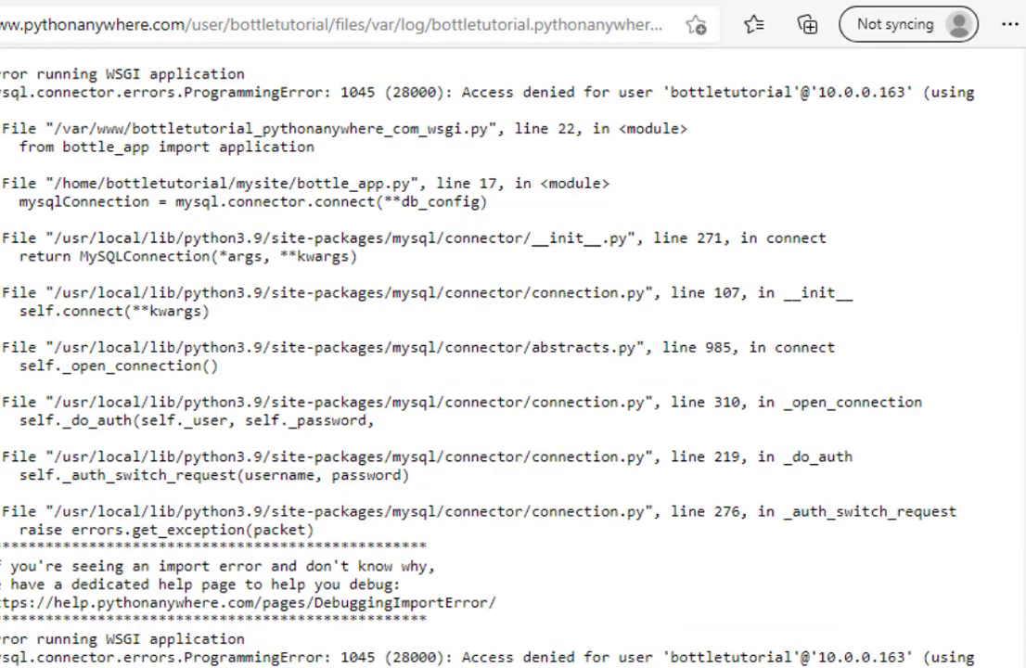
scroll("down", 3)
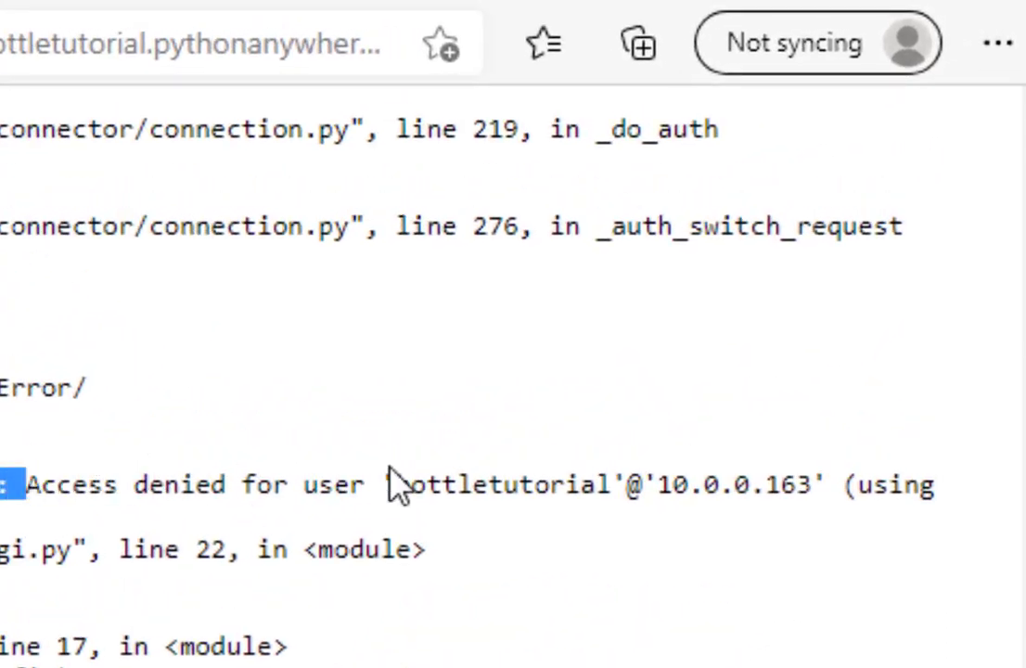
left_click_drag(26, 484, 640, 484)
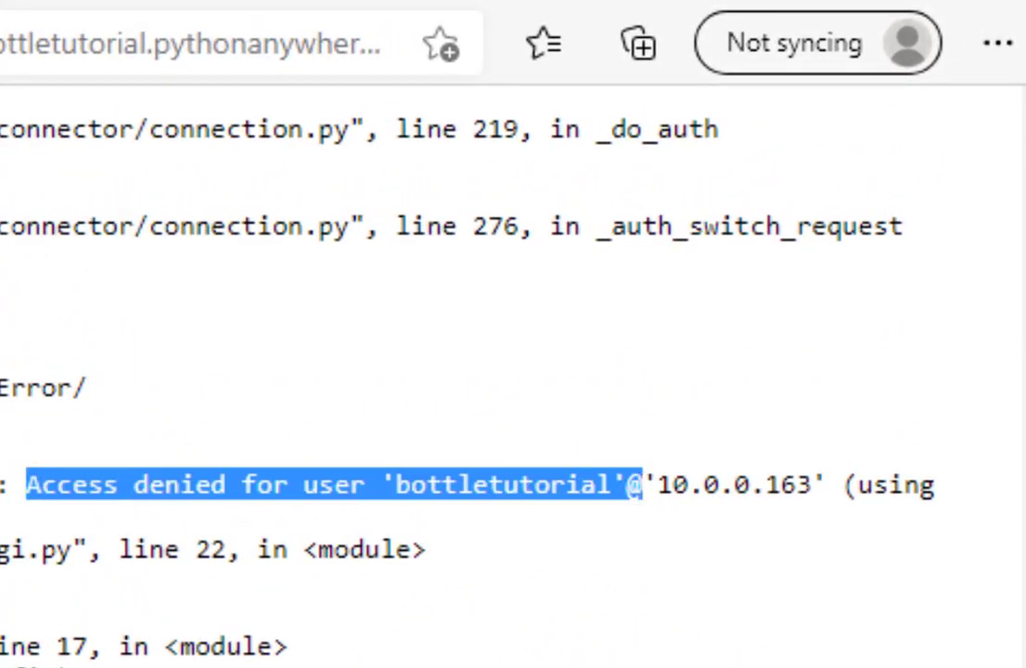
mouse_move(566, 635)
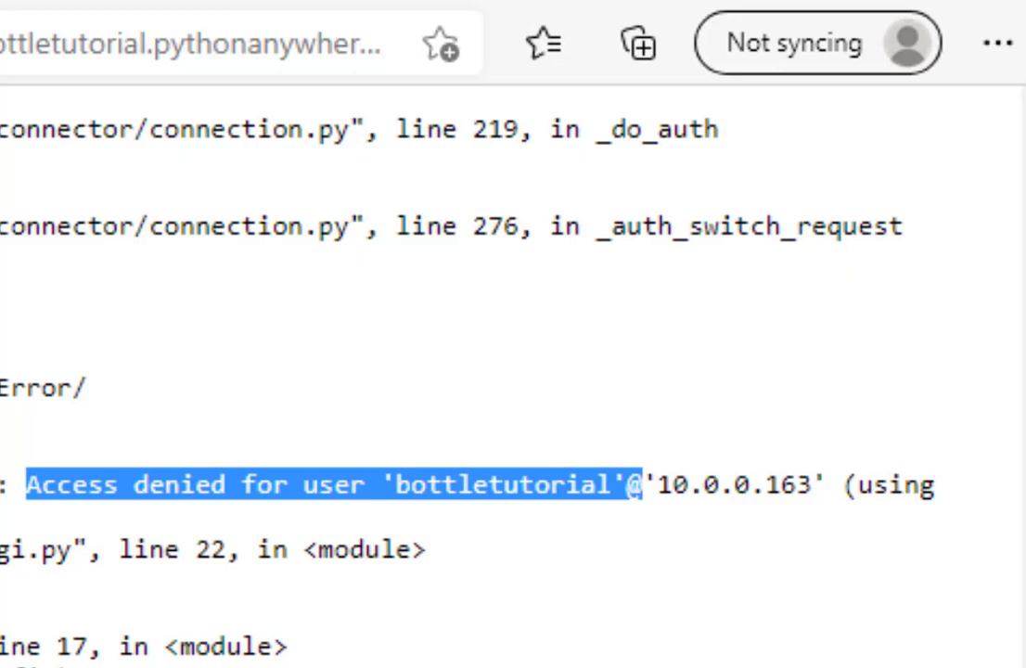
mouse_move(687, 111)
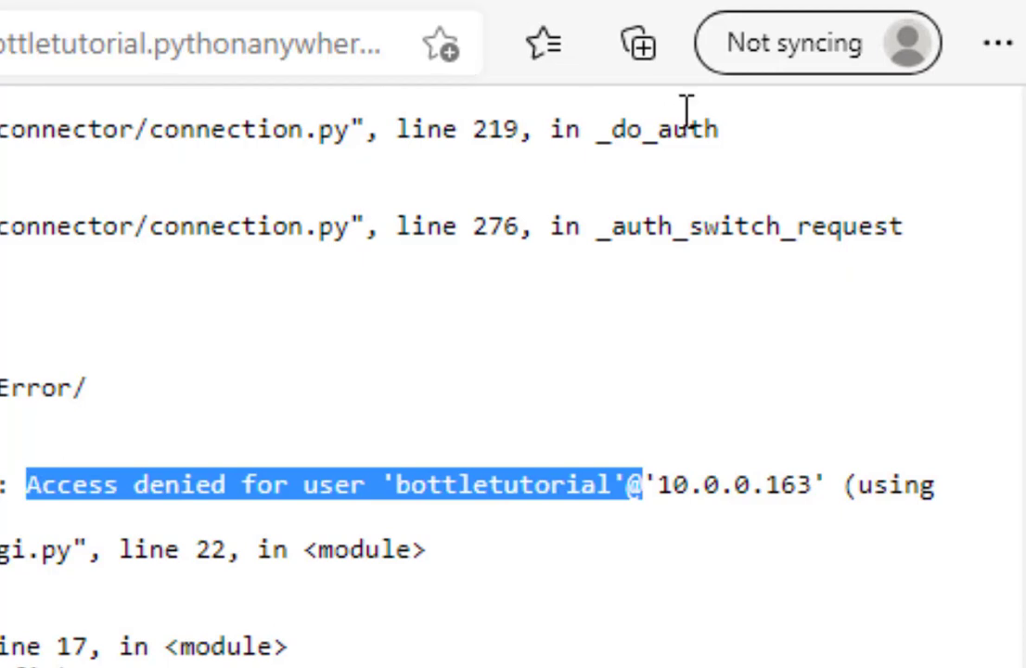